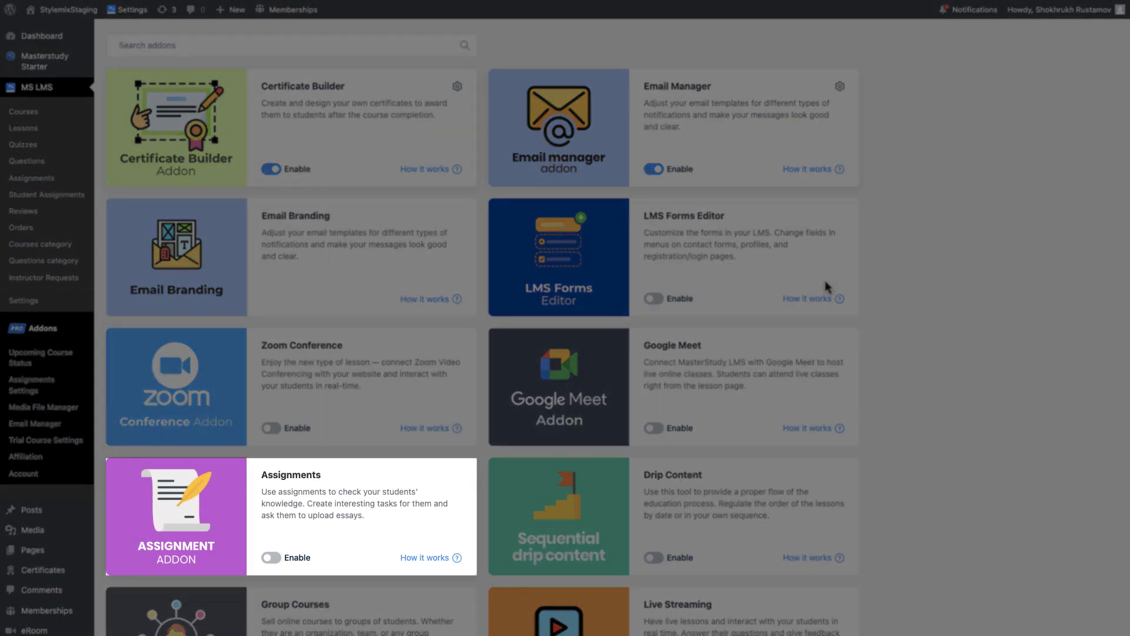
Scroll down the addons list and switch on the Assignments addon toggle.
scroll(down, 3)
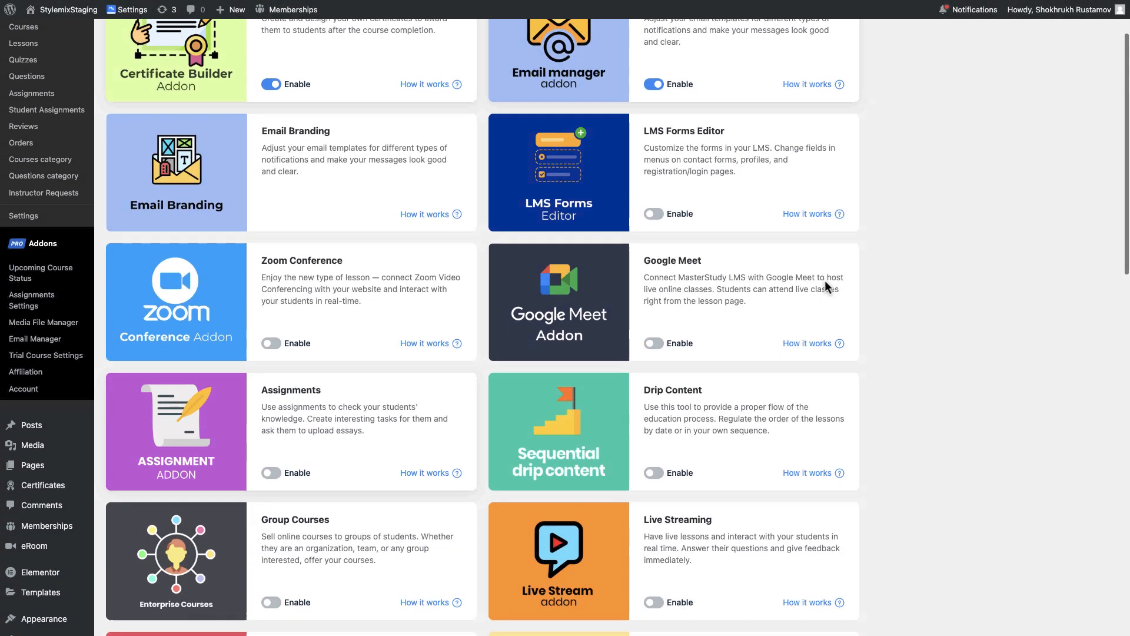
scroll(down, 3)
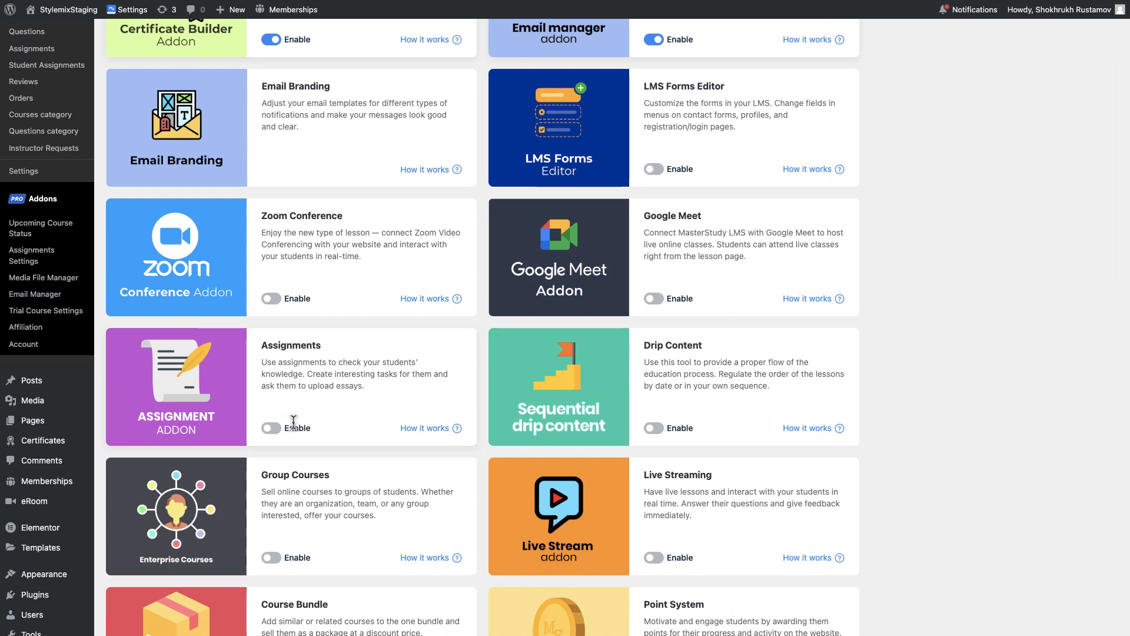
click(270, 427)
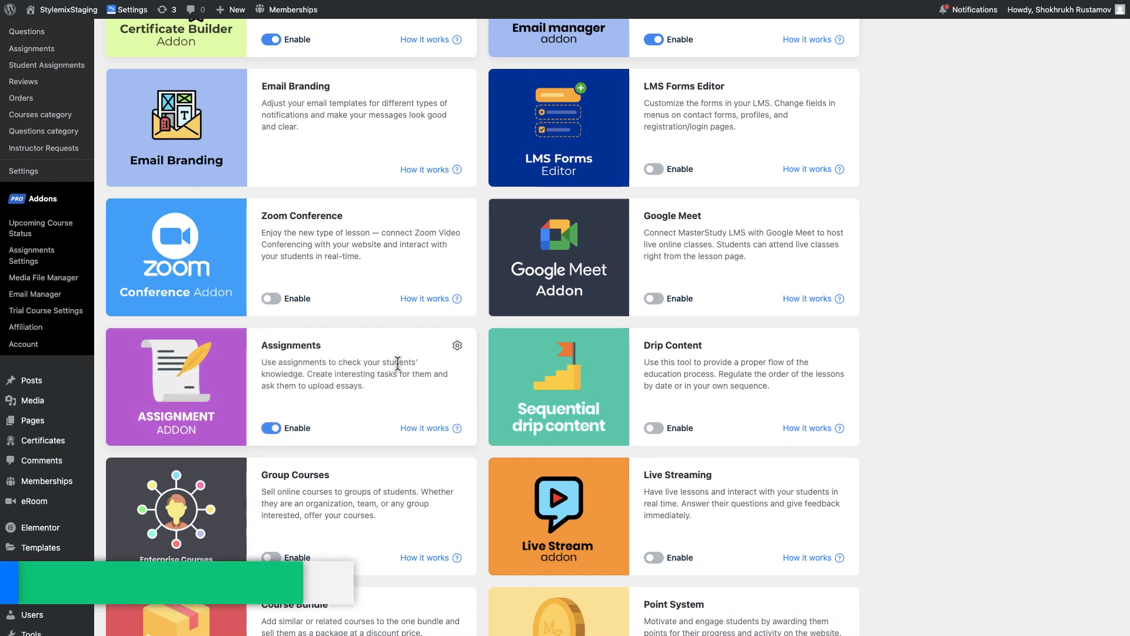
Set assignment attempts to 2 and allow file attachments, adding rar and apk extensions.
click(457, 346)
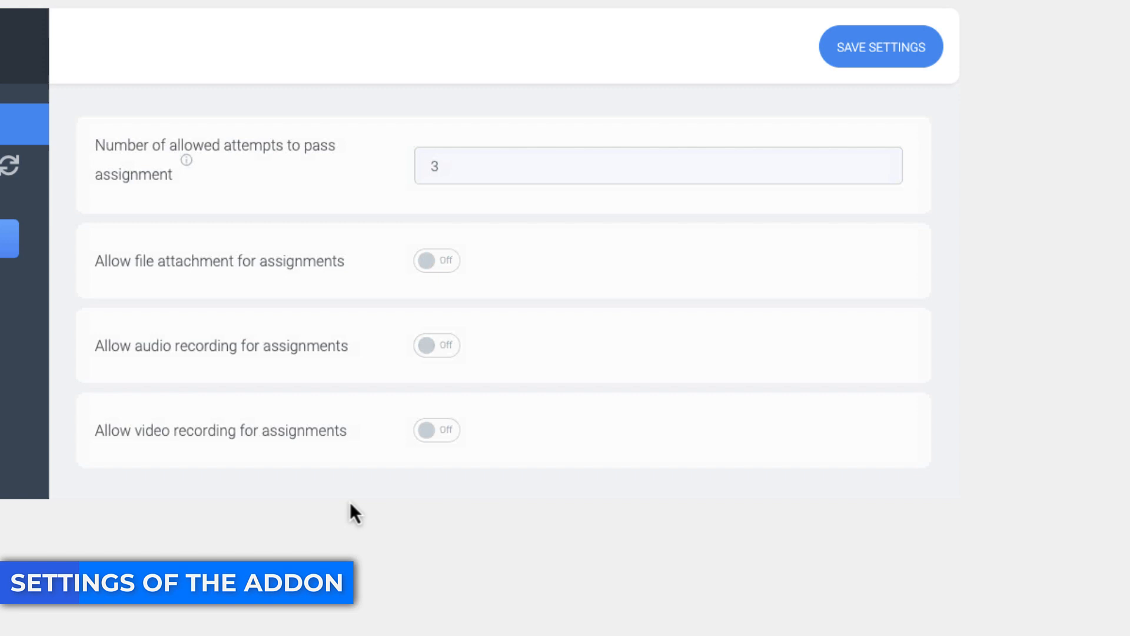
click(649, 166)
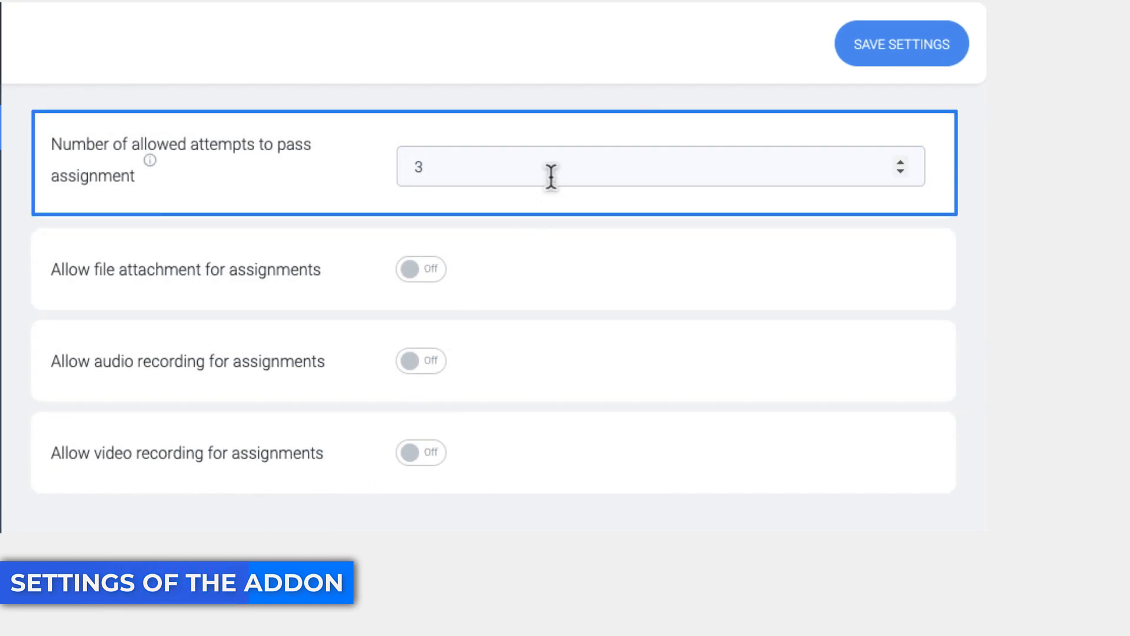
text(2)
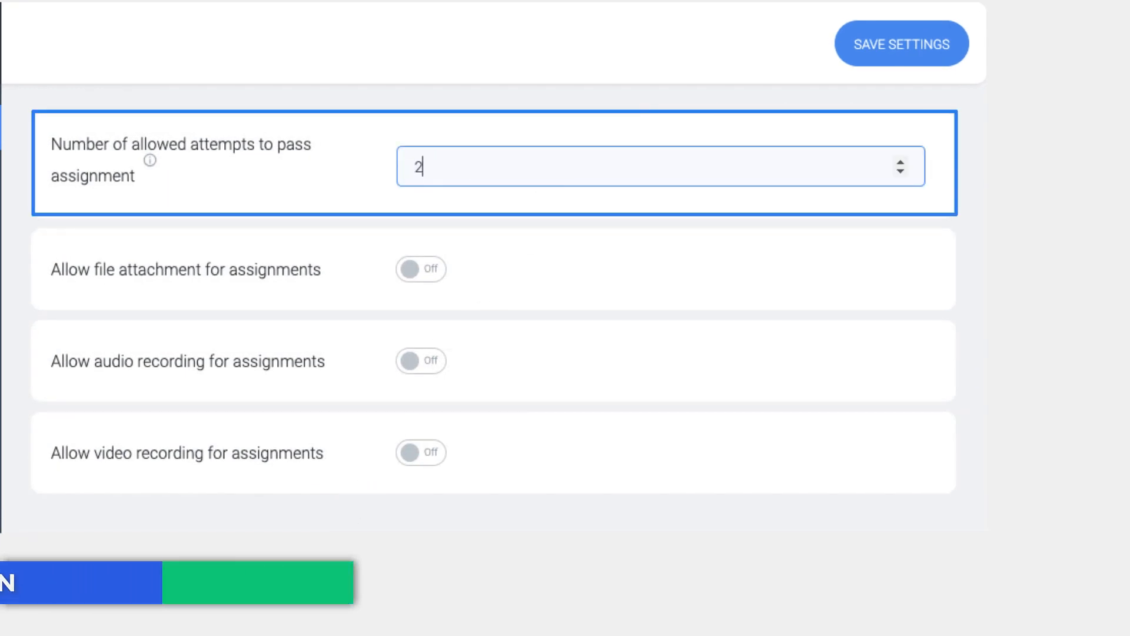
click(420, 269)
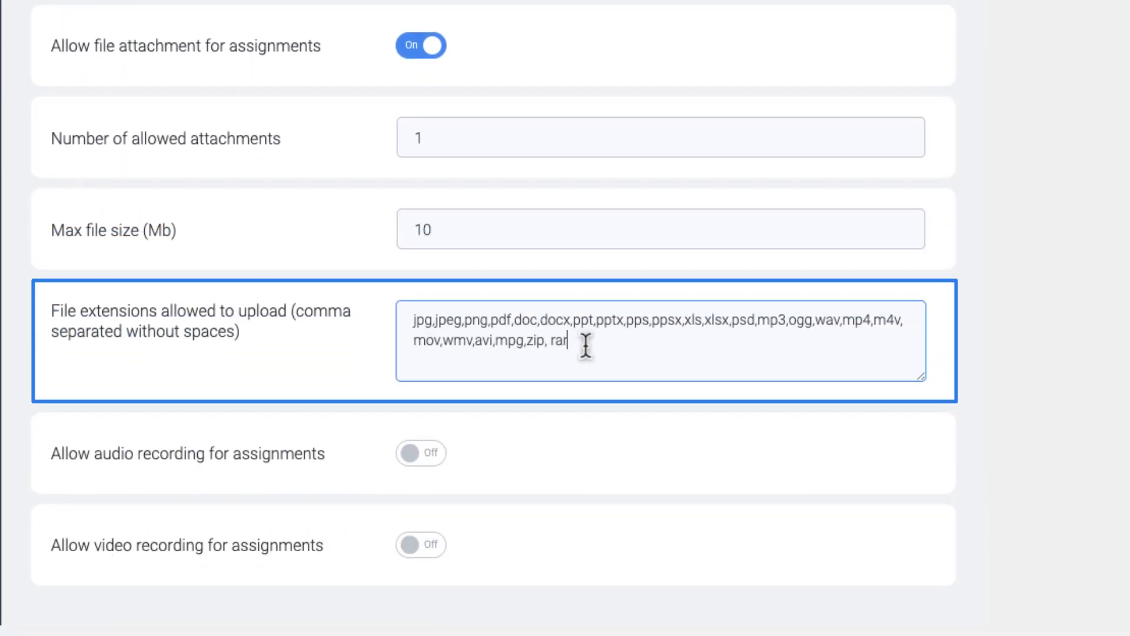
text(apk)
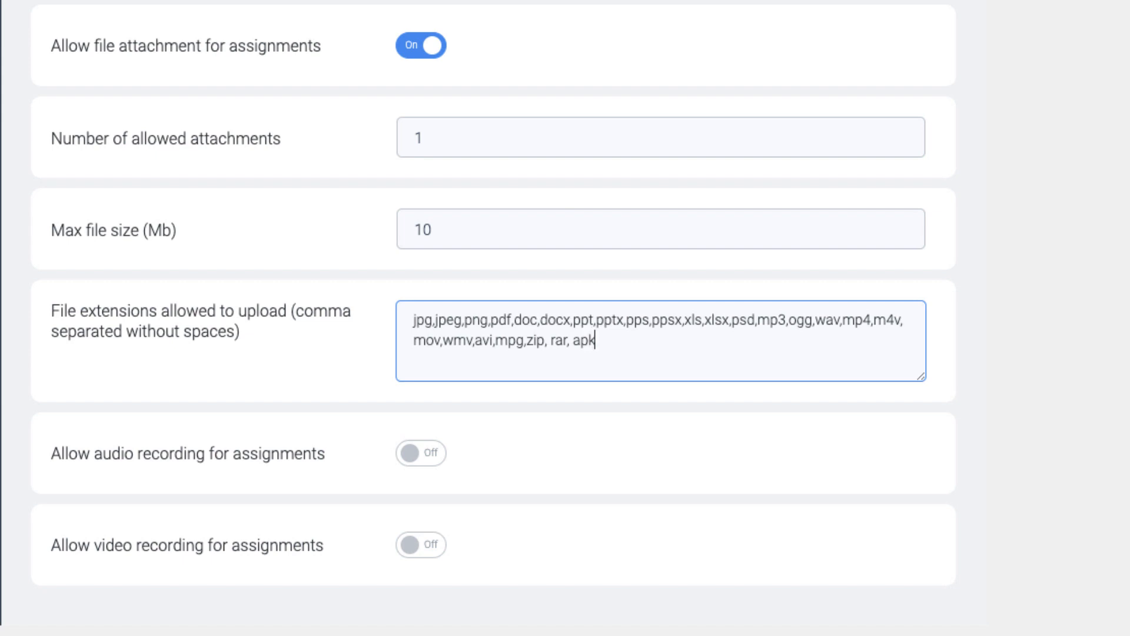
Enable audio and video recording with 300 MB limits and save the settings.
scroll(down, 3)
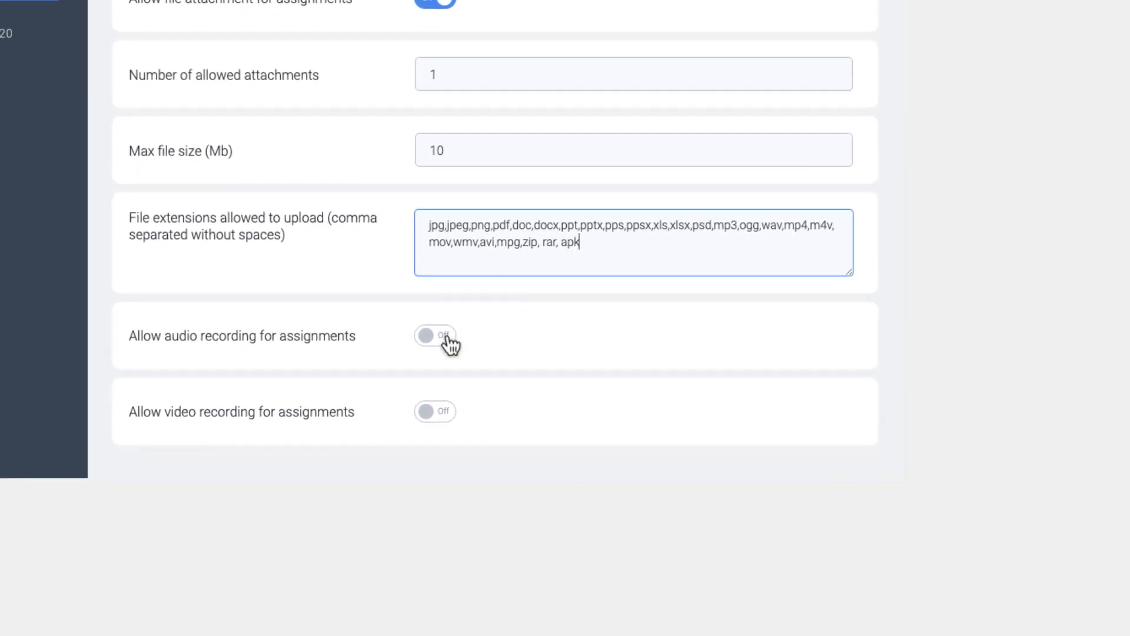
click(434, 335)
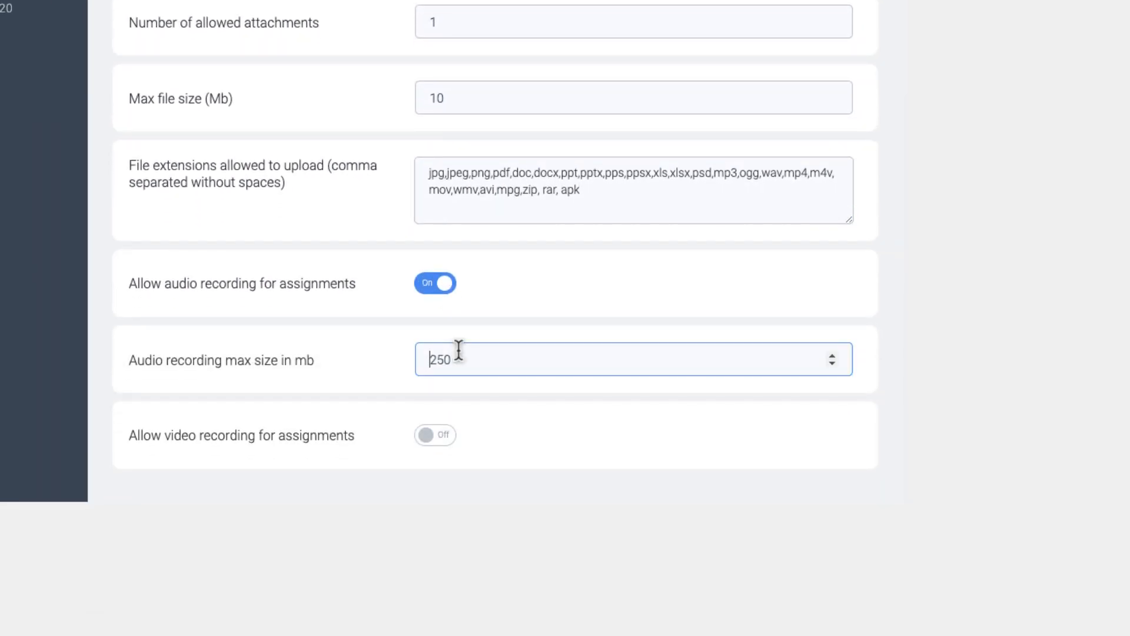
text(300)
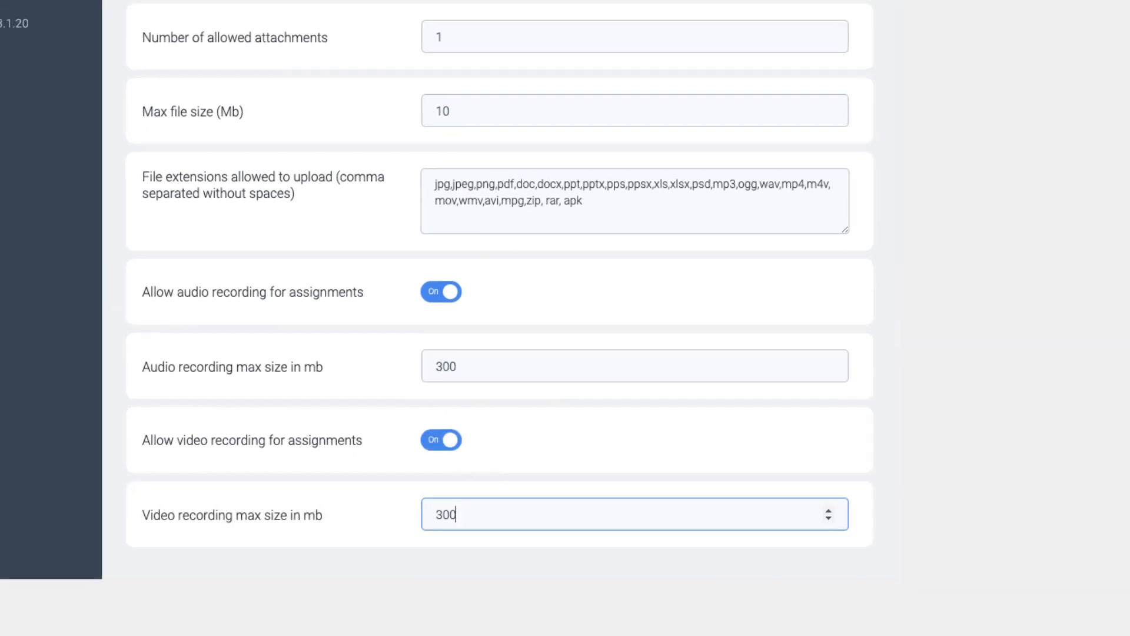
click(786, 43)
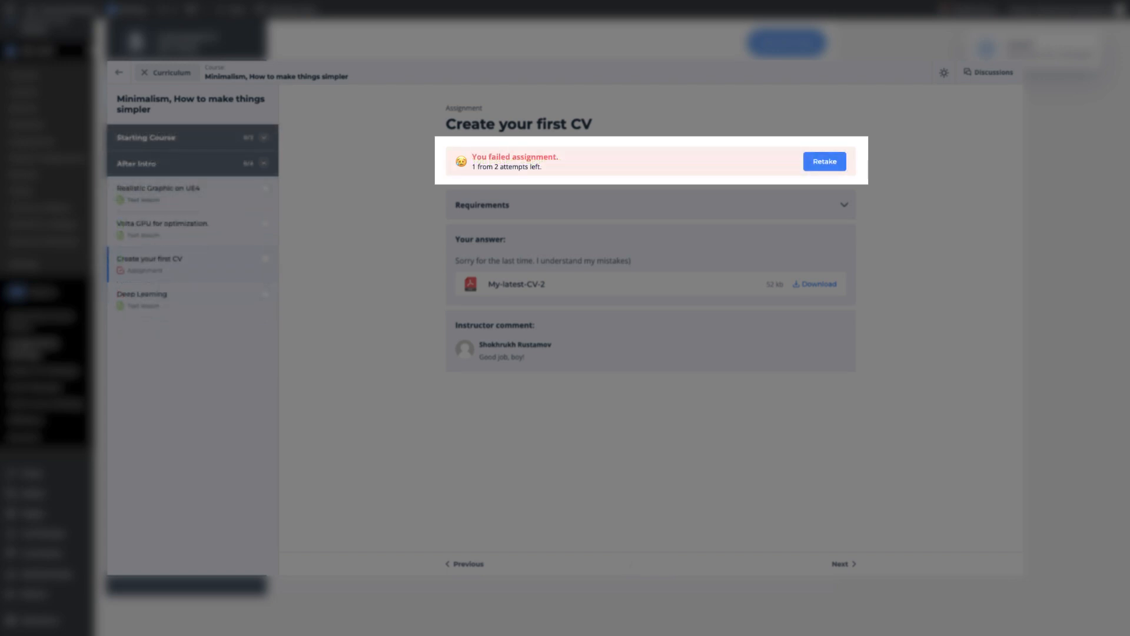
Turn on Show Emoji with heart-eyes for passed, disappointed face for failed, and save.
click(23, 298)
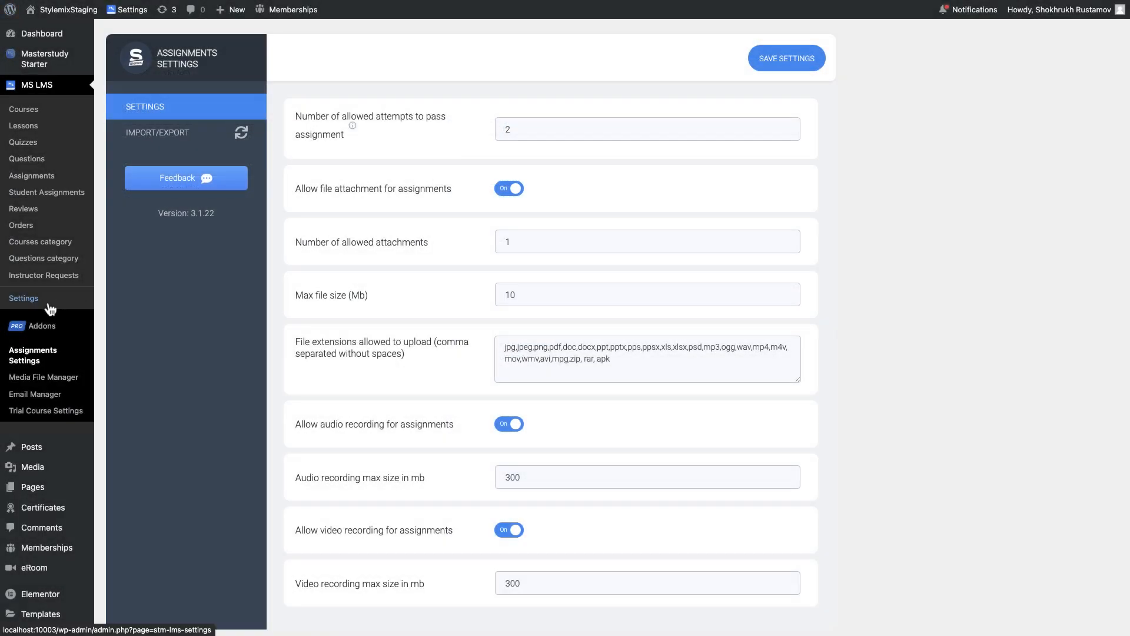
click(23, 298)
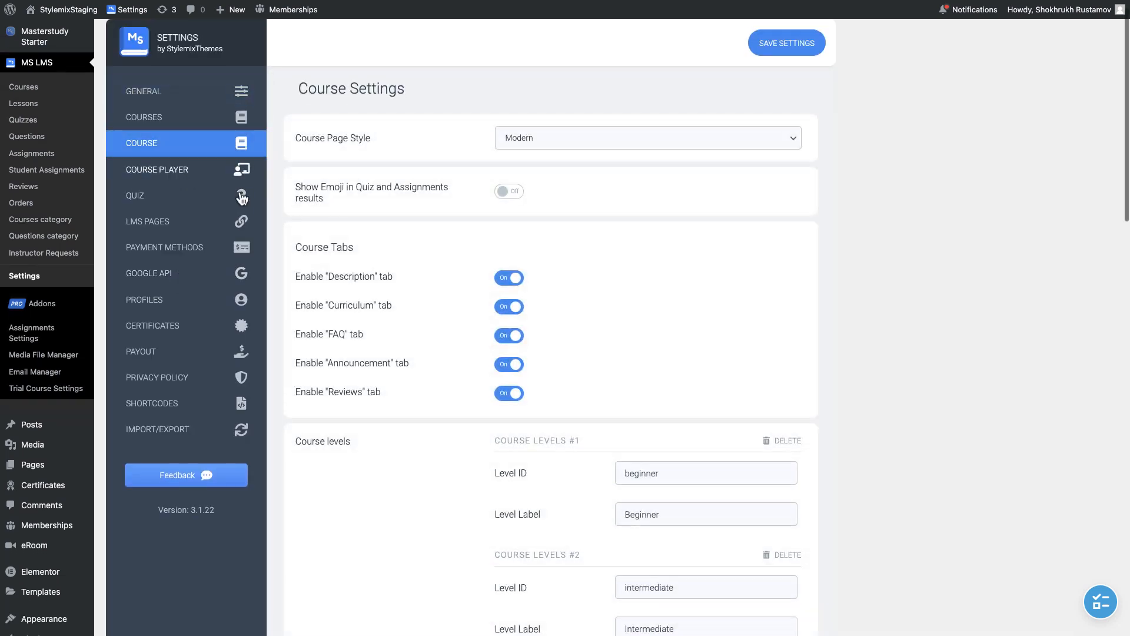
click(508, 191)
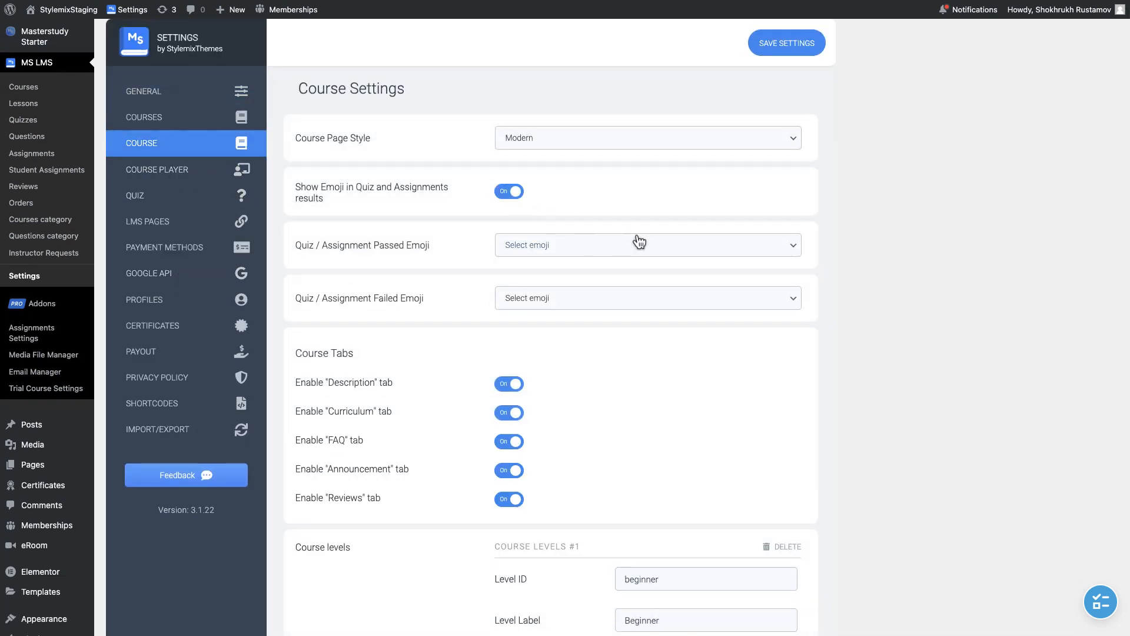
click(645, 245)
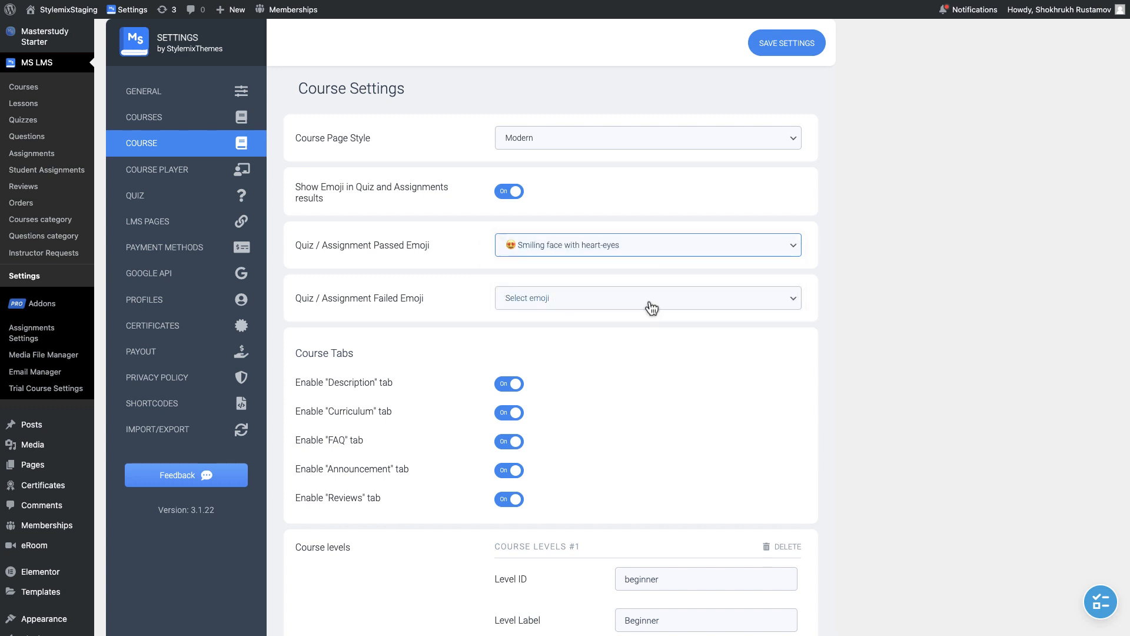
click(646, 298)
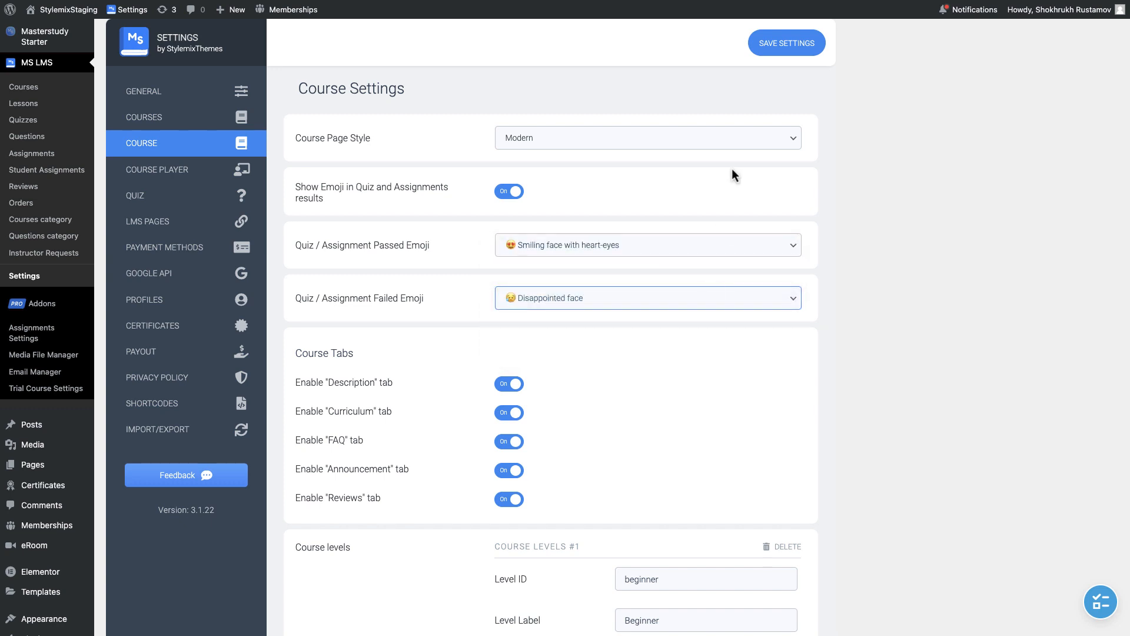
mouse_move(787, 43)
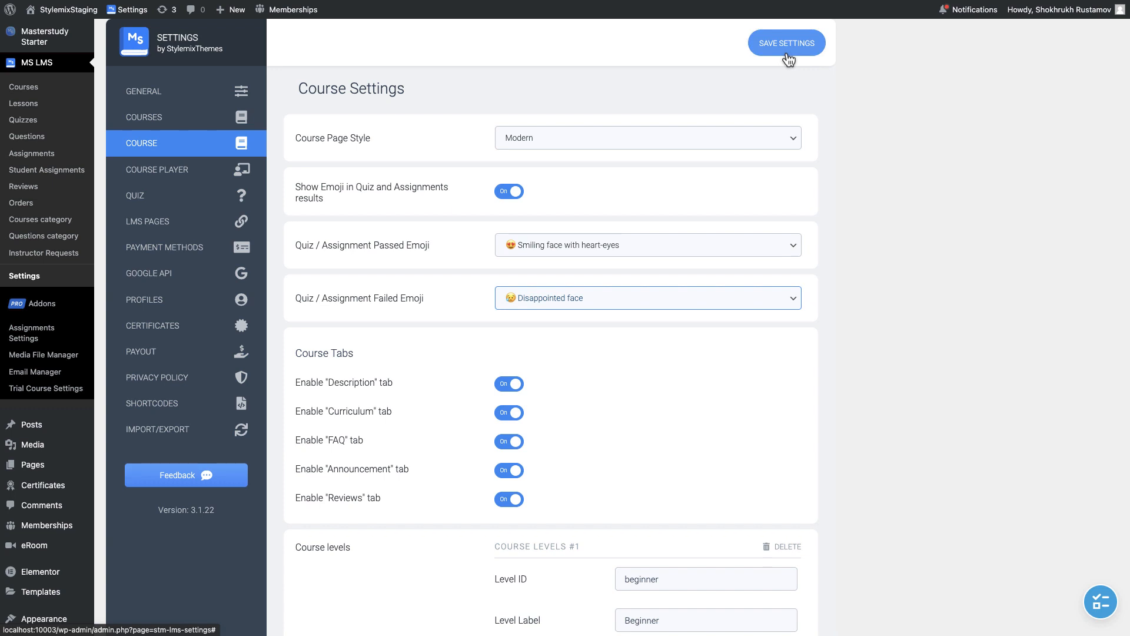
click(786, 43)
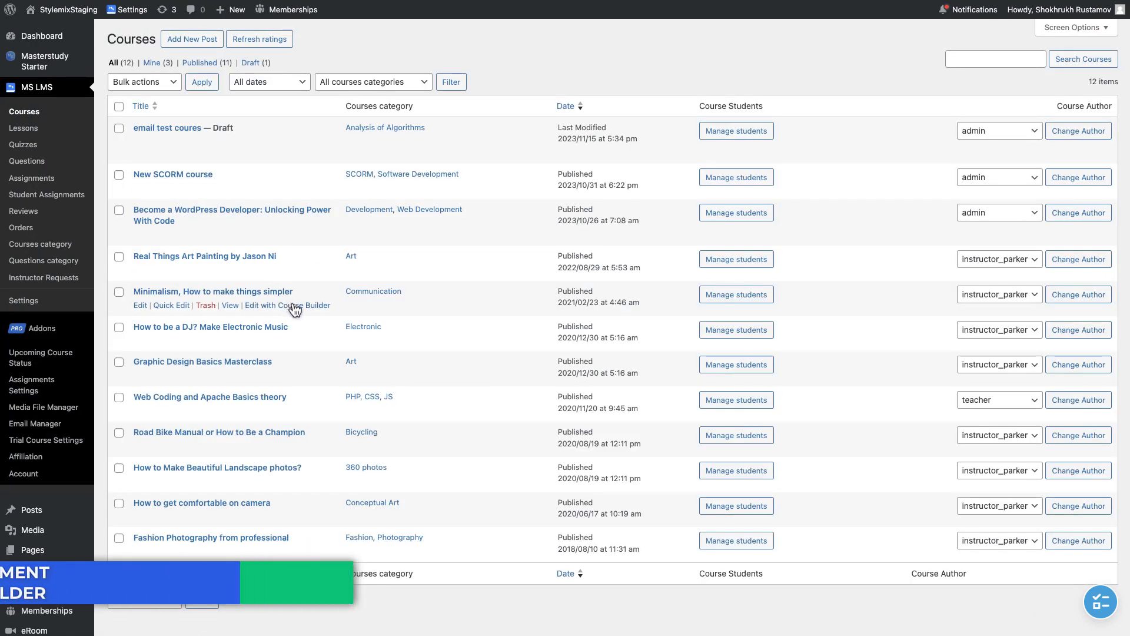
Add assignment 'Create your first CV' under After Intro with 2 attempts and CV instructions.
click(288, 304)
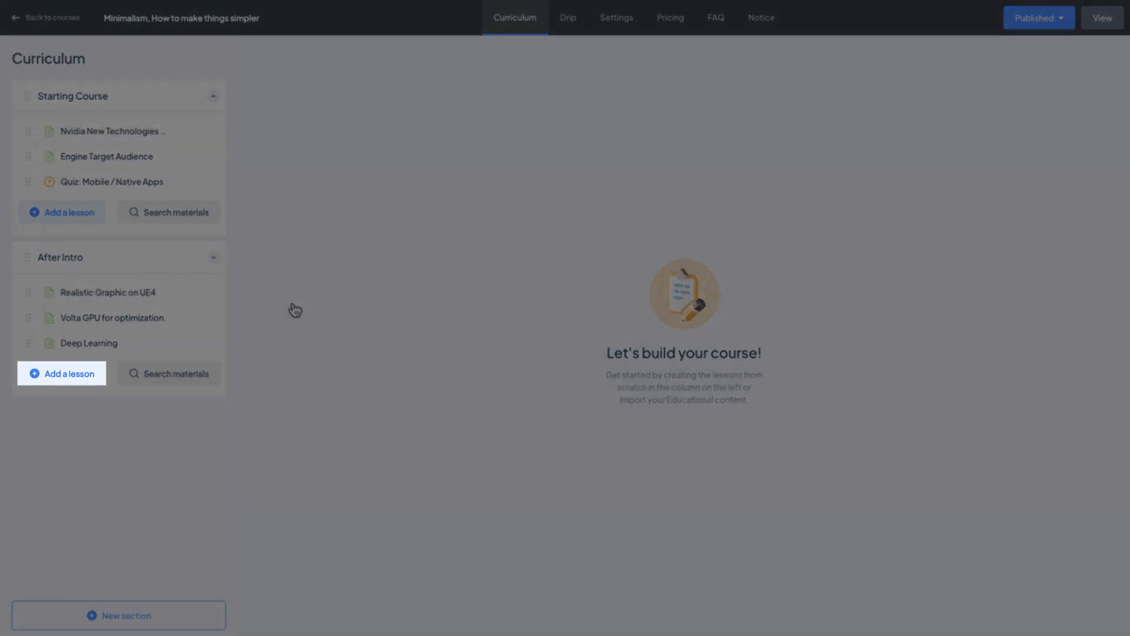
click(61, 373)
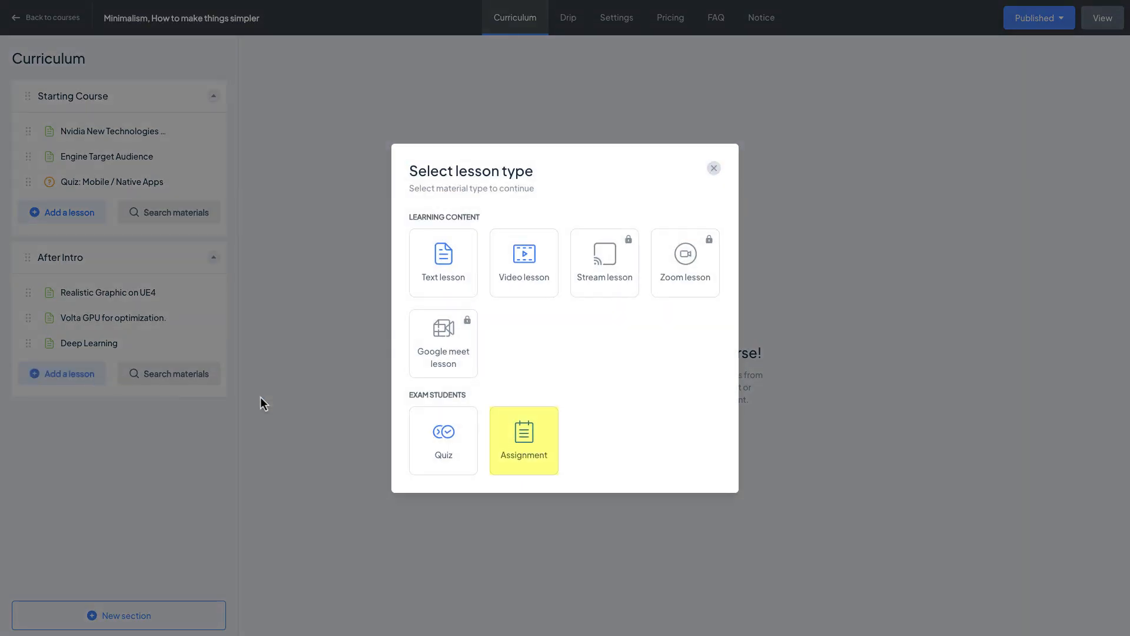
click(524, 440)
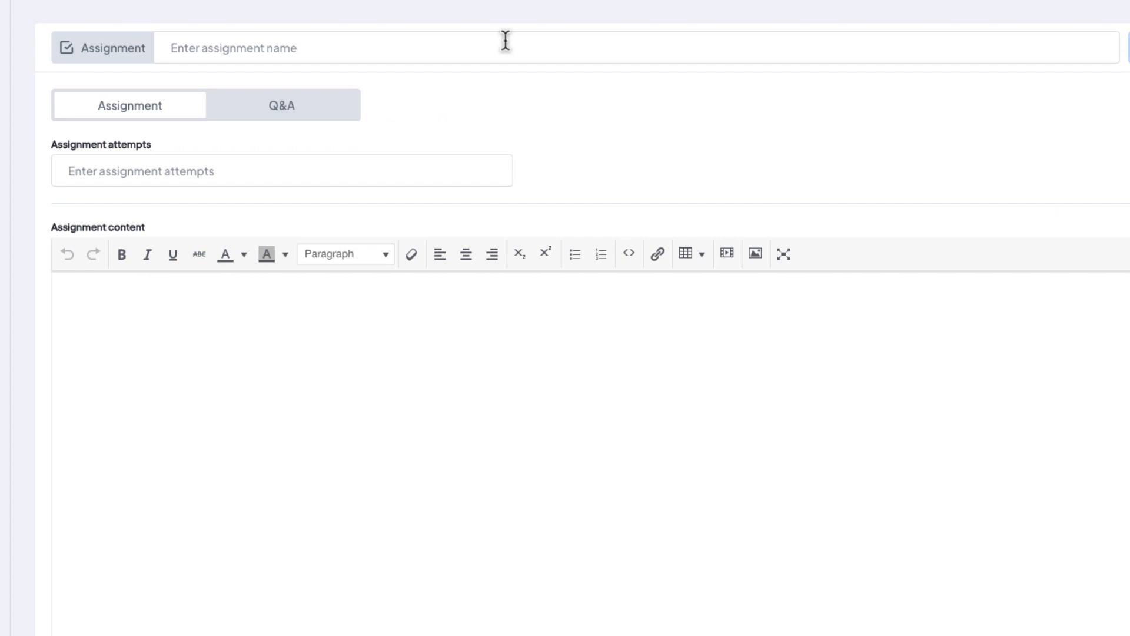
click(504, 46)
text(Create your first)
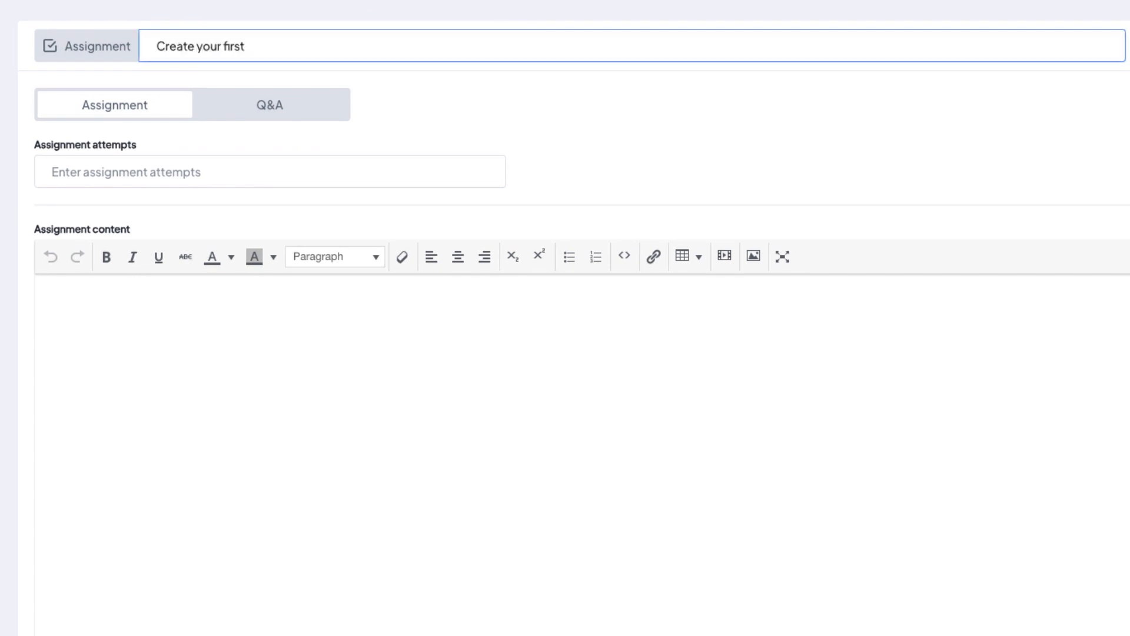
text(CV)
click(270, 171)
text(2)
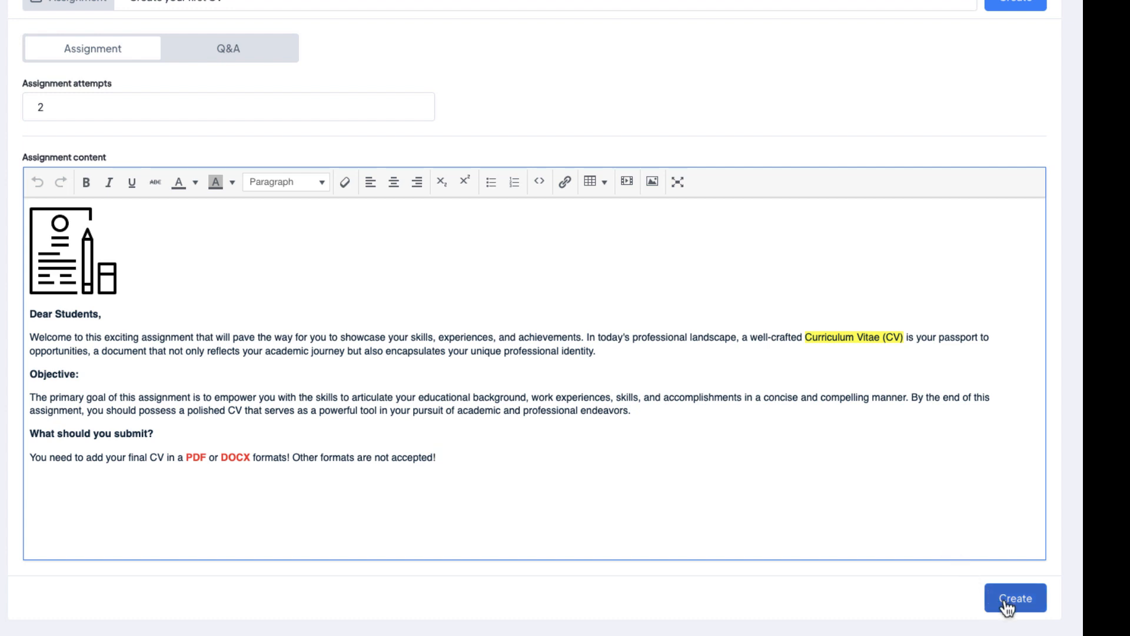
click(1016, 596)
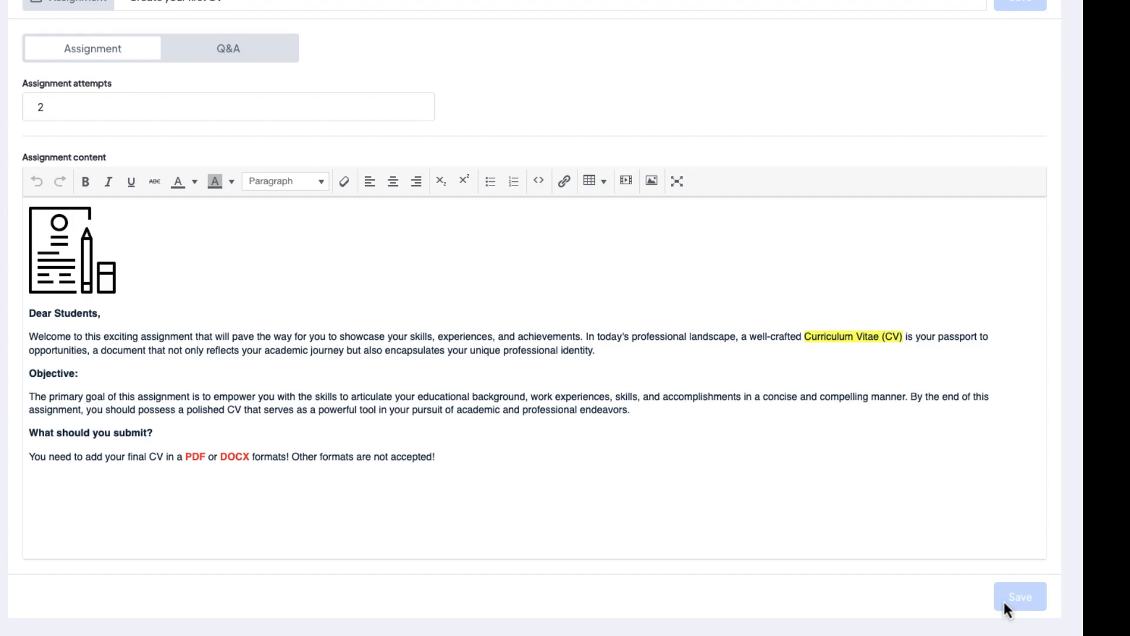
click(1019, 595)
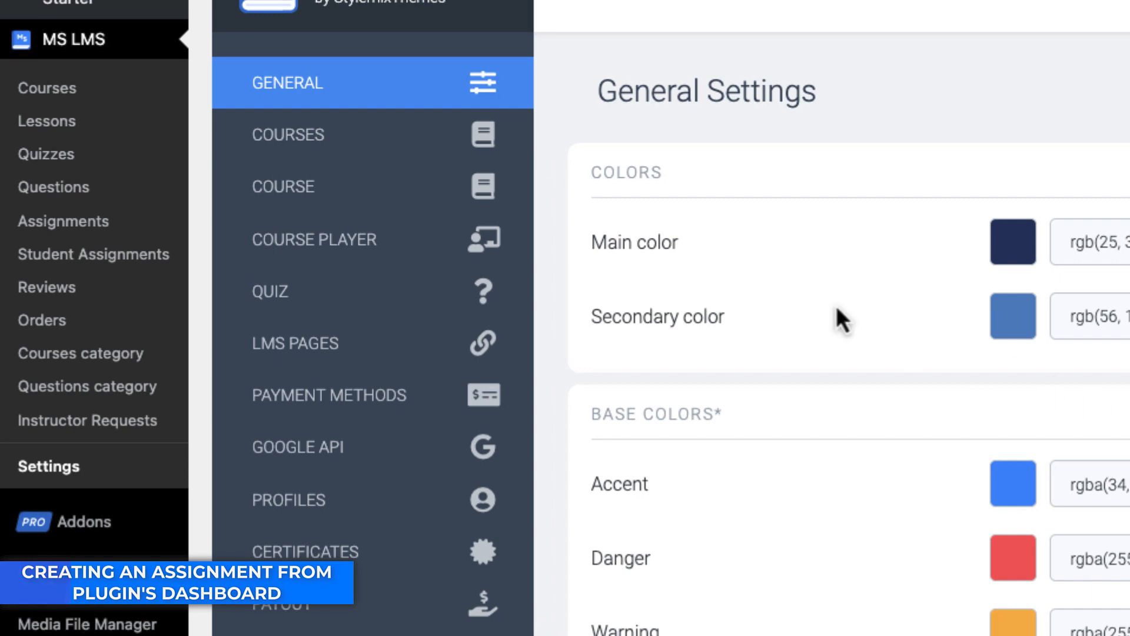
mouse_move(63, 221)
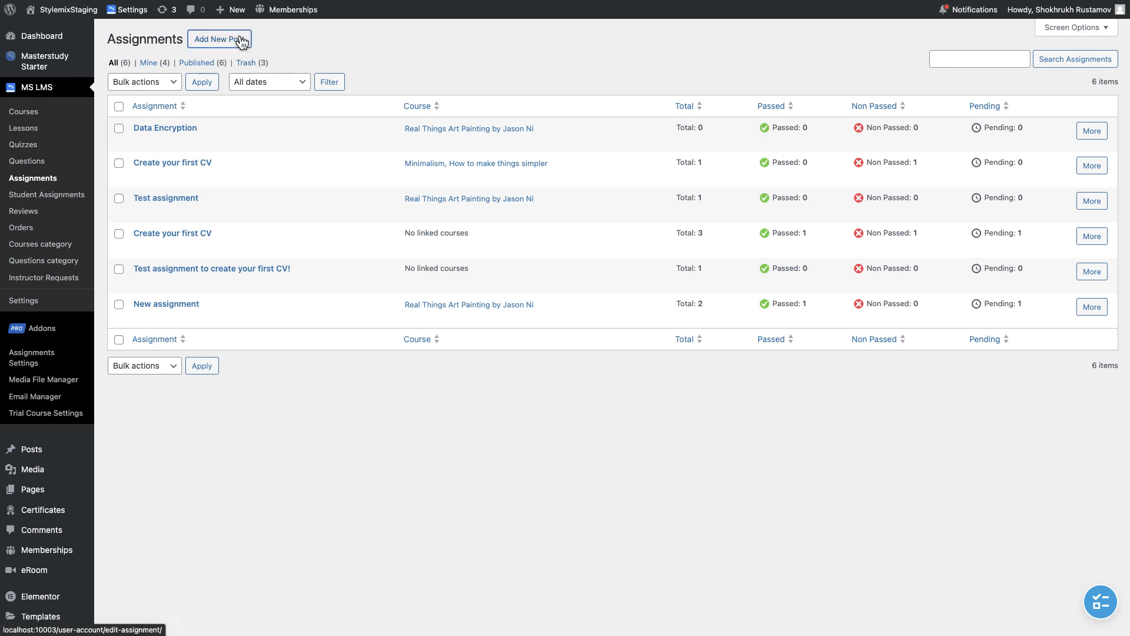
Create assignment 'Test assiggnment #1' with 2 attempts and content 'Some text here :)'.
click(219, 38)
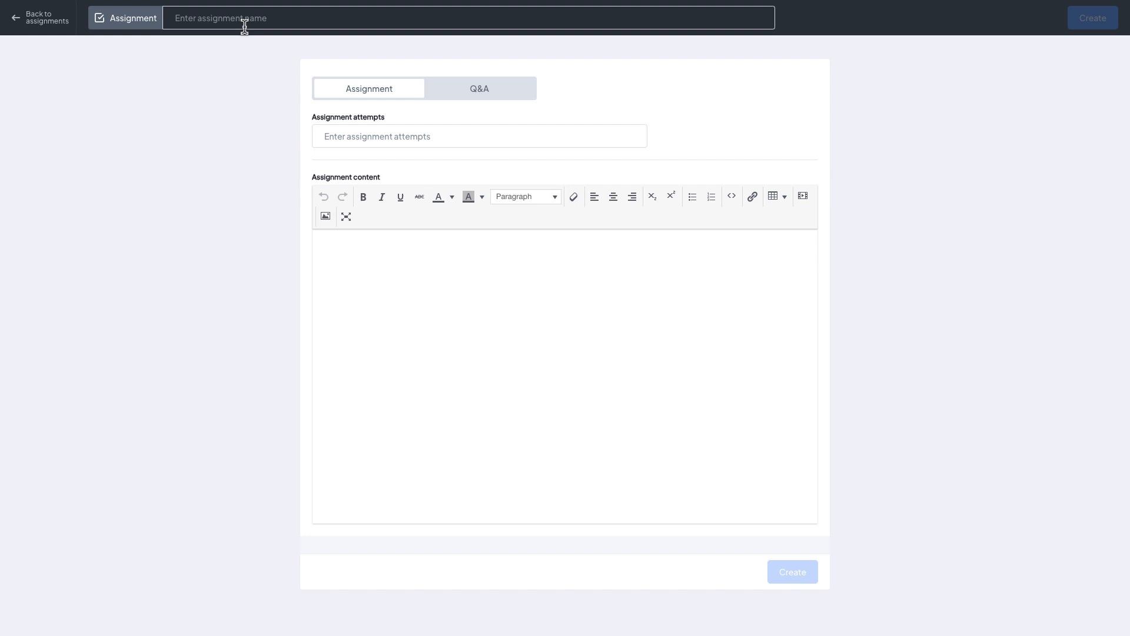
text(Test assiggnment #1)
click(564, 377)
text(Some text here :))
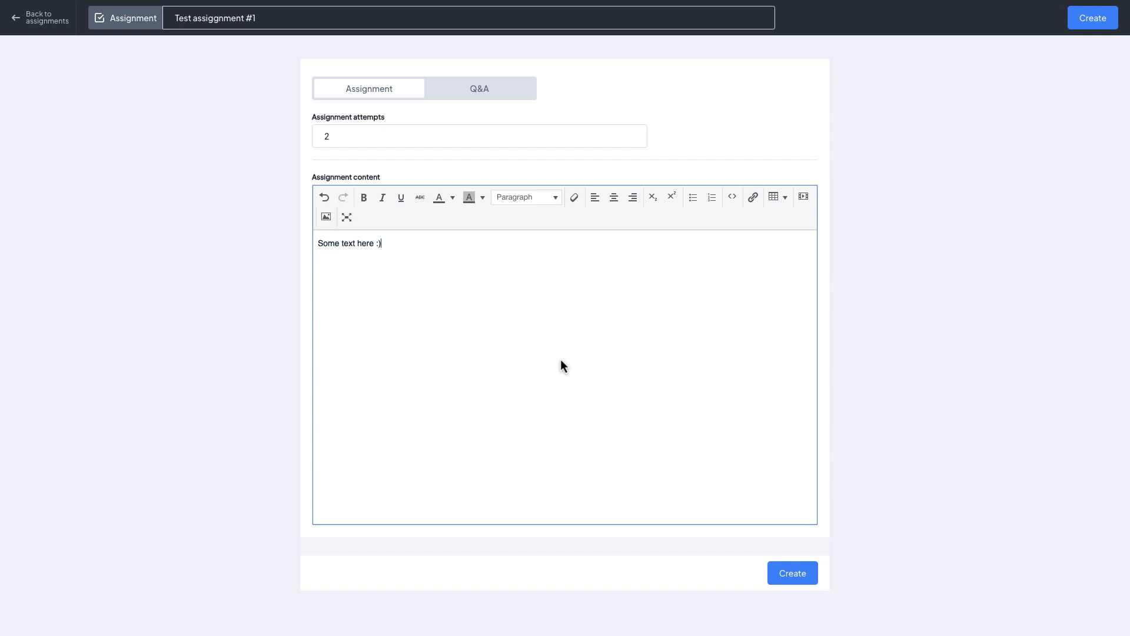
click(791, 572)
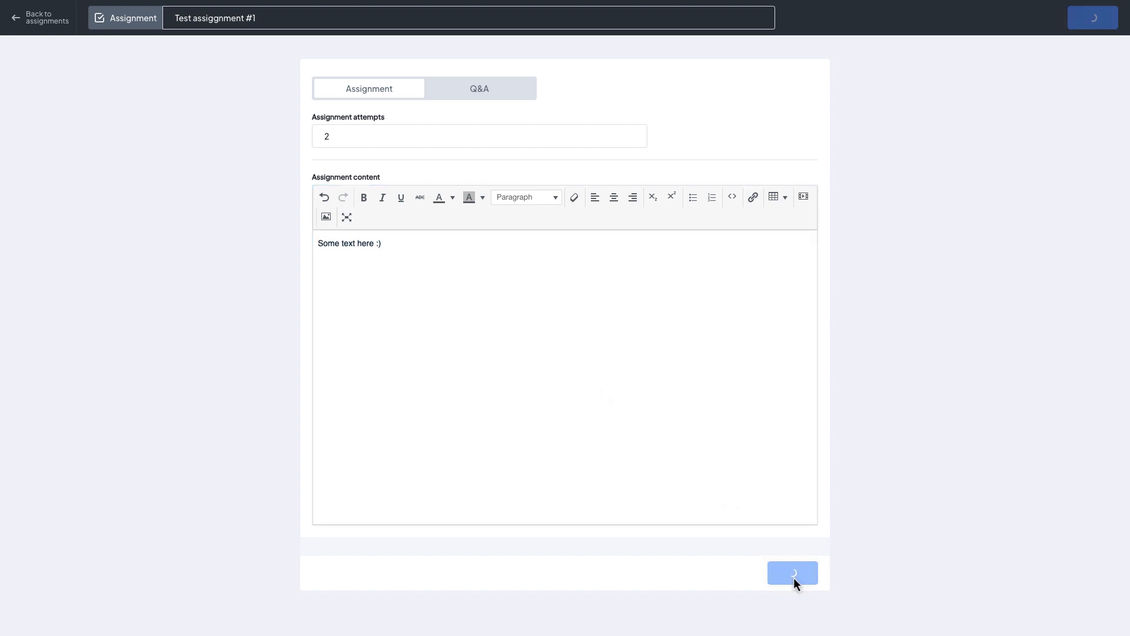
click(793, 572)
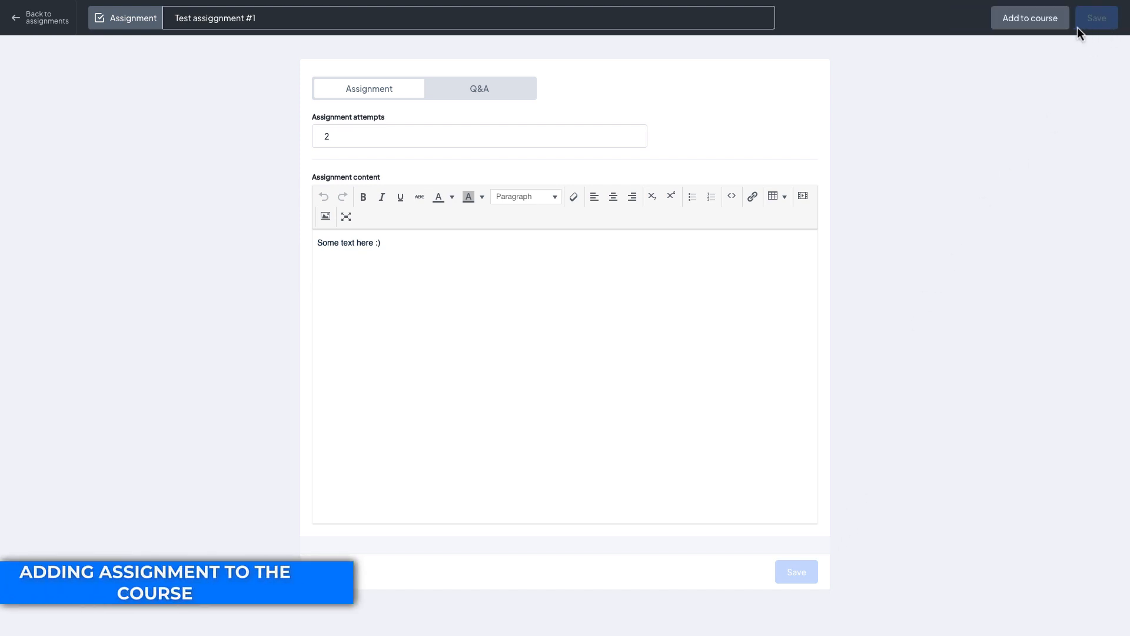
Add Test assiggnment #1 to the Minimalism course's Starting Course section.
click(1028, 17)
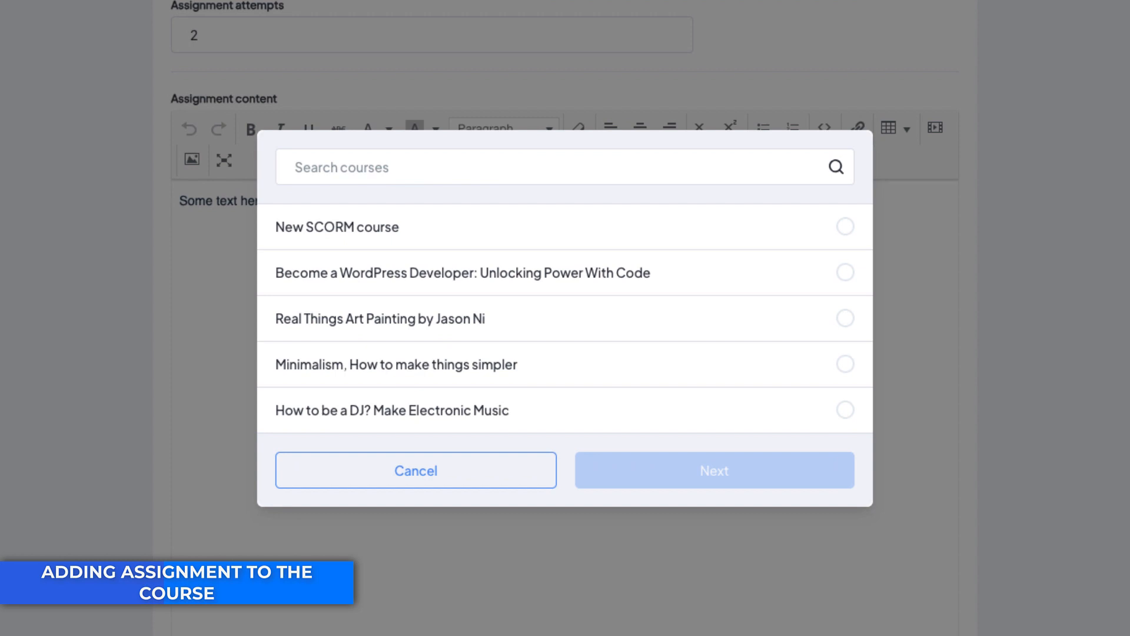
click(861, 366)
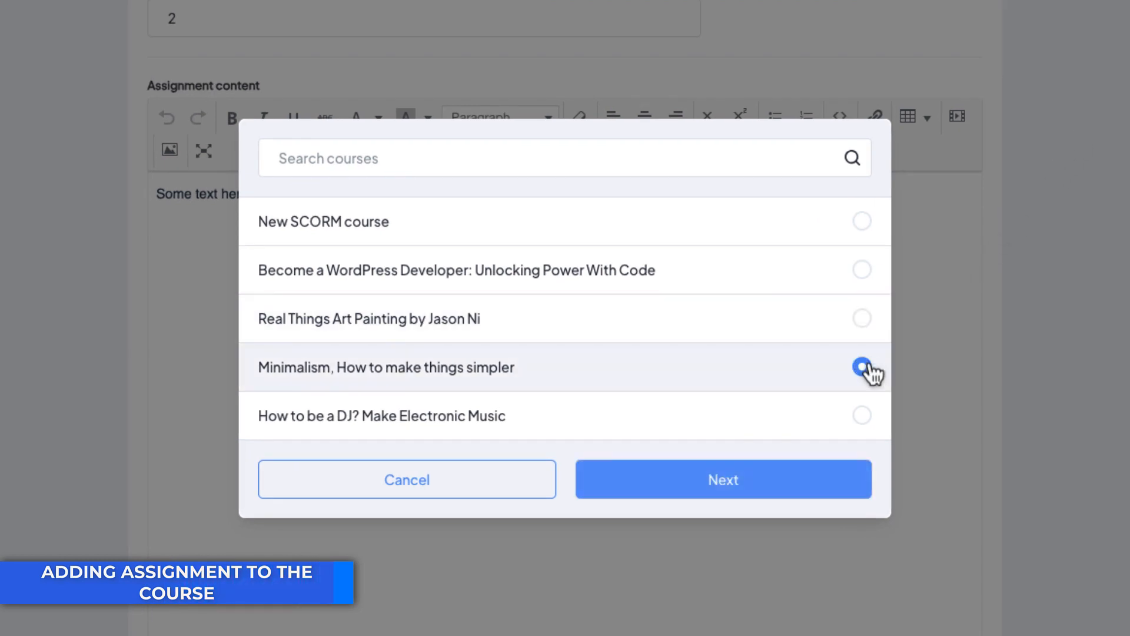
click(722, 478)
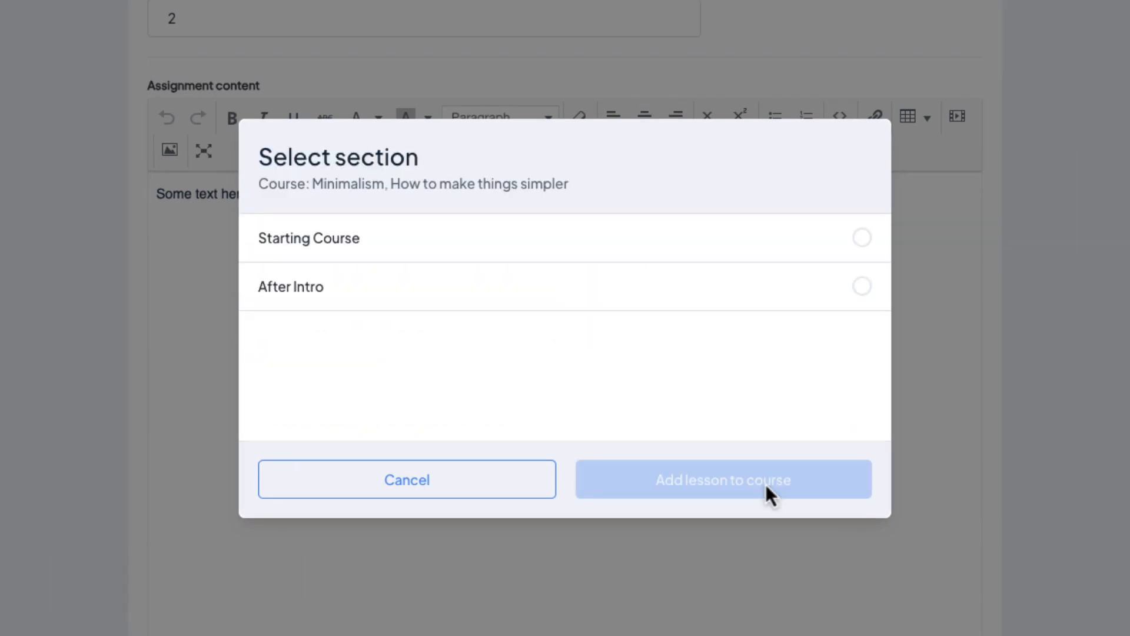
click(861, 237)
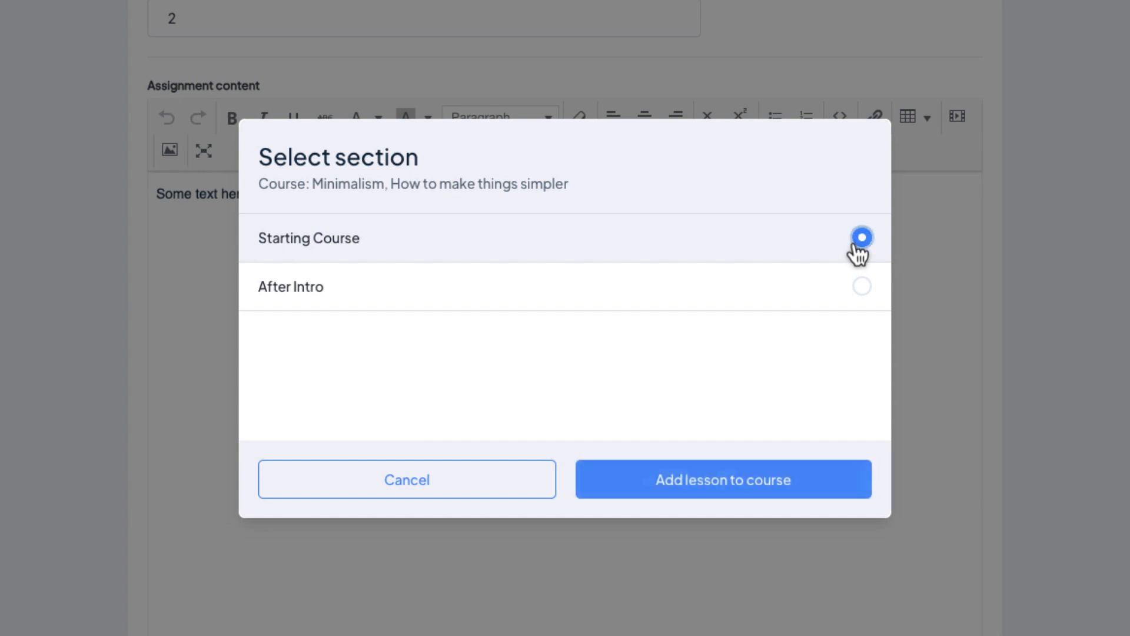
click(723, 479)
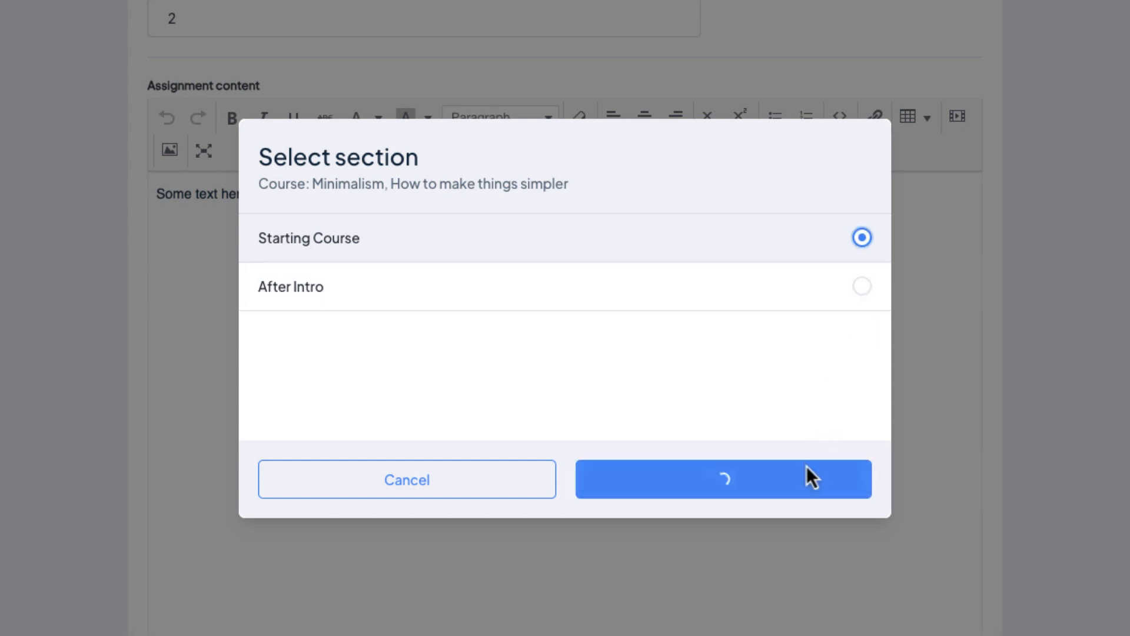
click(723, 479)
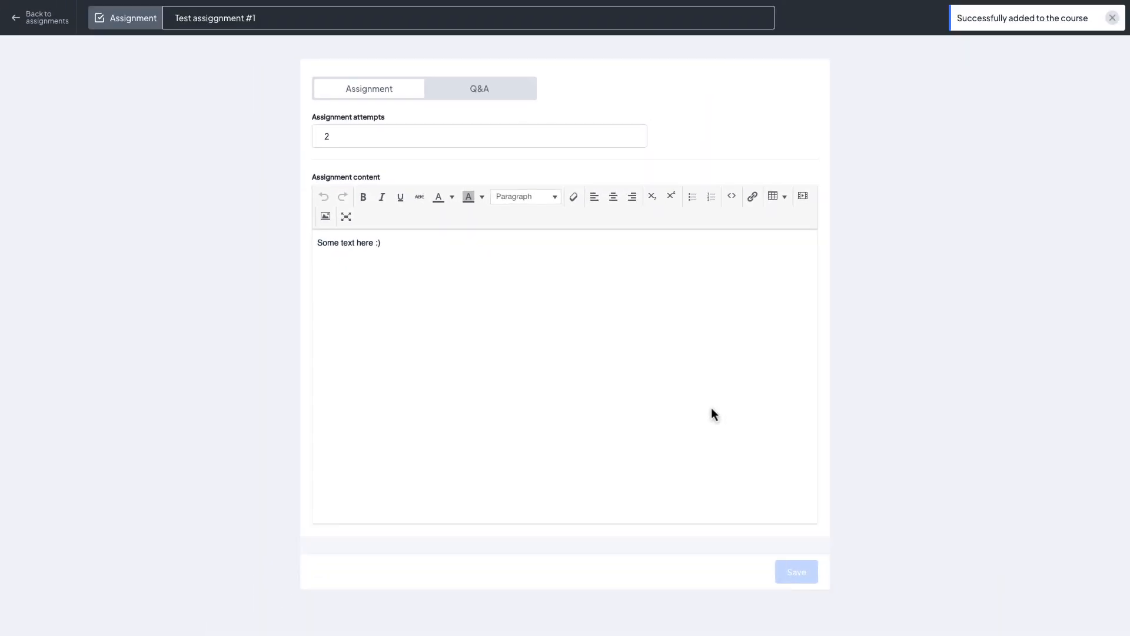
Import Universal assignment and Data Encryption into the section from Search materials.
click(45, 17)
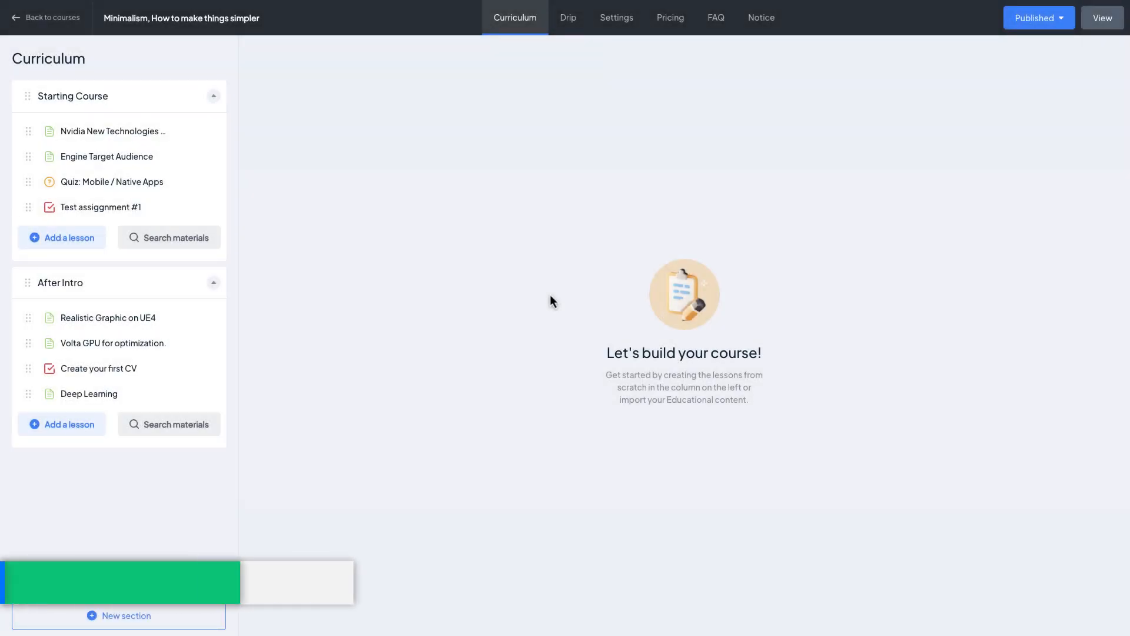
click(176, 237)
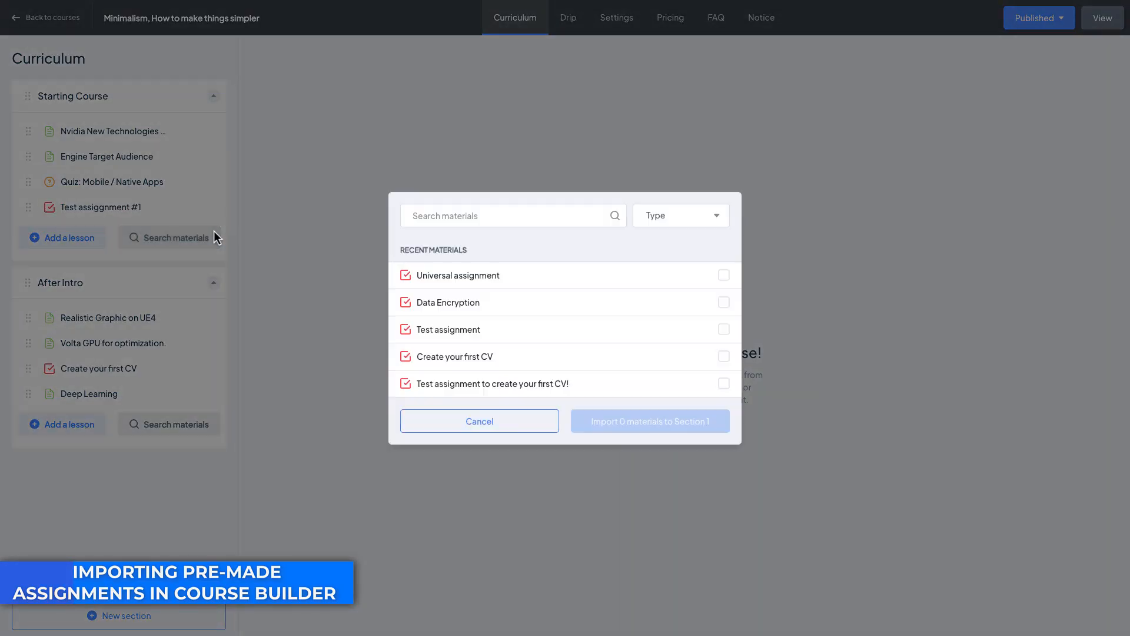
click(678, 215)
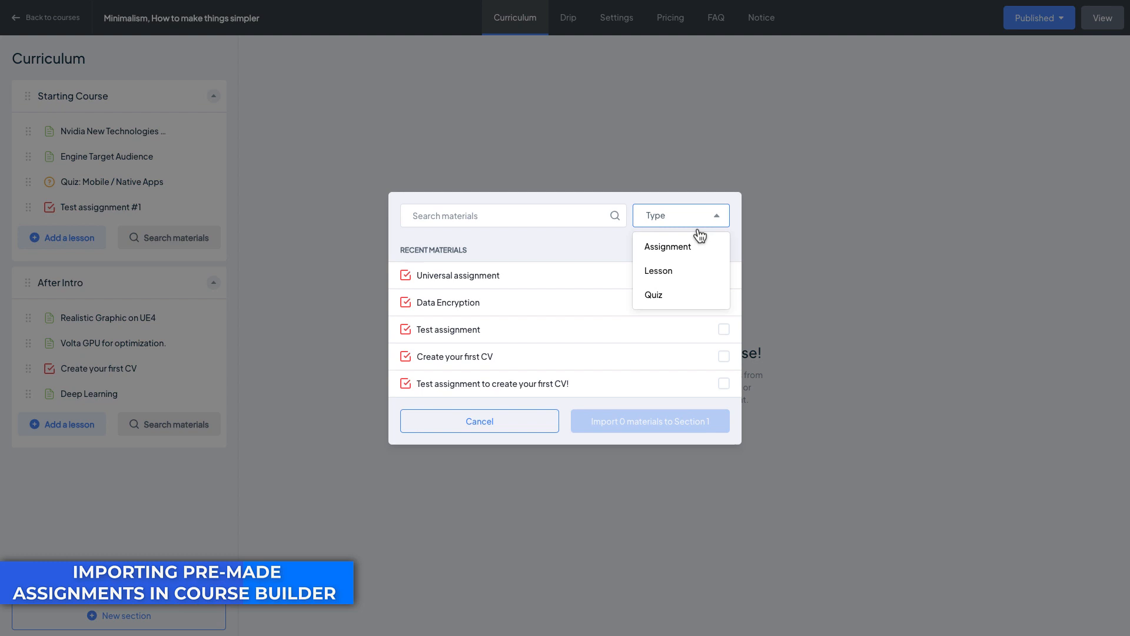
click(666, 247)
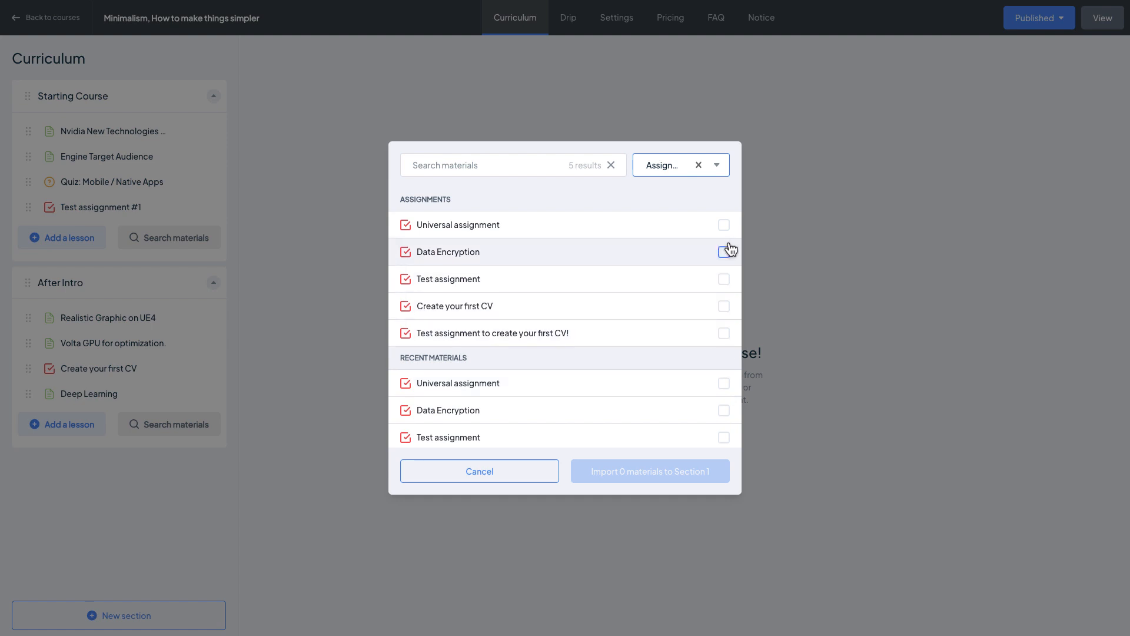
click(723, 224)
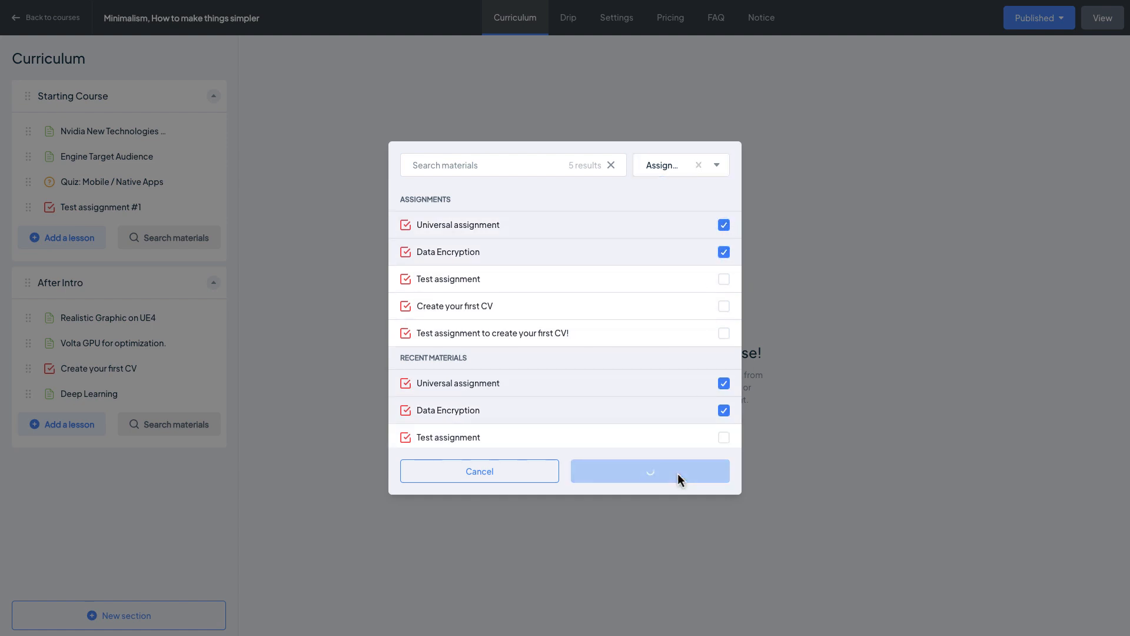
click(649, 471)
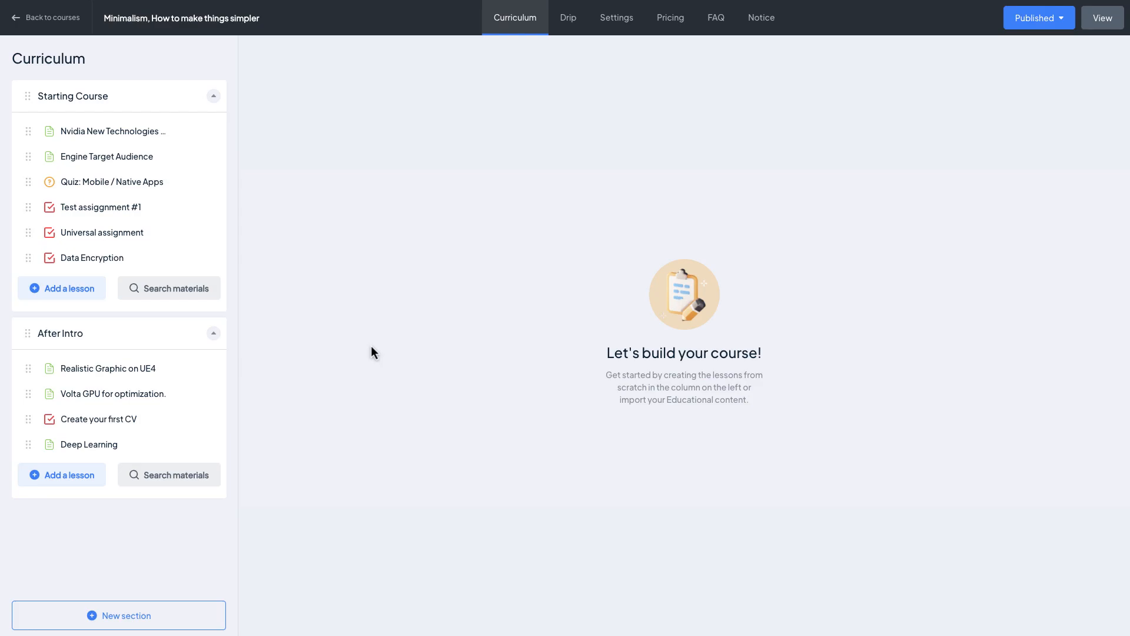
Start the Create your first CV assignment and expand then collapse its requirements.
click(1101, 17)
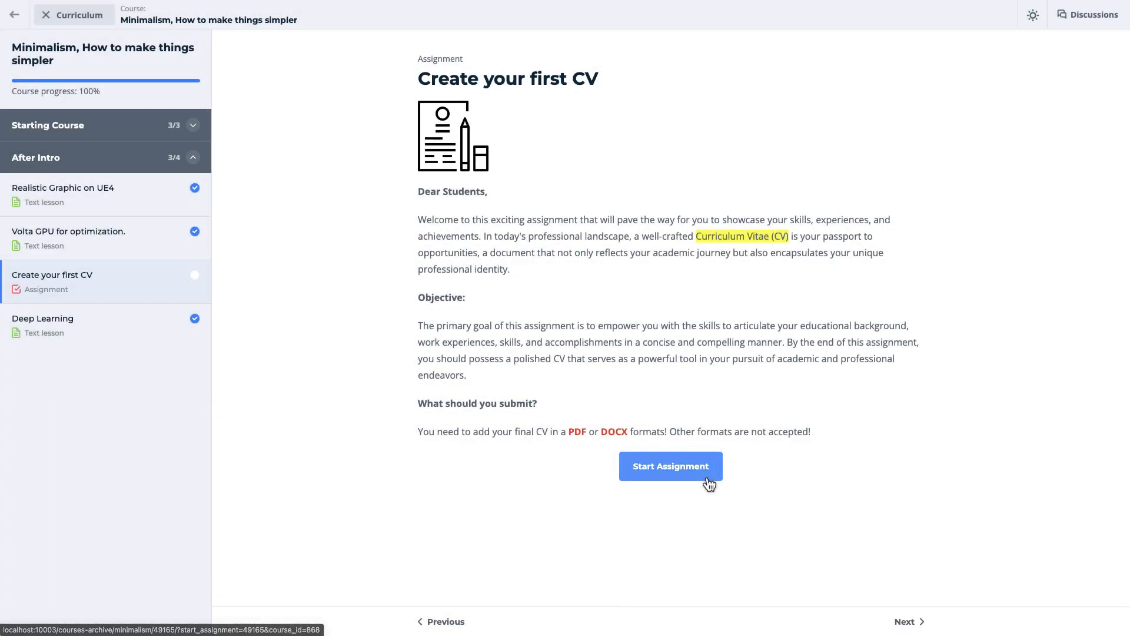
click(670, 466)
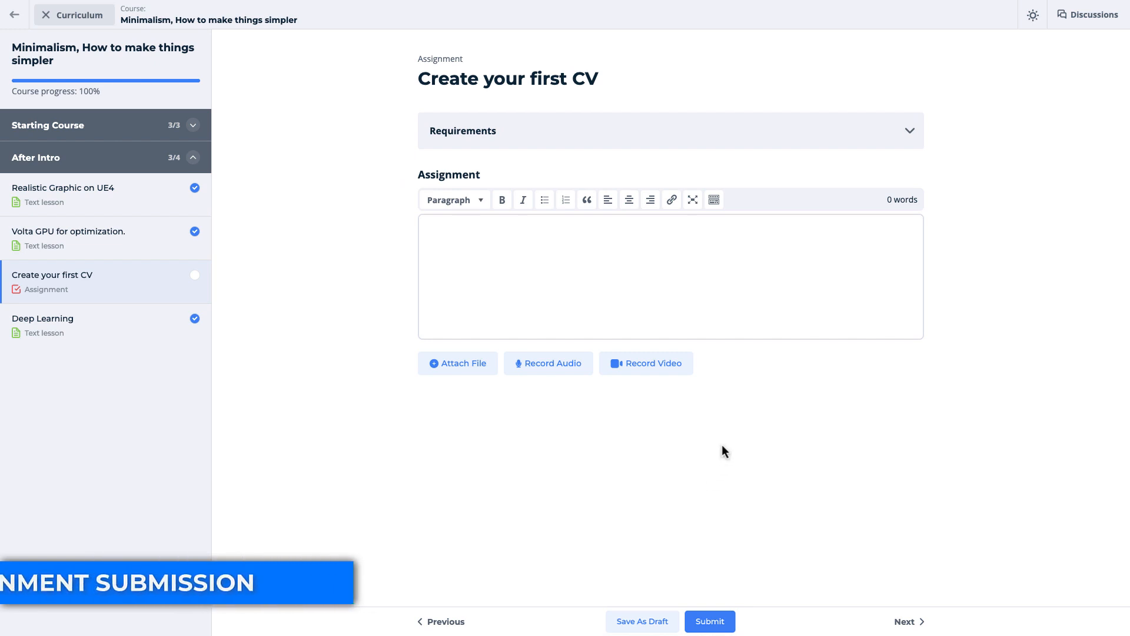
click(910, 131)
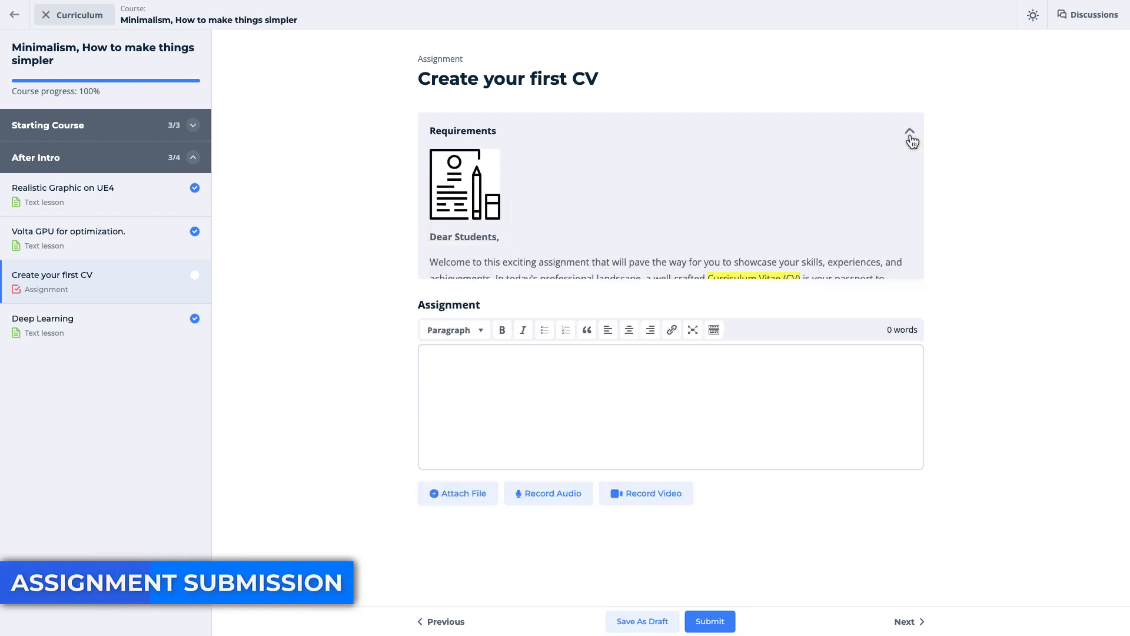
click(911, 131)
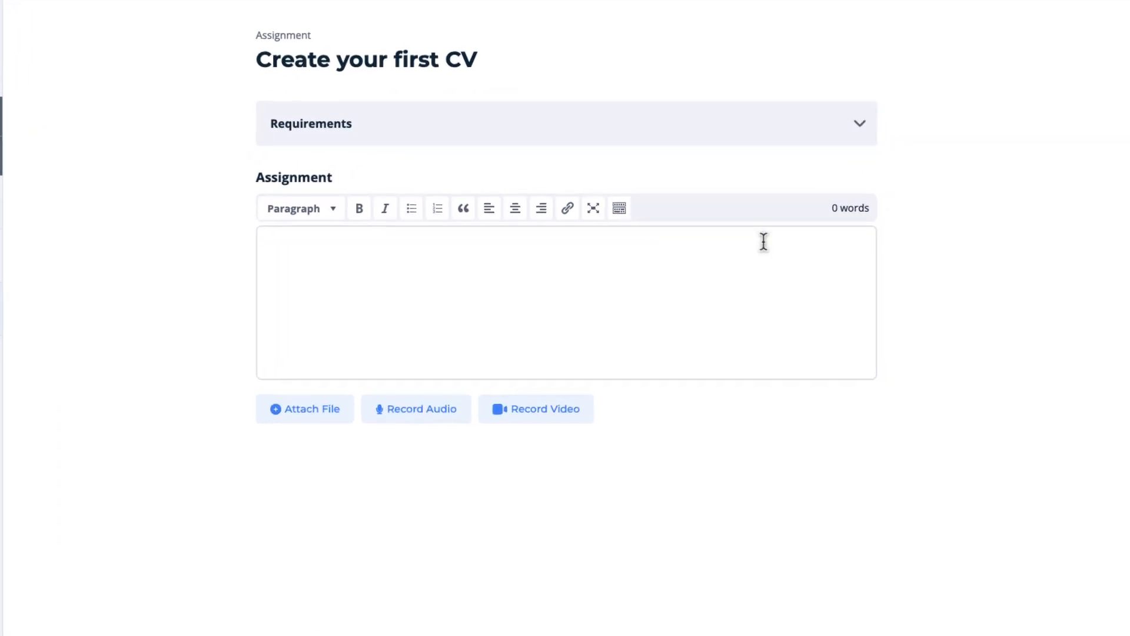
Type 'Professor, I am submitting my work in PDF format :)' and bold PDF.
text(Professor, I am sub)
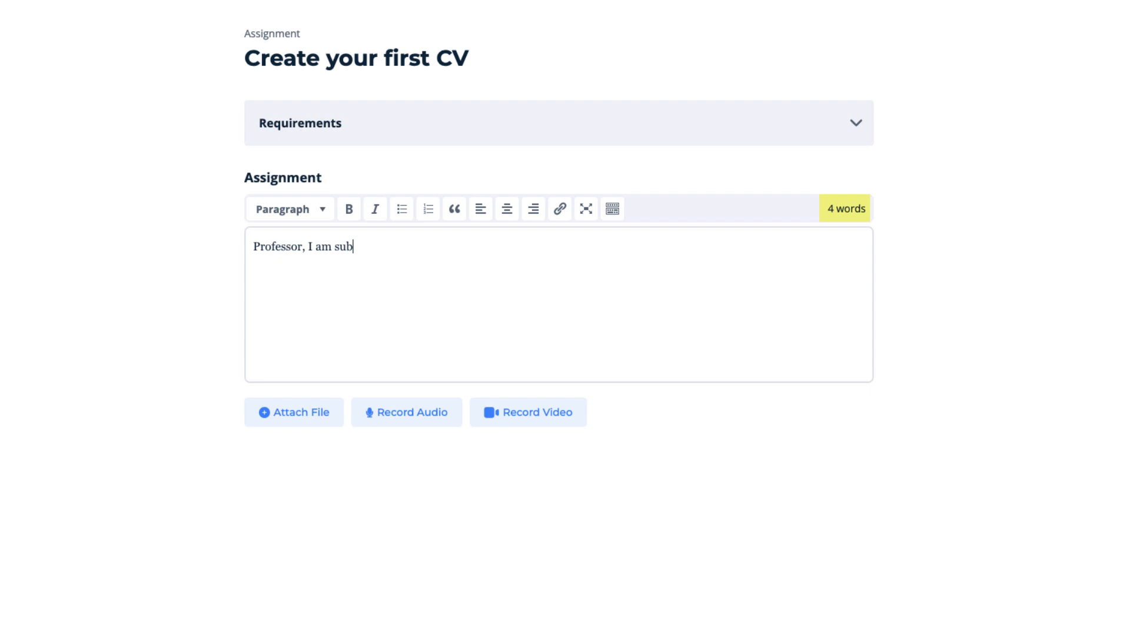
text(mitting my wo)
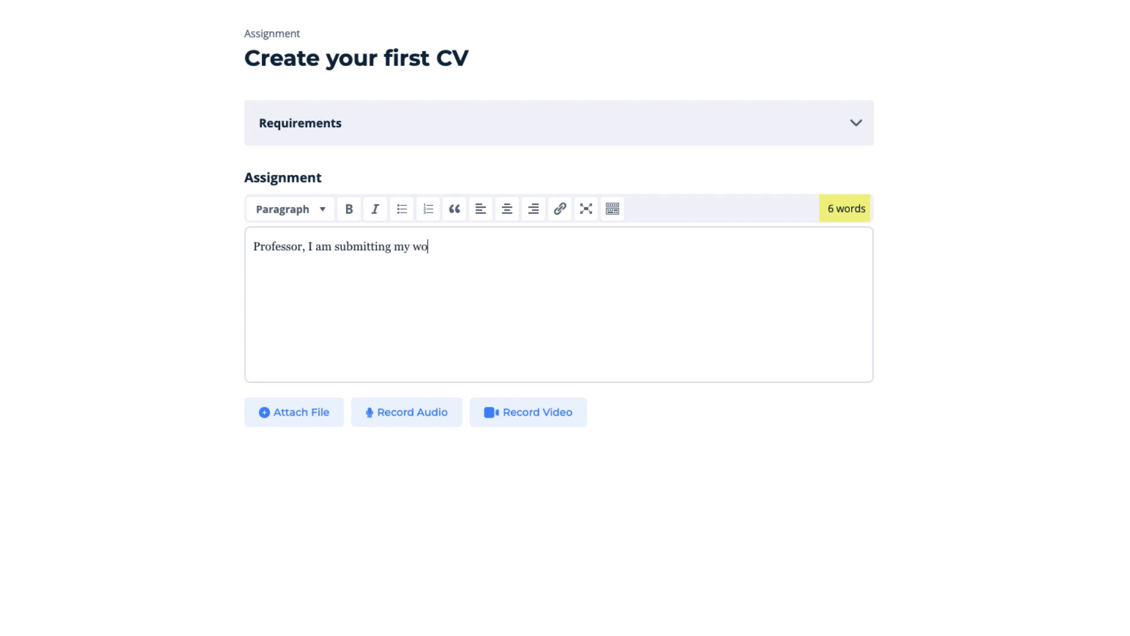
text(rk in PDF format :))
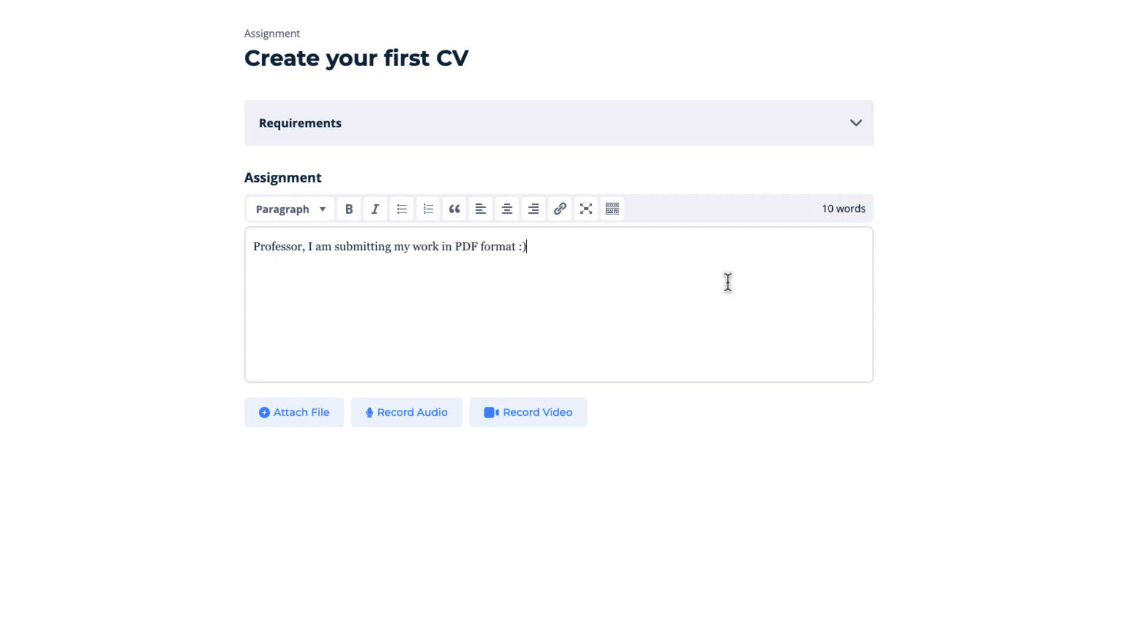
click(349, 209)
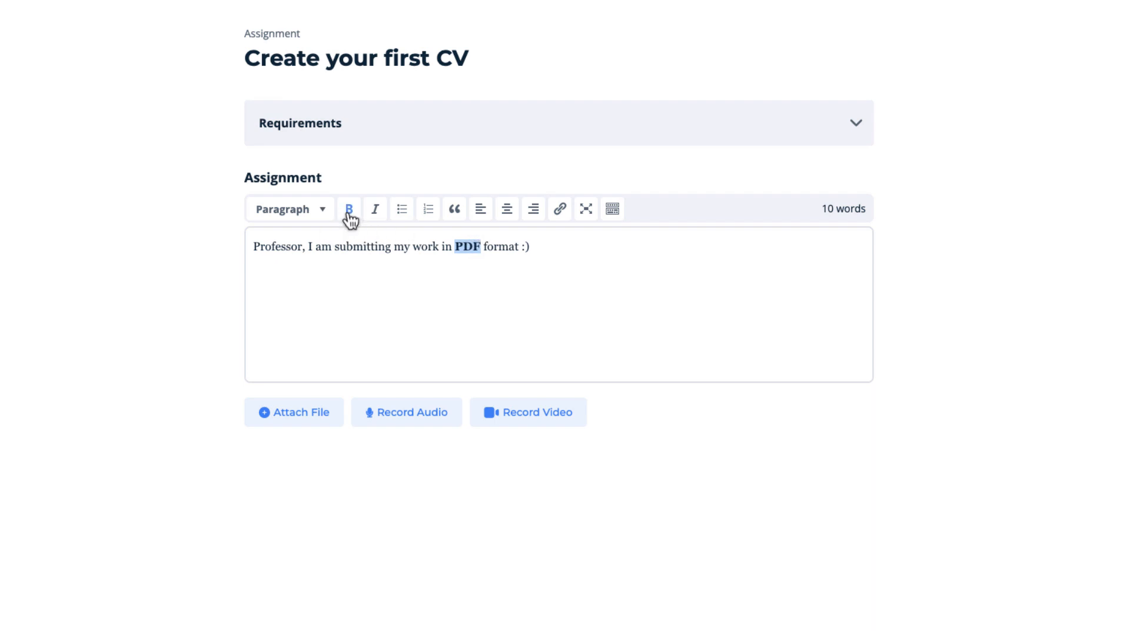
click(295, 412)
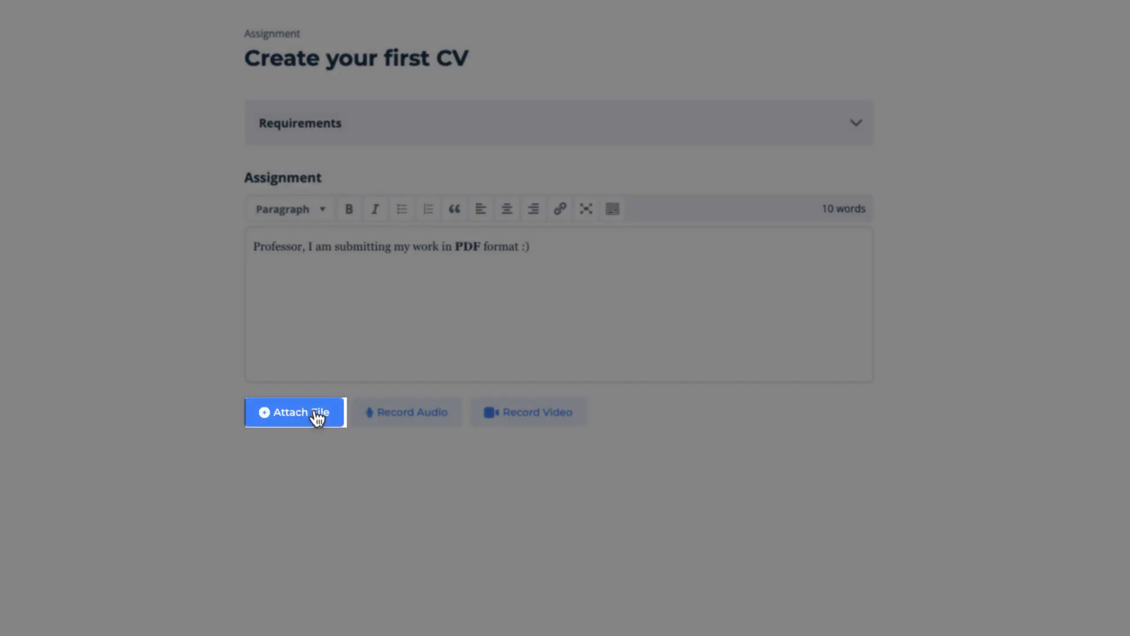
Attach My latest CV.pdf from Downloads to the answer.
click(294, 412)
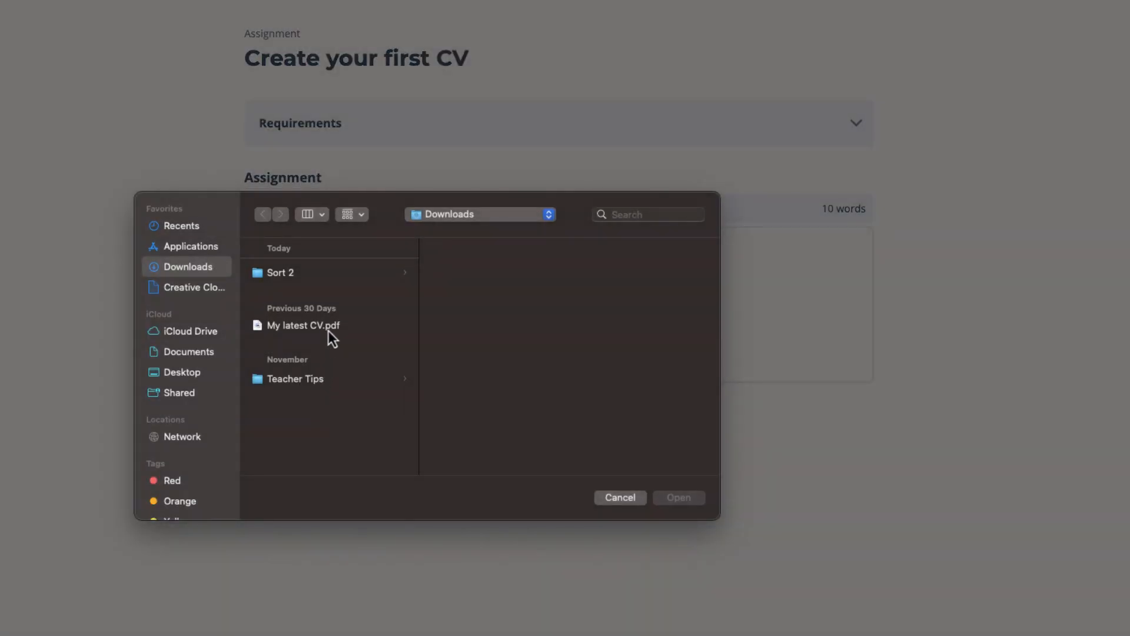
click(302, 325)
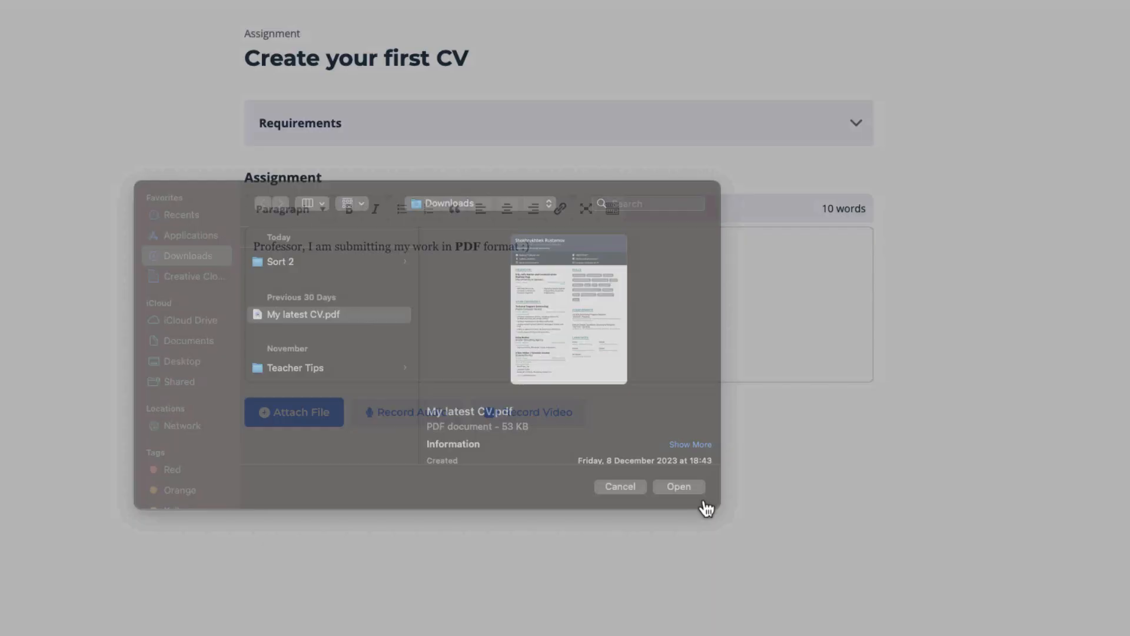
click(677, 485)
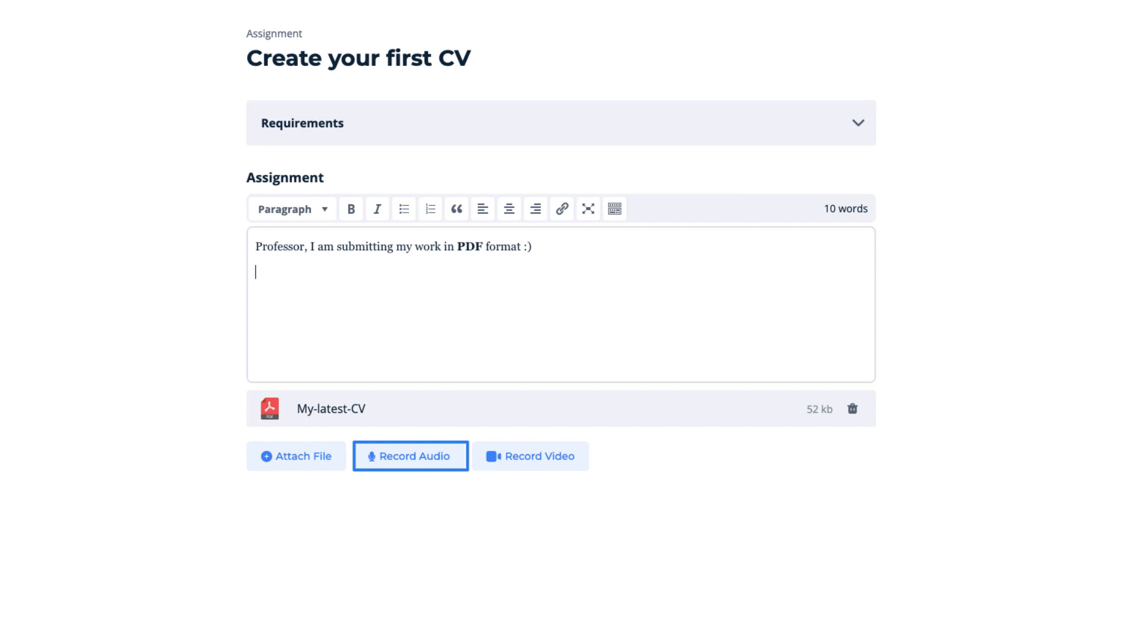
Record a 9-second audio clip for the CV answer and play it back to check.
text(I can speak smth ...)
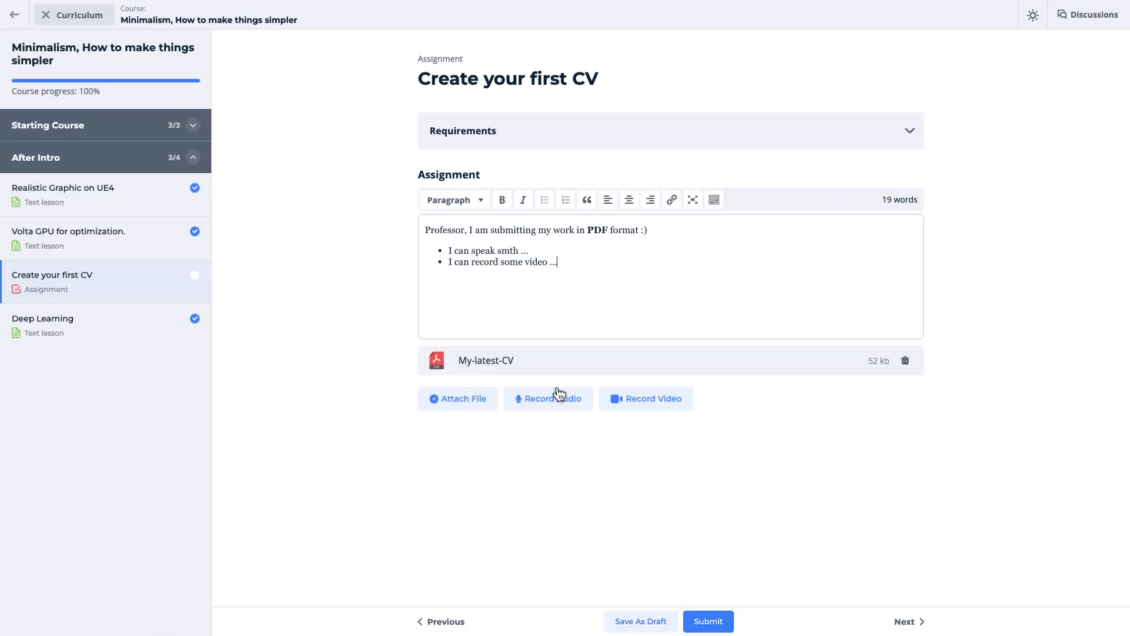
click(547, 398)
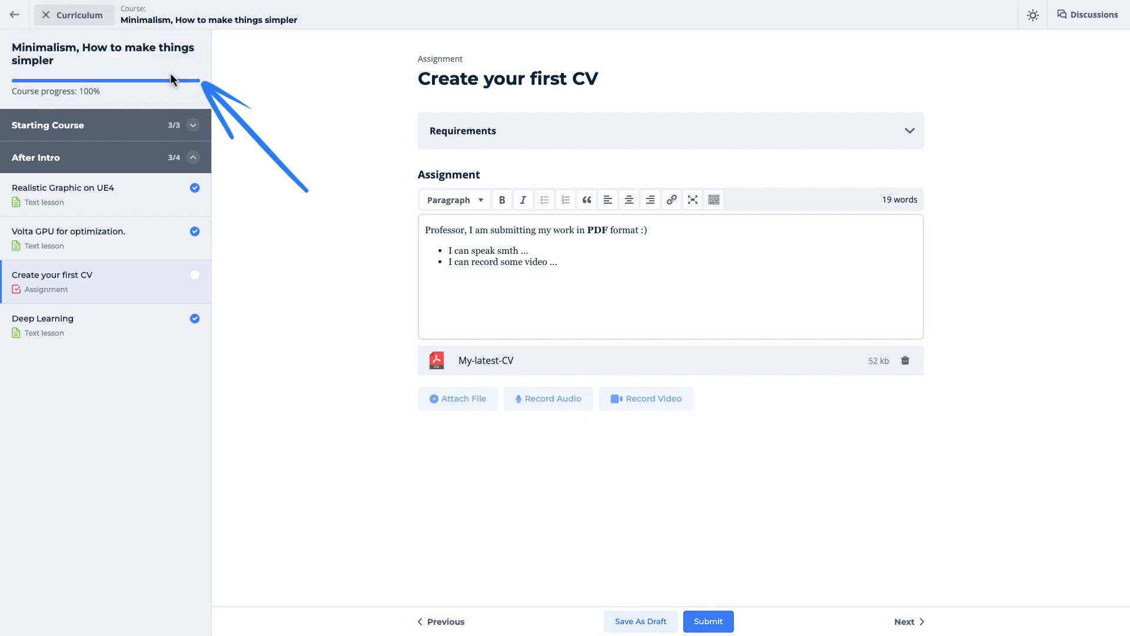
click(548, 398)
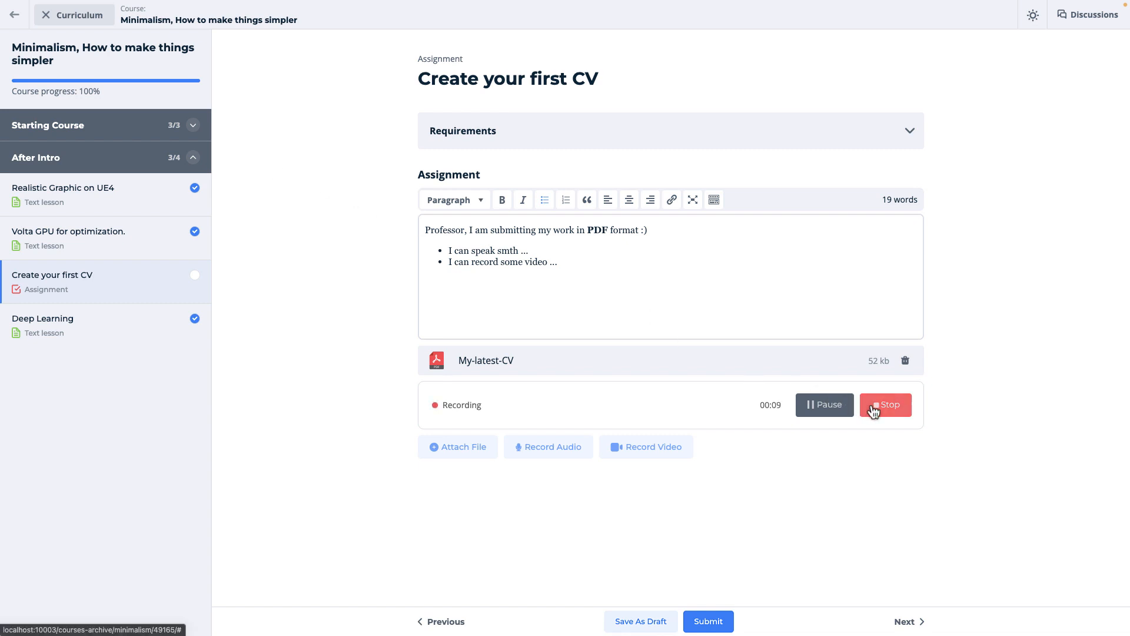
click(885, 405)
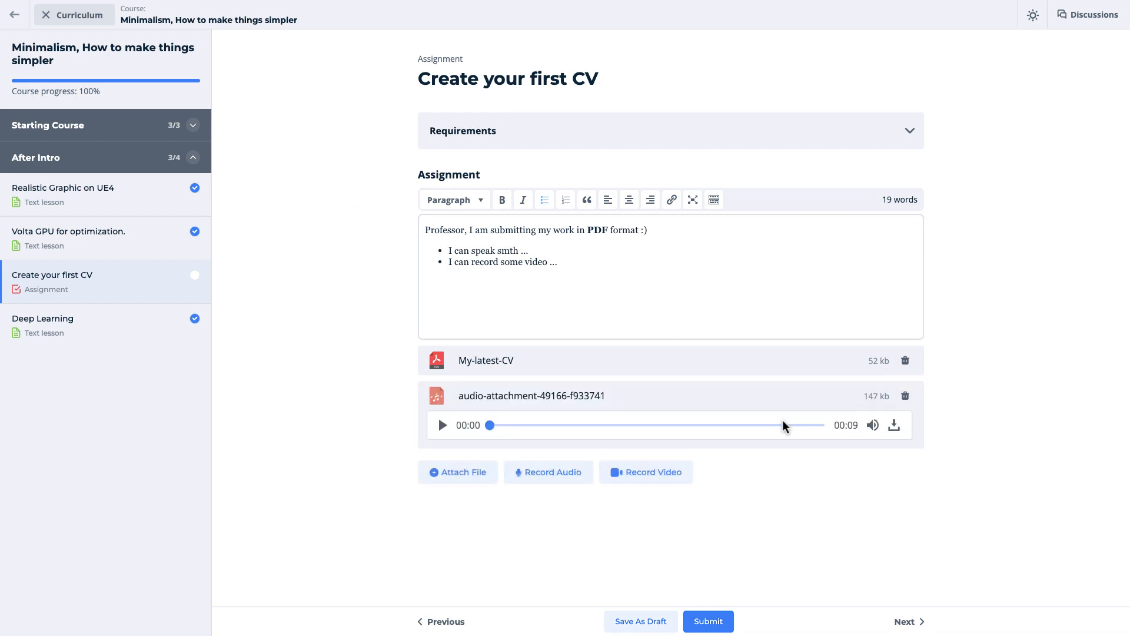
click(442, 424)
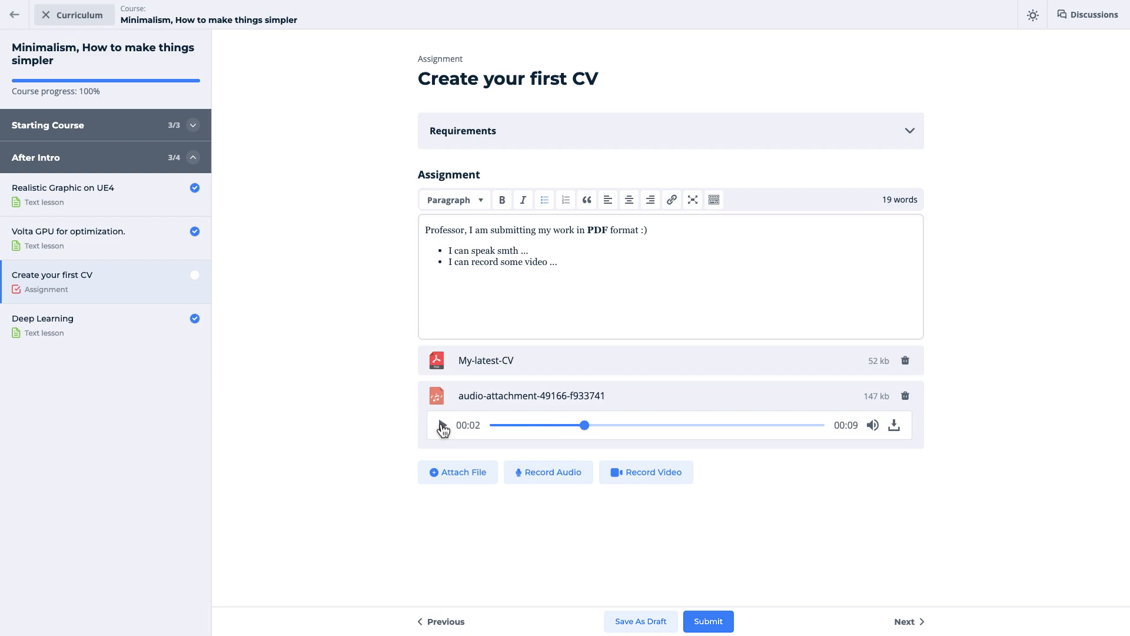
click(894, 424)
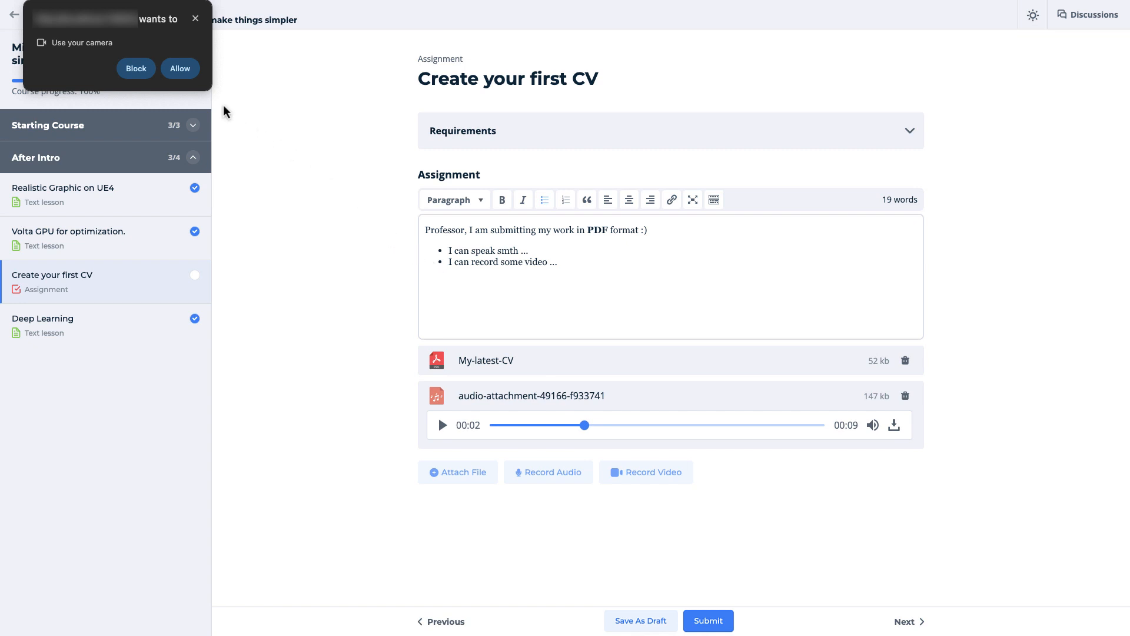
Record a video with camera access, review and delete it, then go to the home page.
click(180, 68)
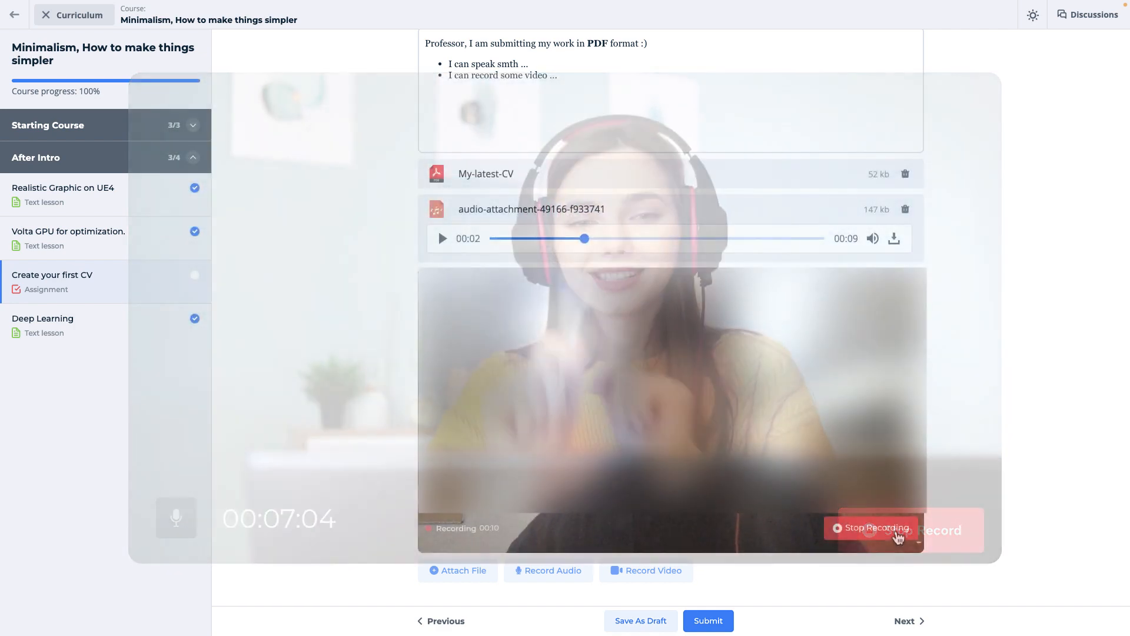
click(873, 527)
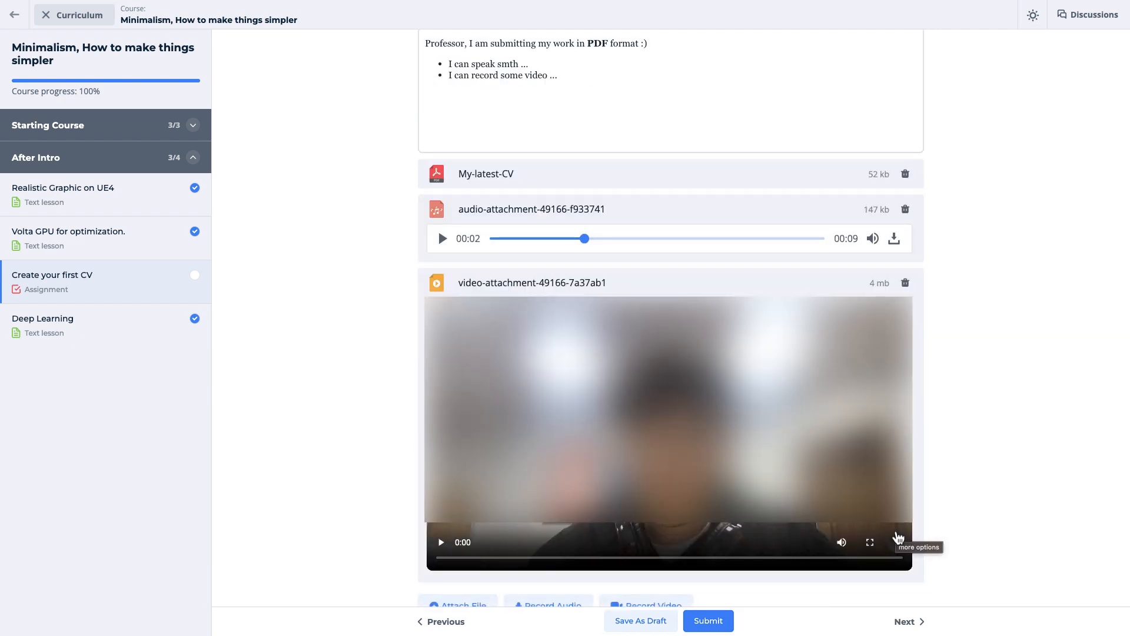
scroll(down, 3)
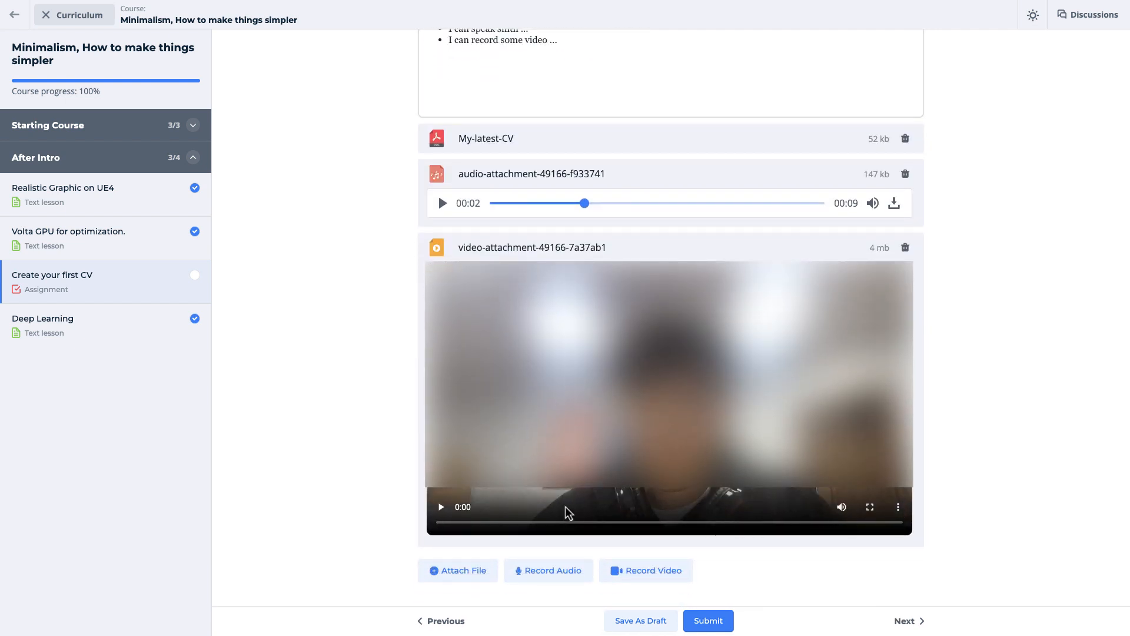
click(442, 507)
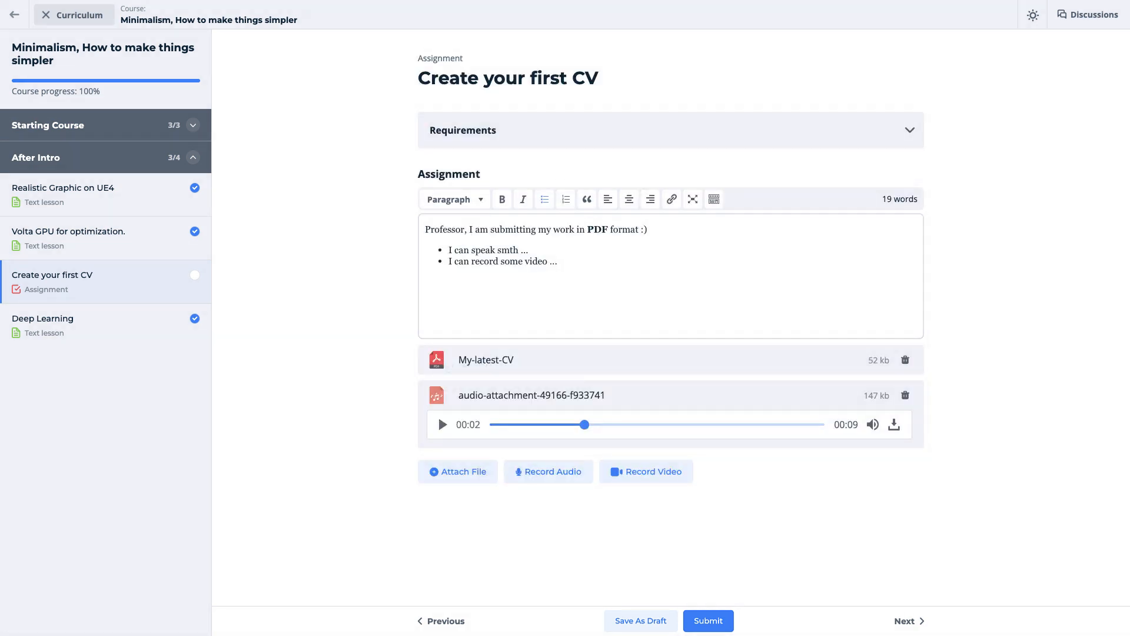
click(707, 620)
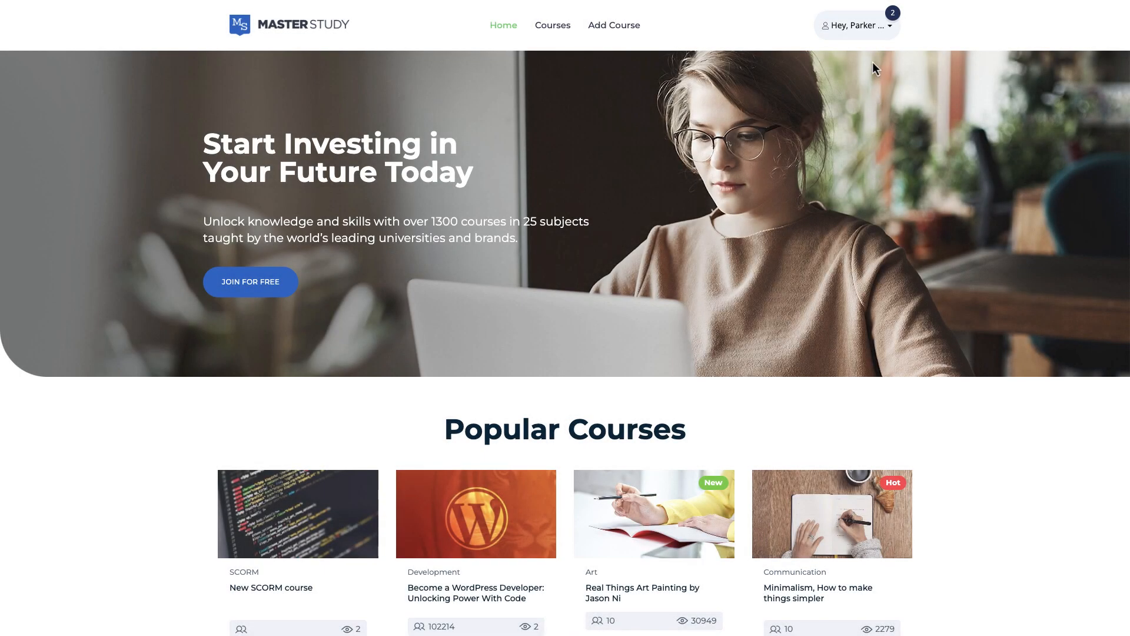
Show the instructor Assignments list filtered to Passed, then reset the status filter to all.
click(857, 24)
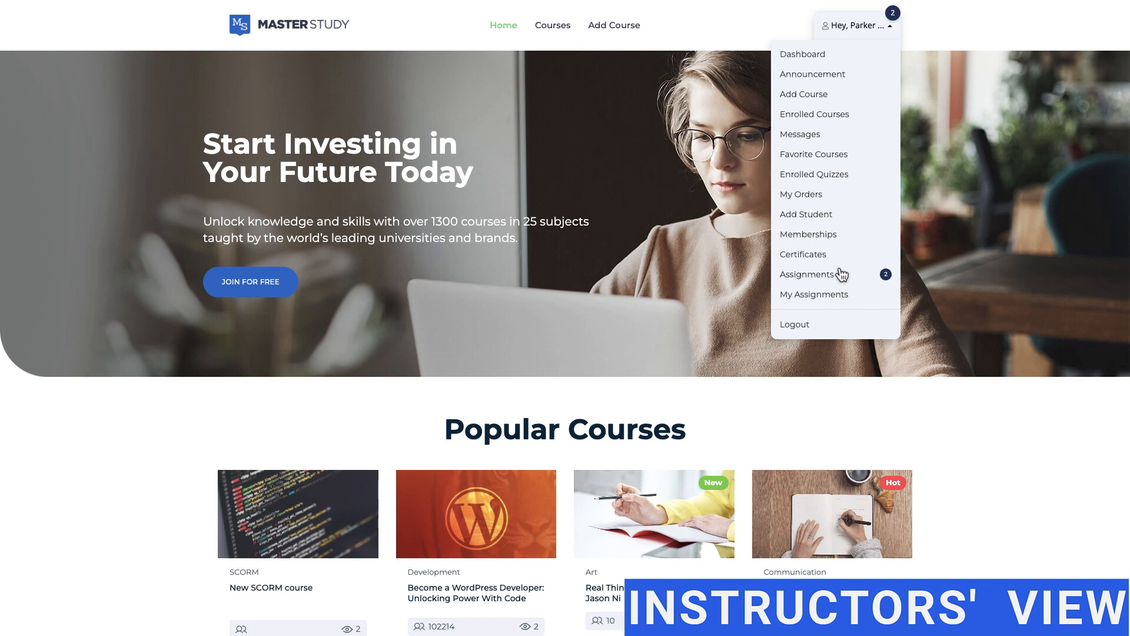
click(806, 273)
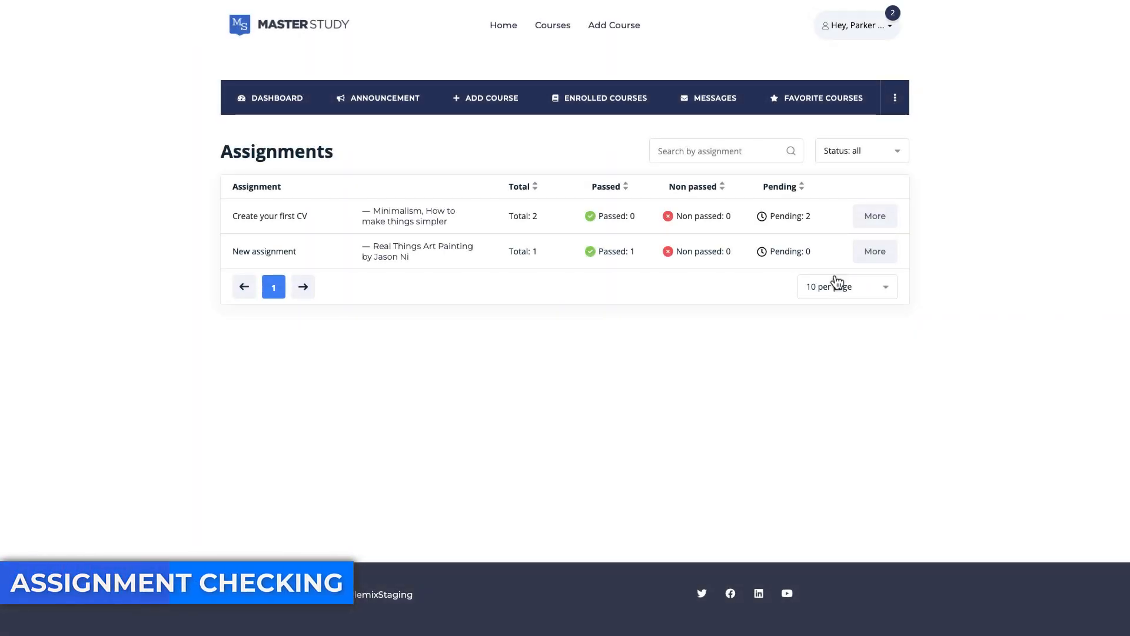
mouse_move(746, 170)
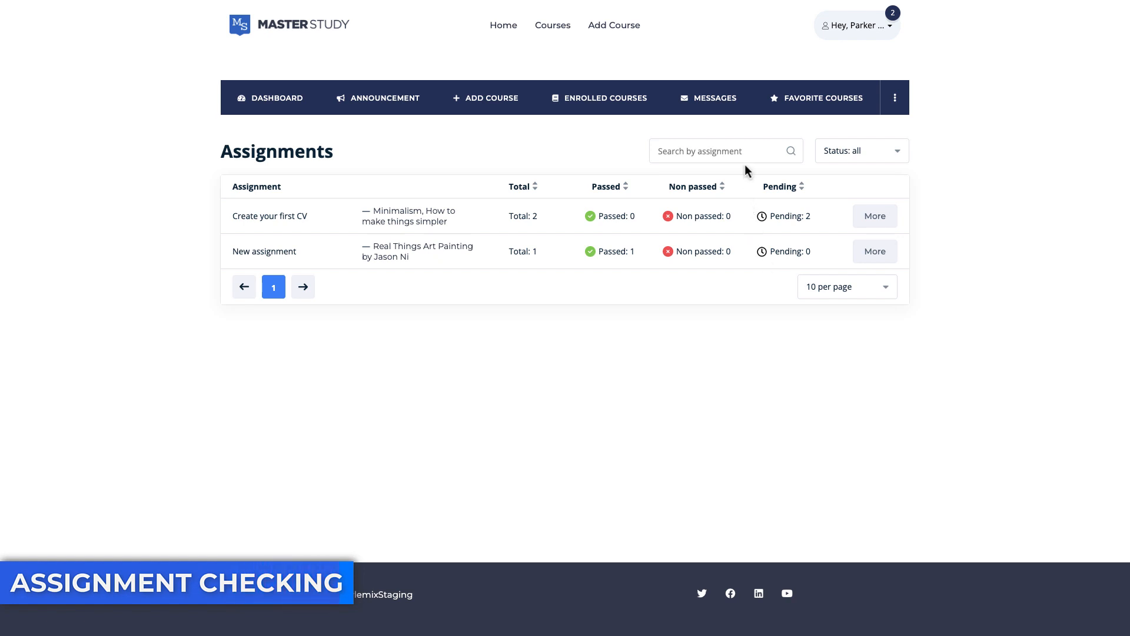
click(860, 151)
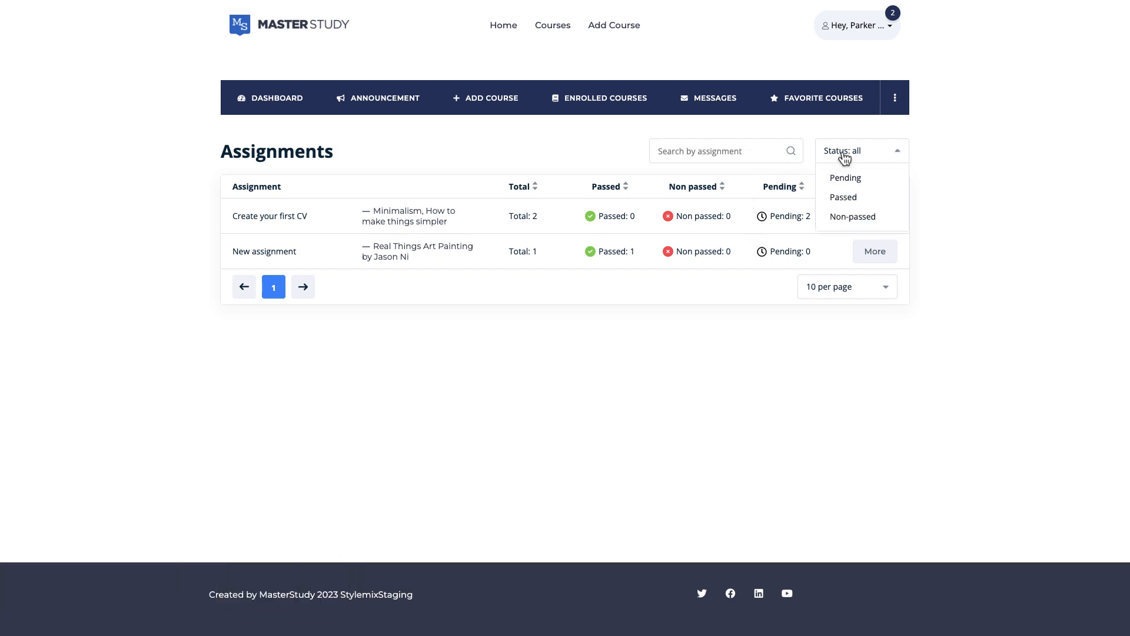
click(842, 197)
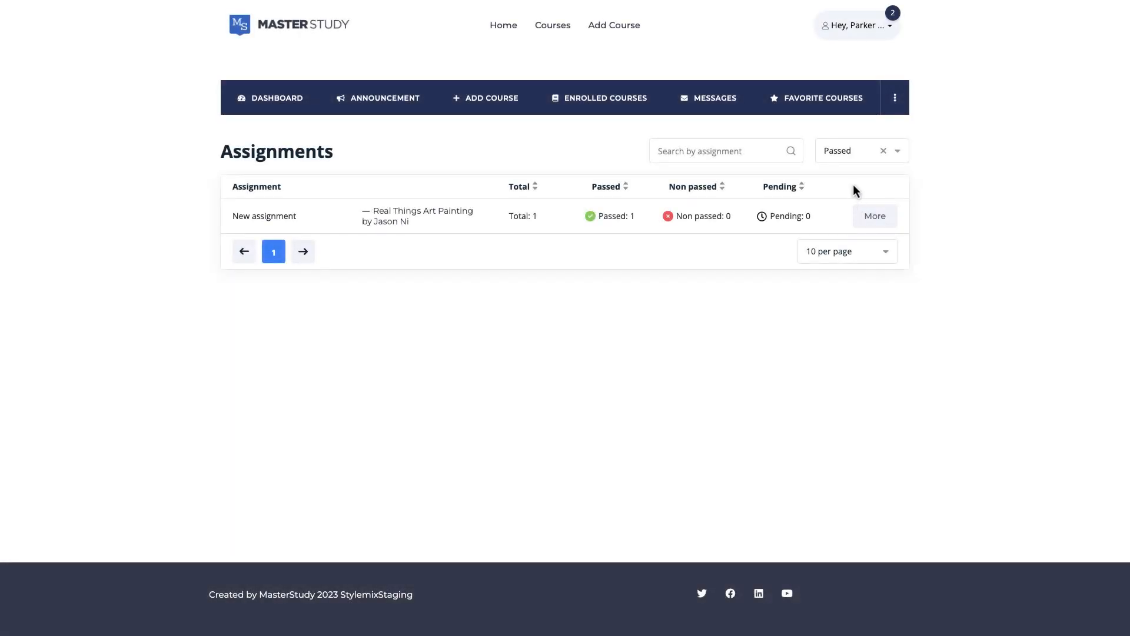
click(857, 150)
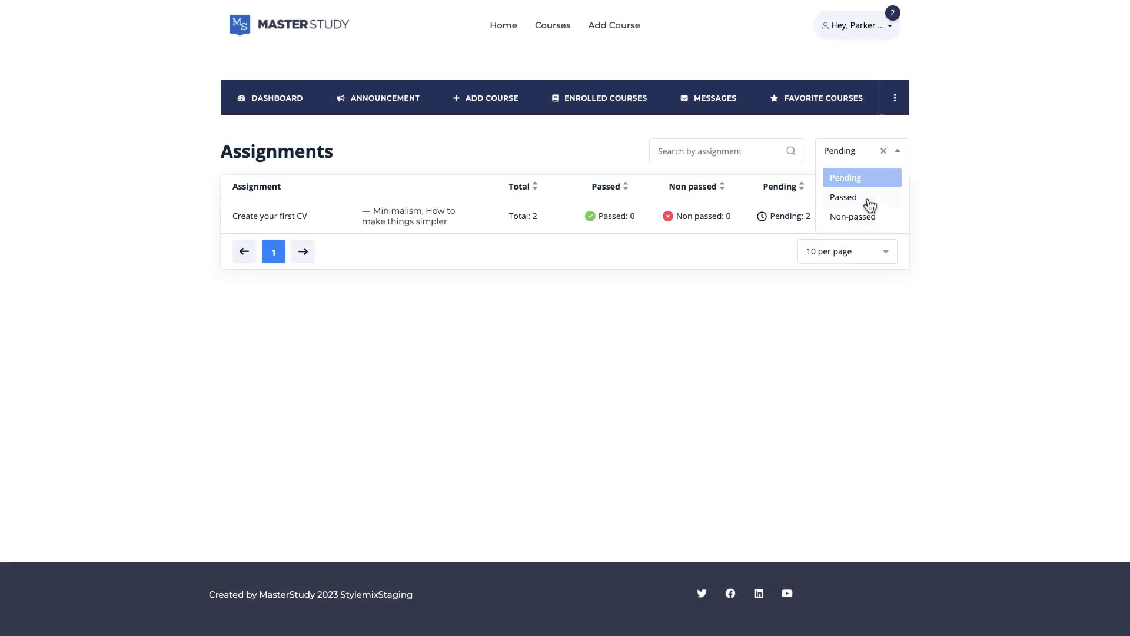
click(883, 150)
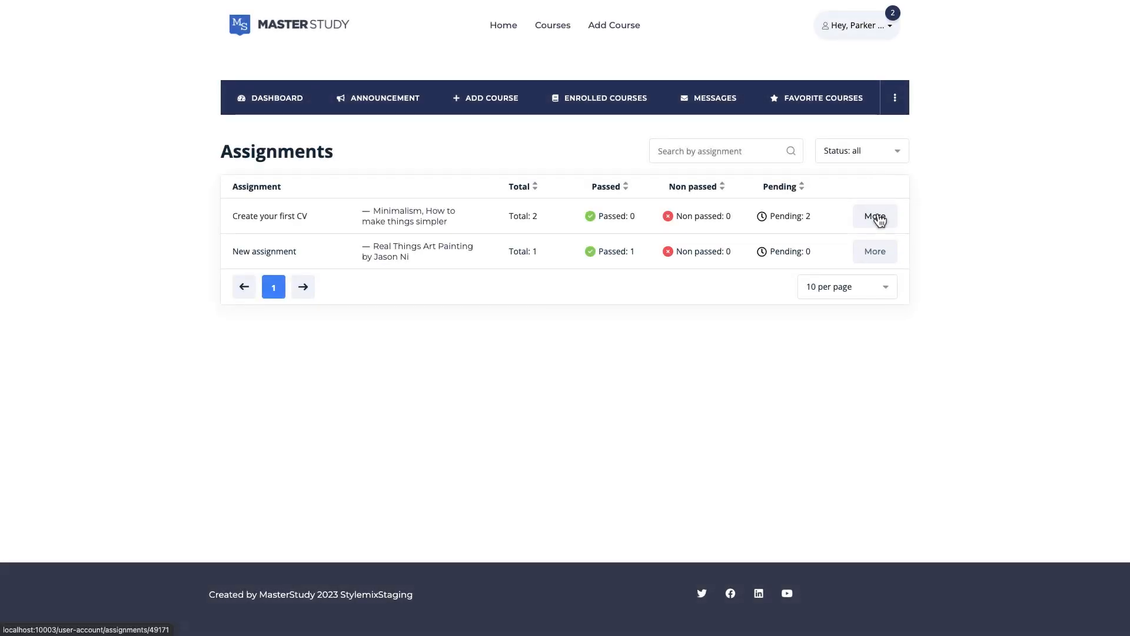
click(874, 215)
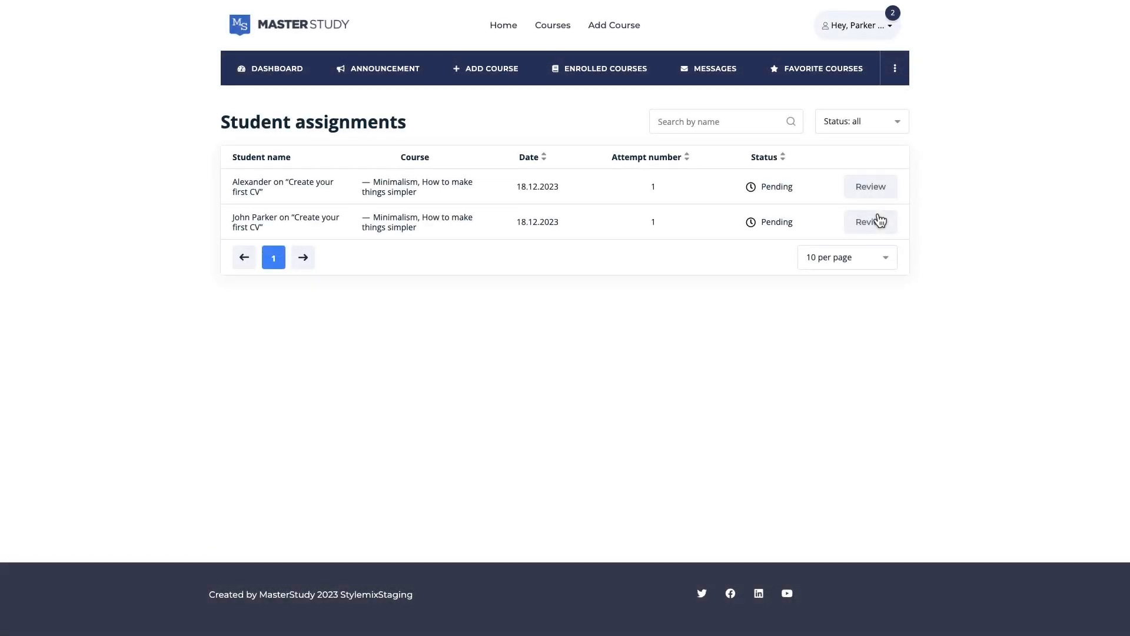
click(869, 222)
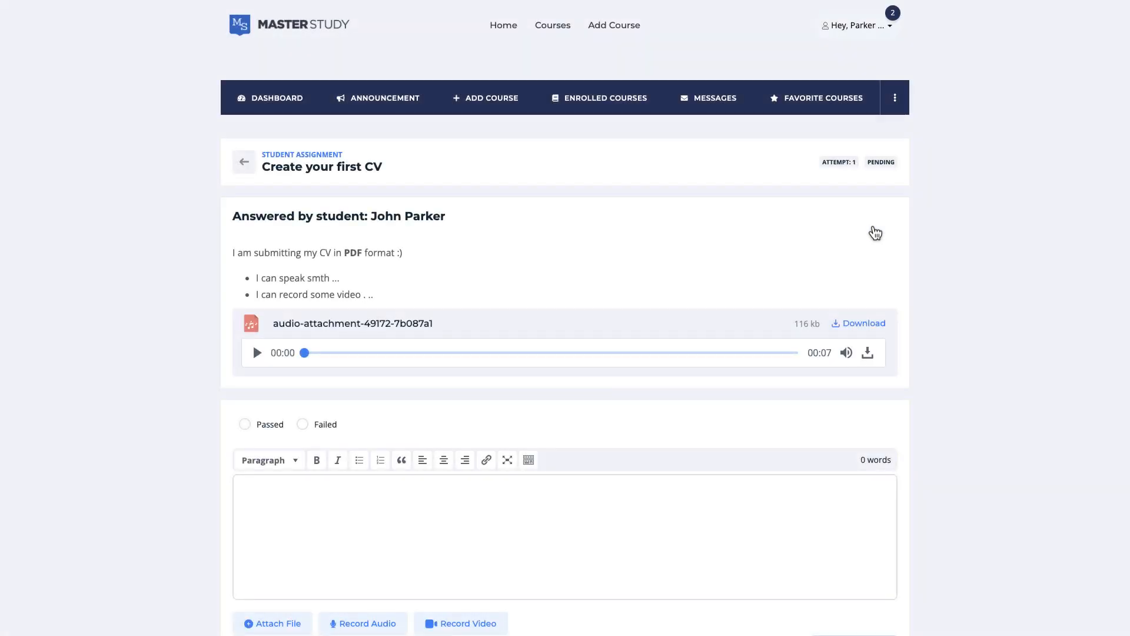
scroll(down, 3)
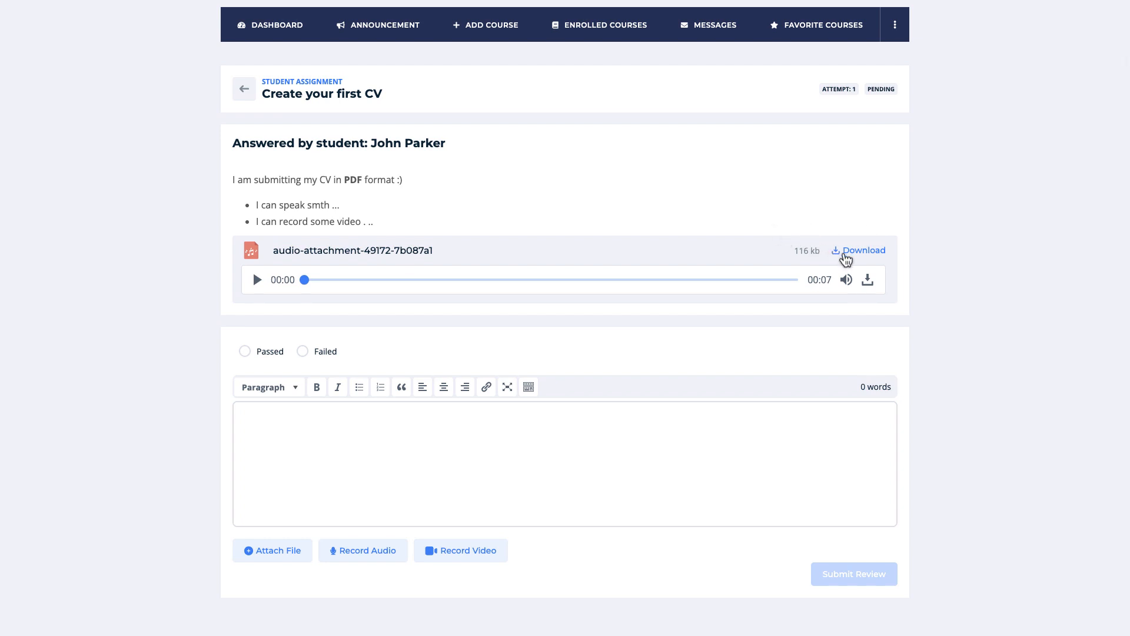
click(863, 250)
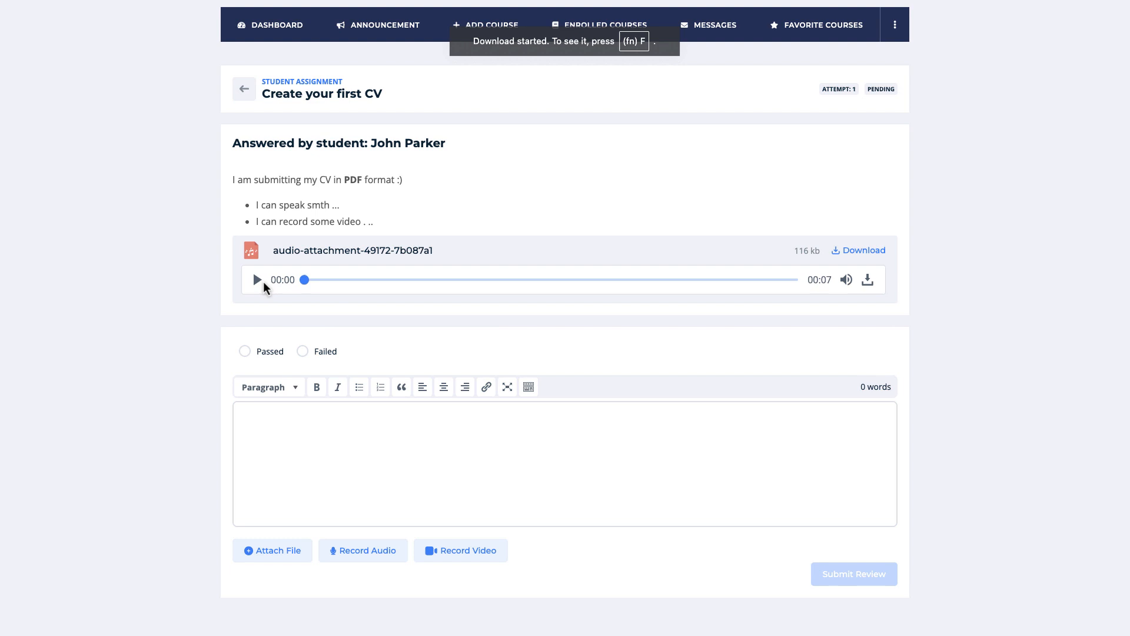
click(257, 280)
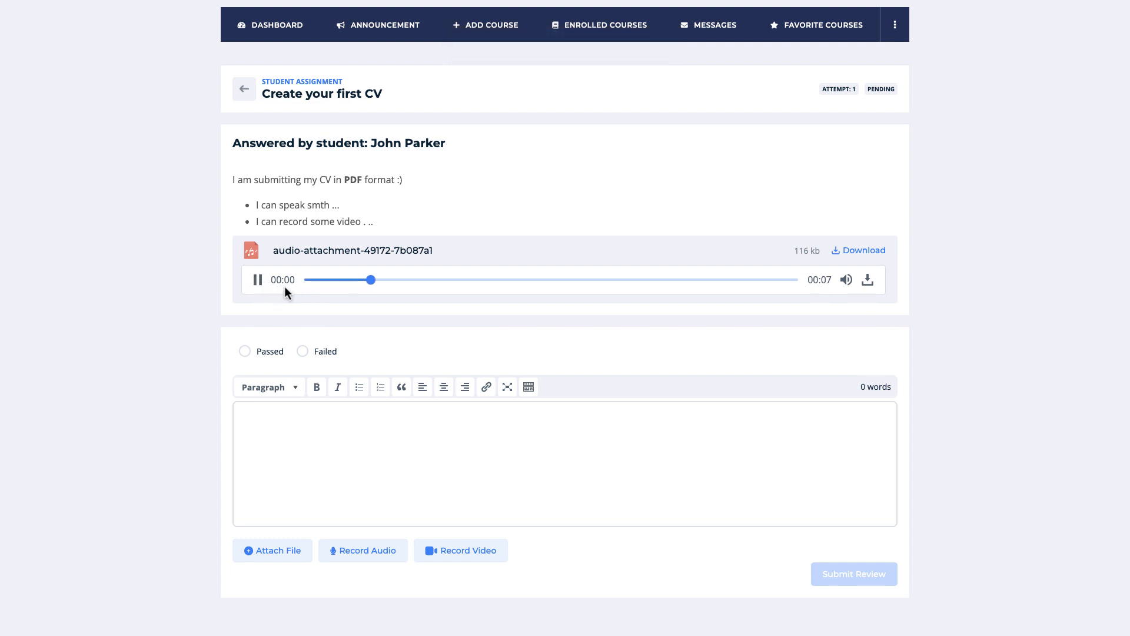
click(257, 279)
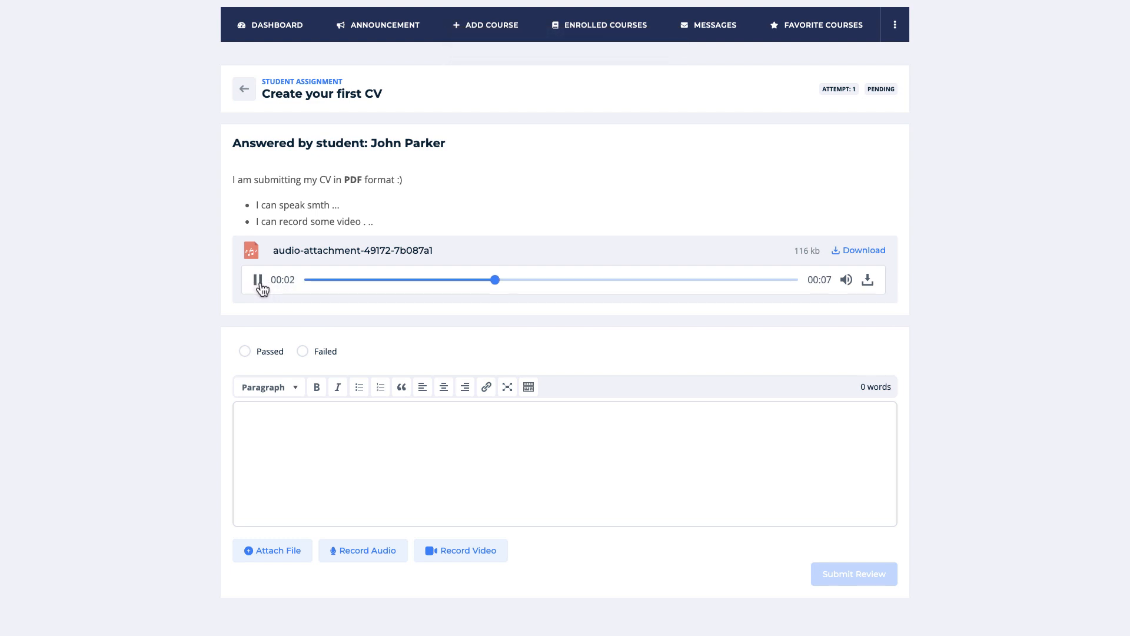
Mark the submission Failed with a comment listing the mistakes.
scroll(down, 3)
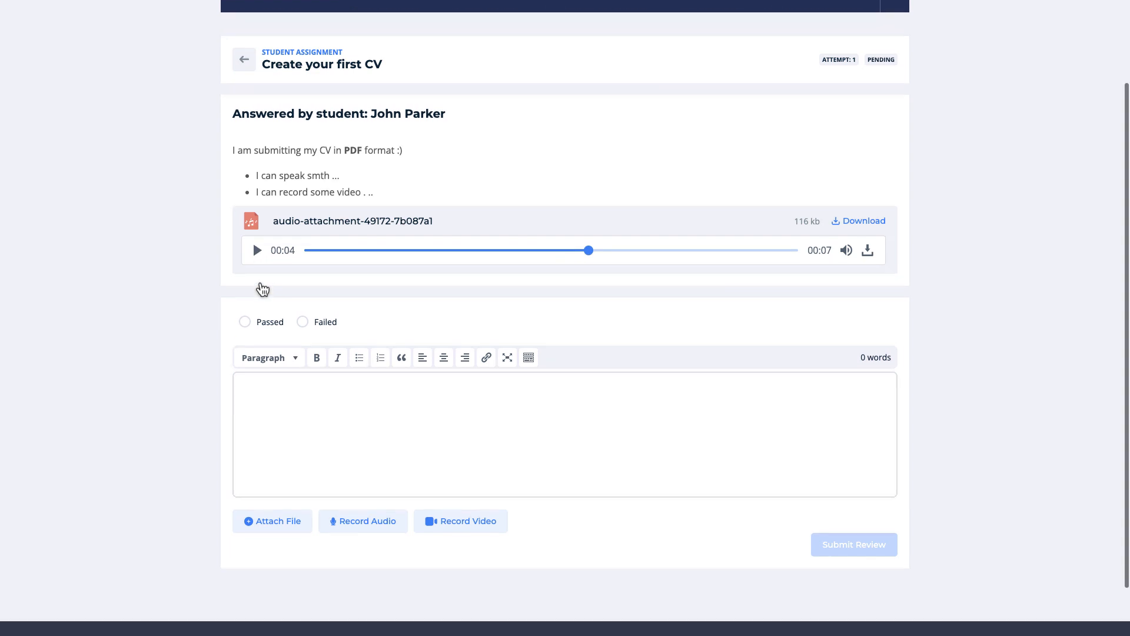
click(244, 322)
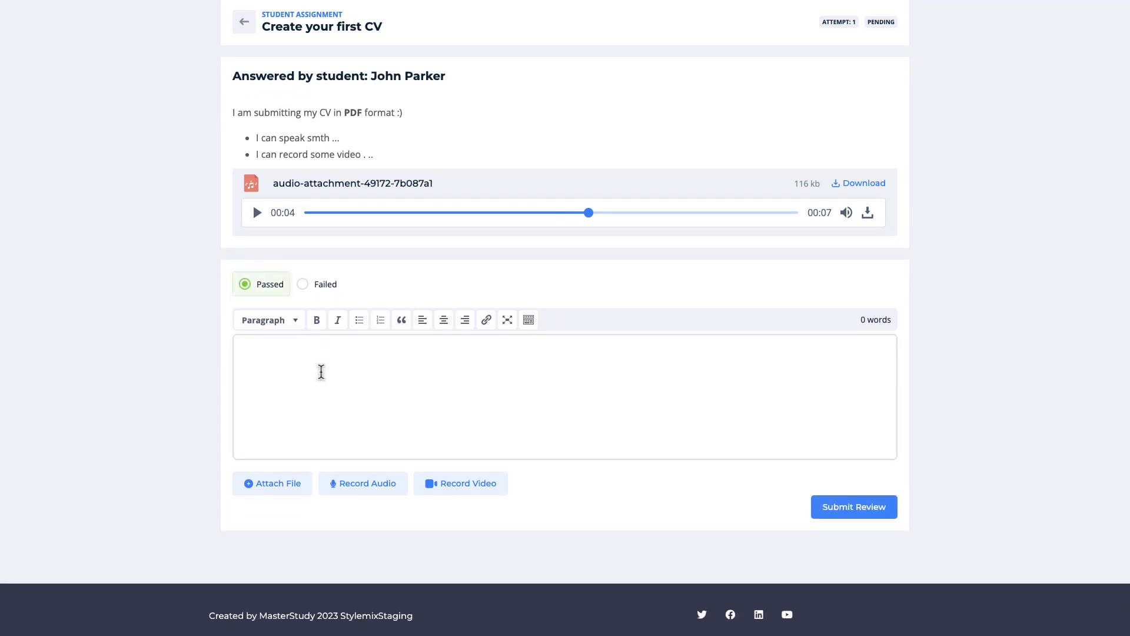
text(Good job)
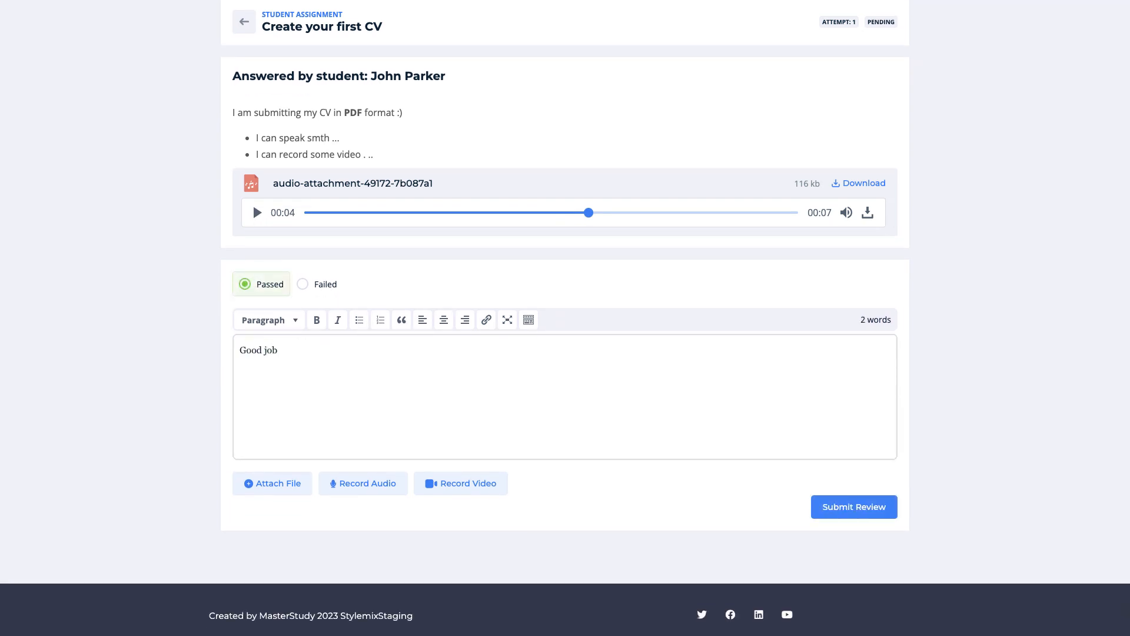
click(302, 283)
text(You have some mistakes.  They)
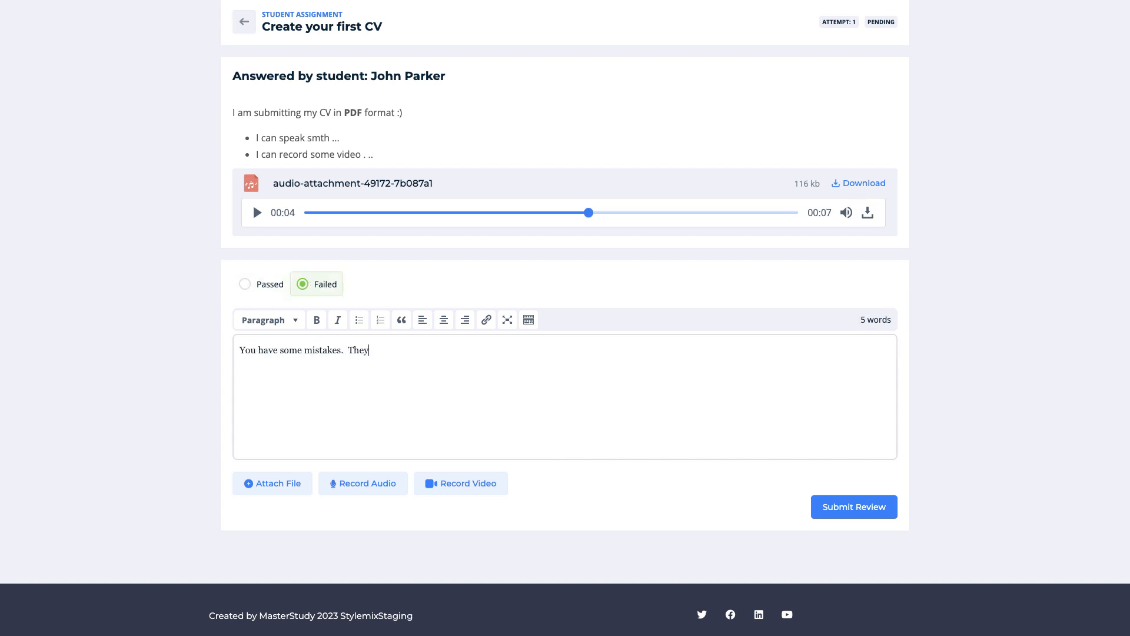
text(are :)
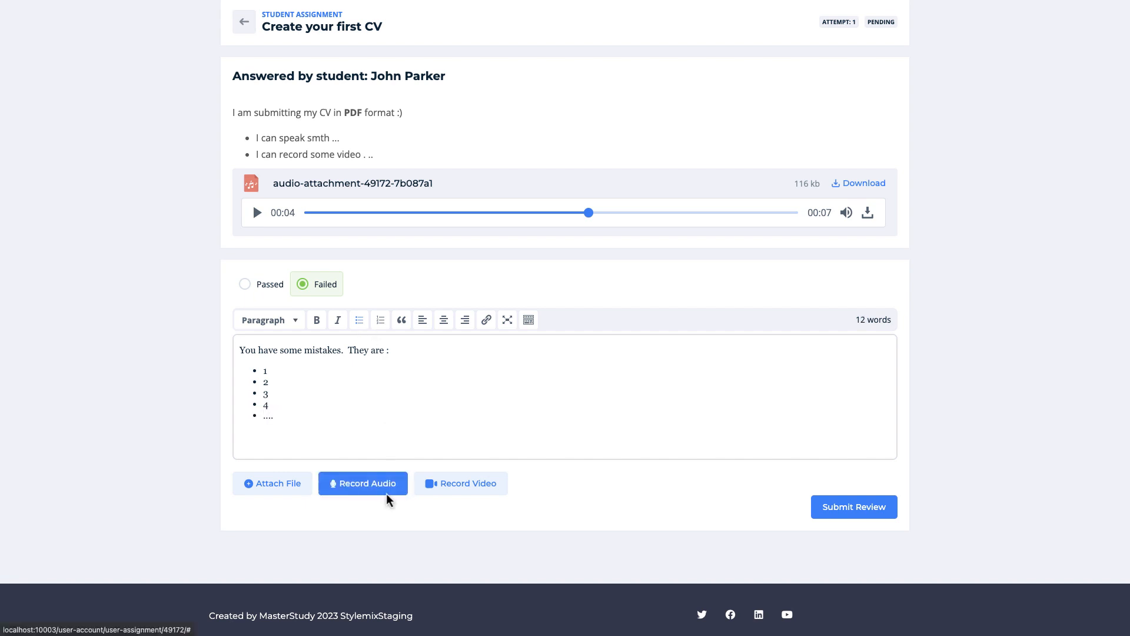
Record spoken audio feedback and attach it to the review.
click(362, 482)
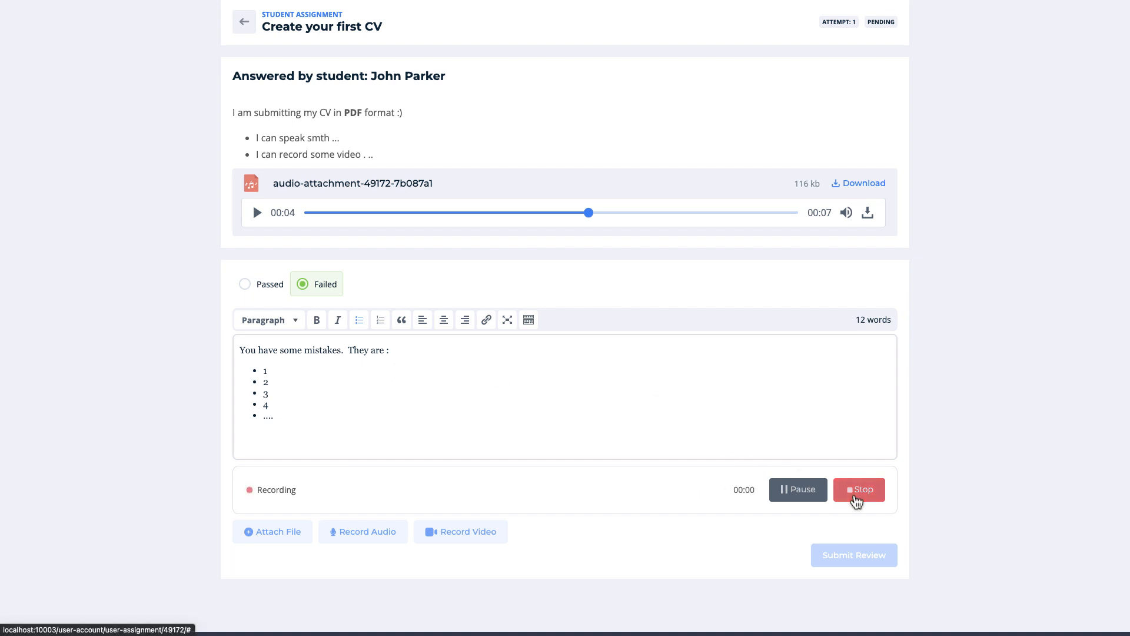
click(859, 490)
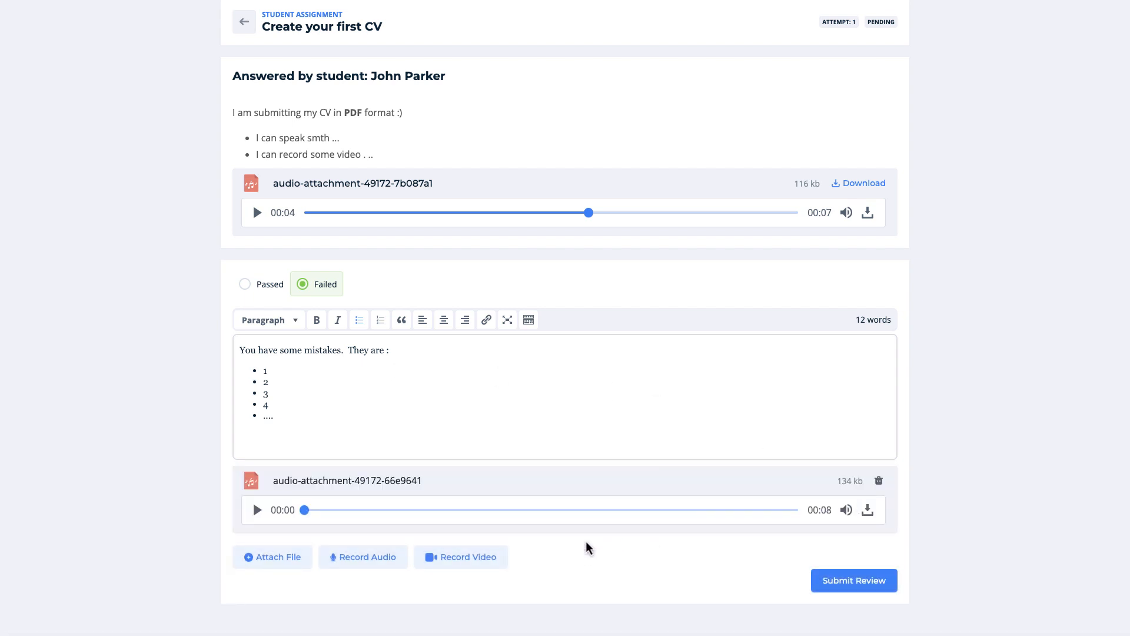
scroll(down, 3)
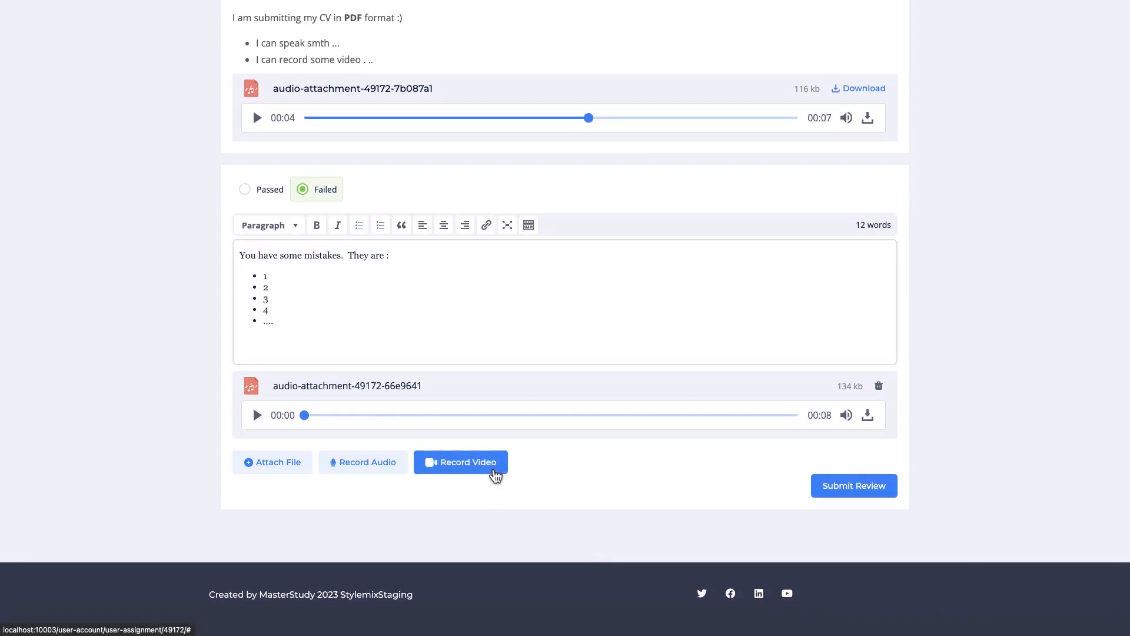
Record a feedback video and attach it to the review.
click(460, 462)
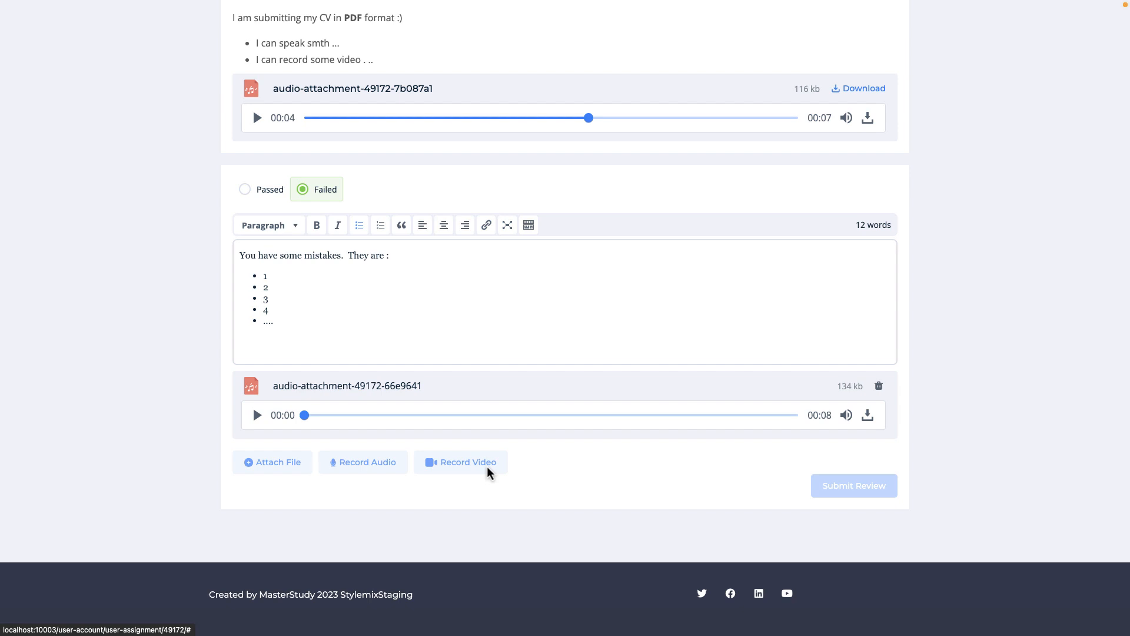
click(459, 462)
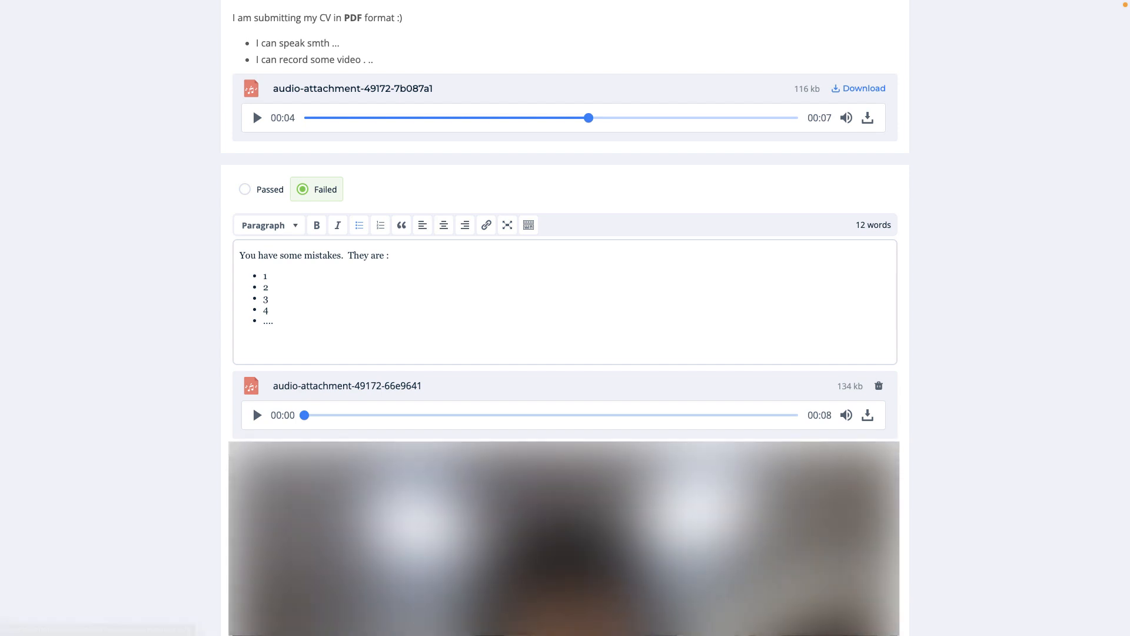
scroll(down, 3)
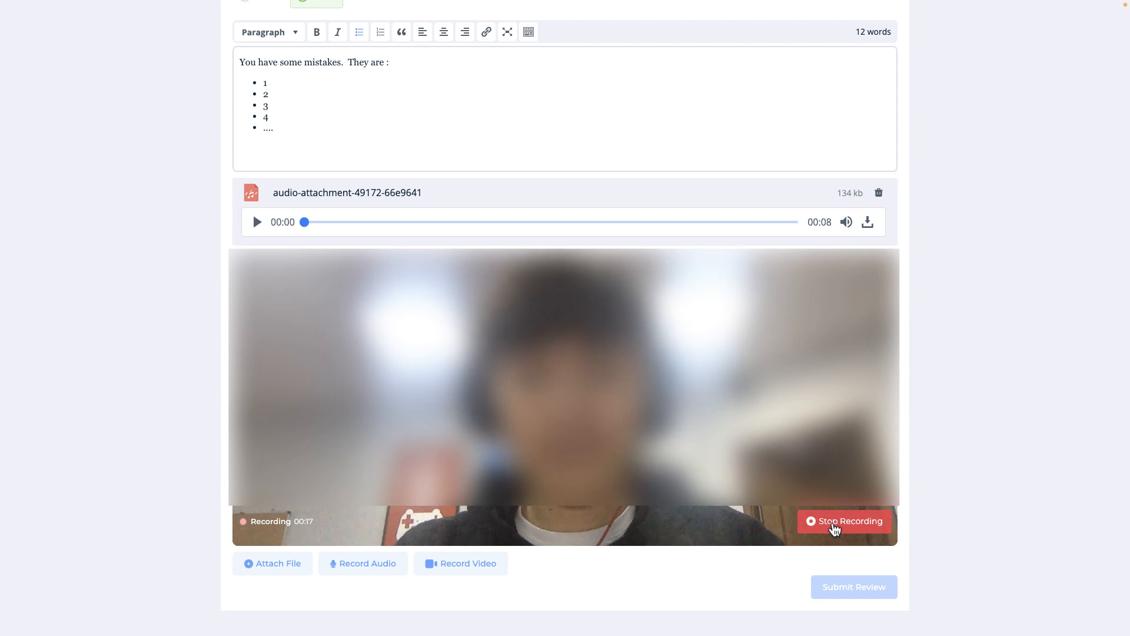
click(843, 520)
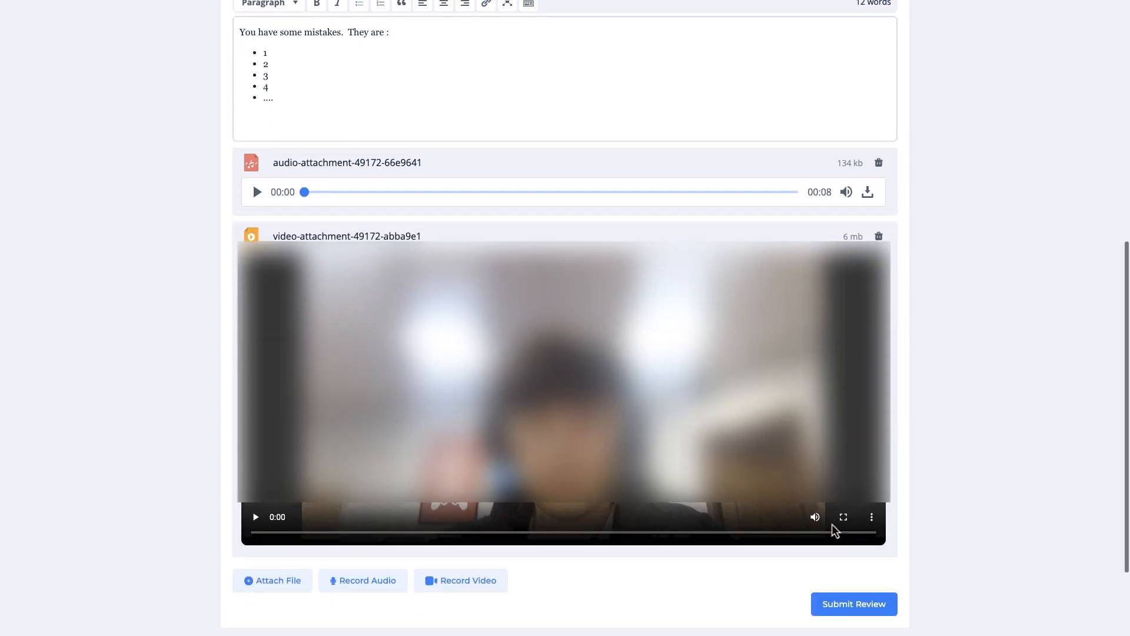
scroll(down, 3)
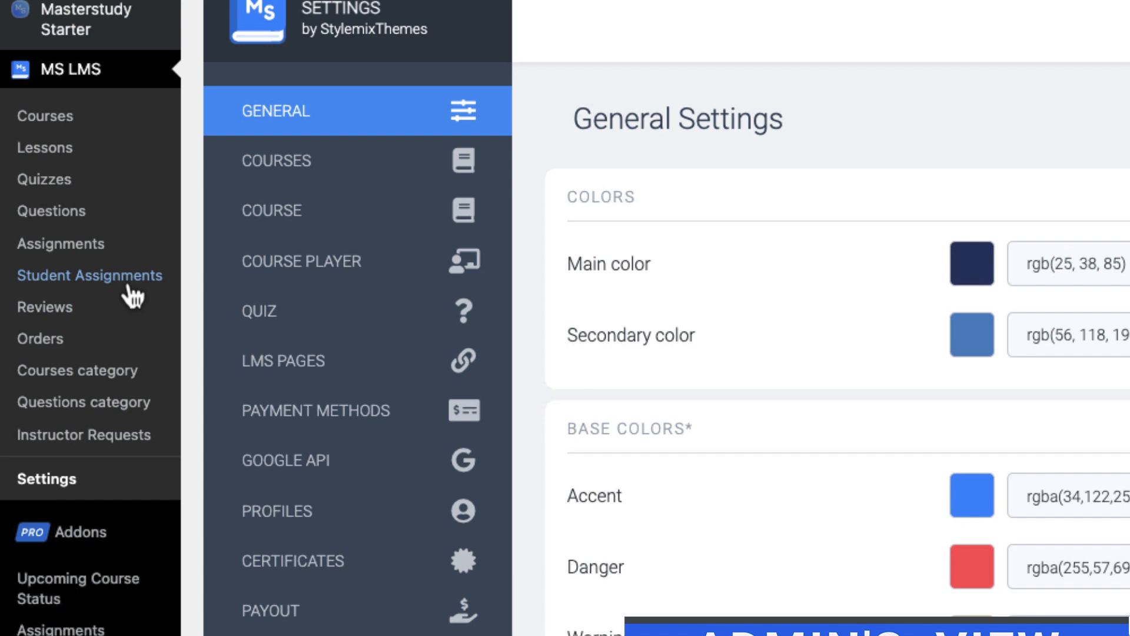
click(90, 274)
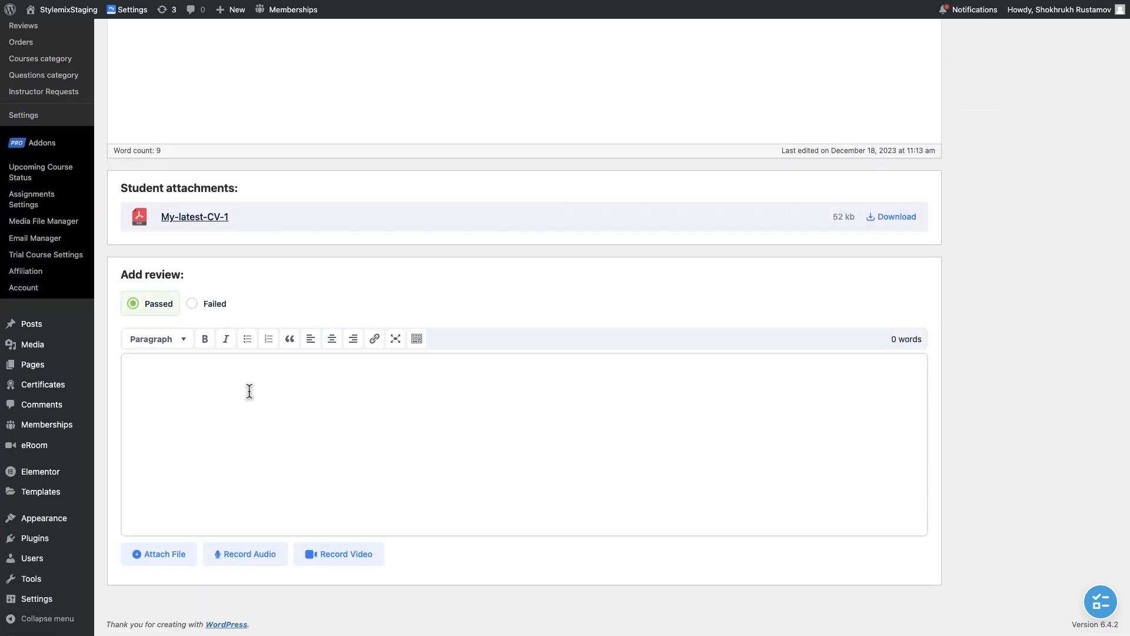
text(Good job ^_^)
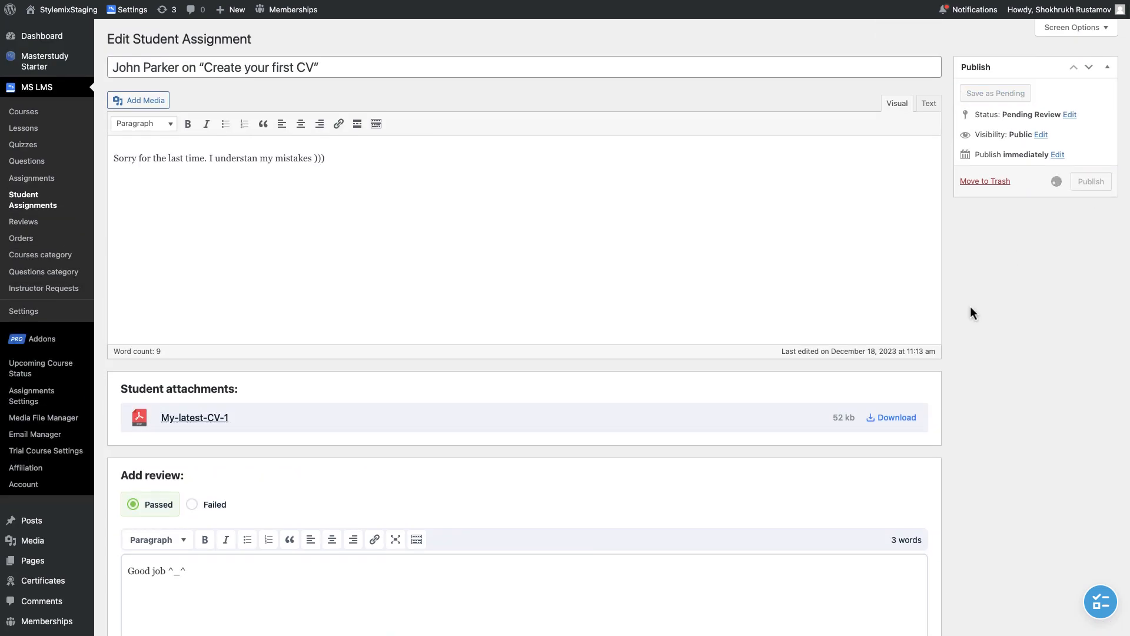
click(1089, 181)
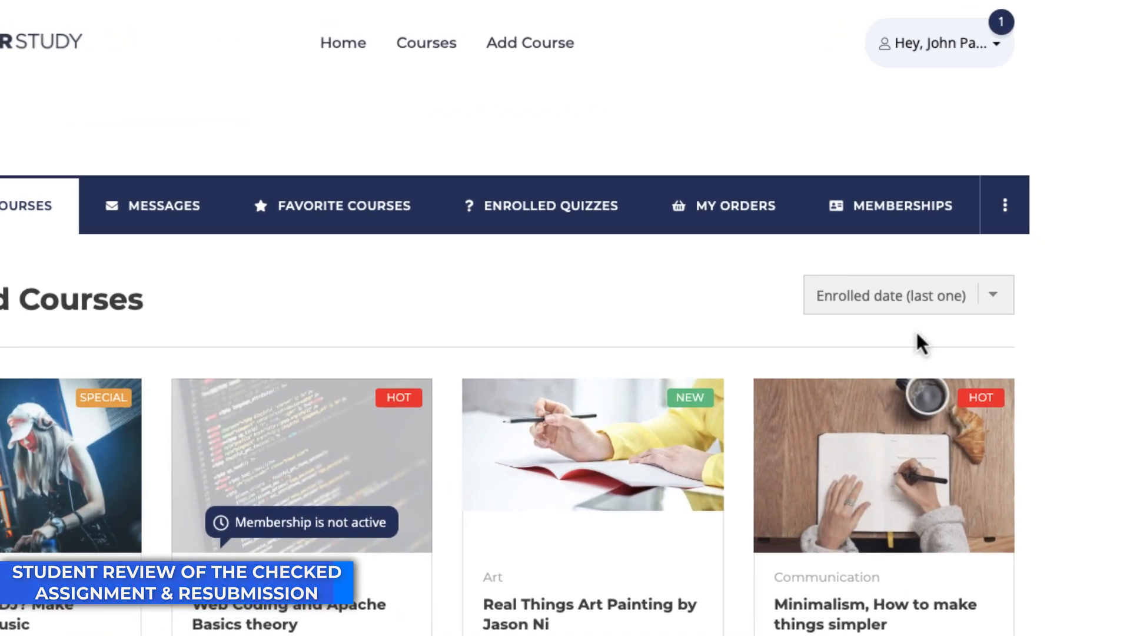
Open My Assignments and view the Declined Create your first CV attempt and its feedback.
click(937, 42)
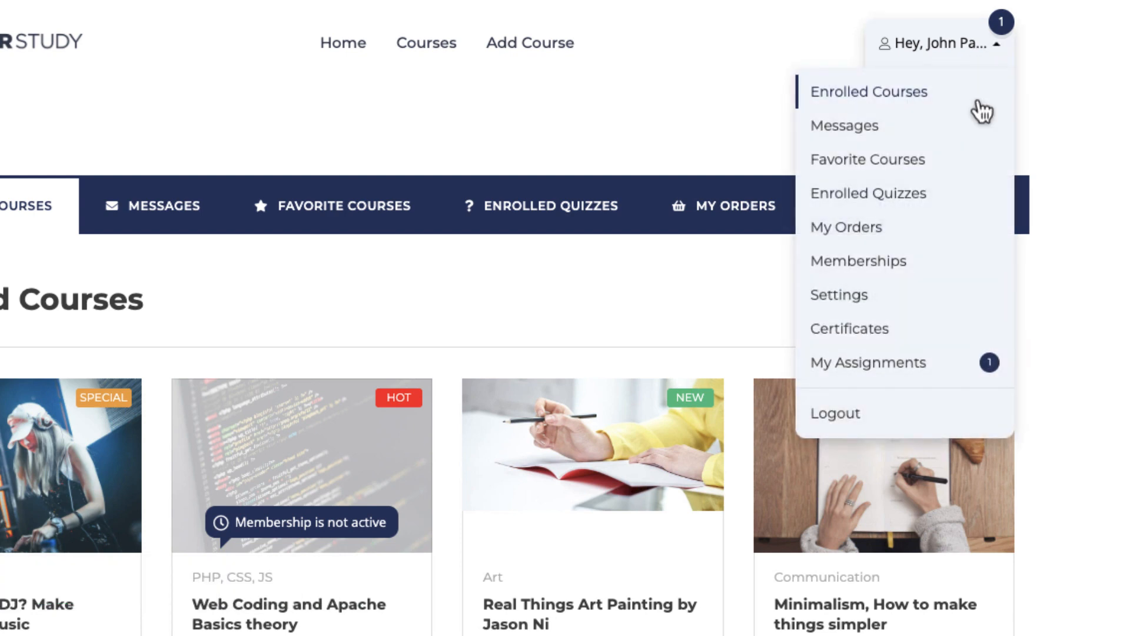
click(868, 362)
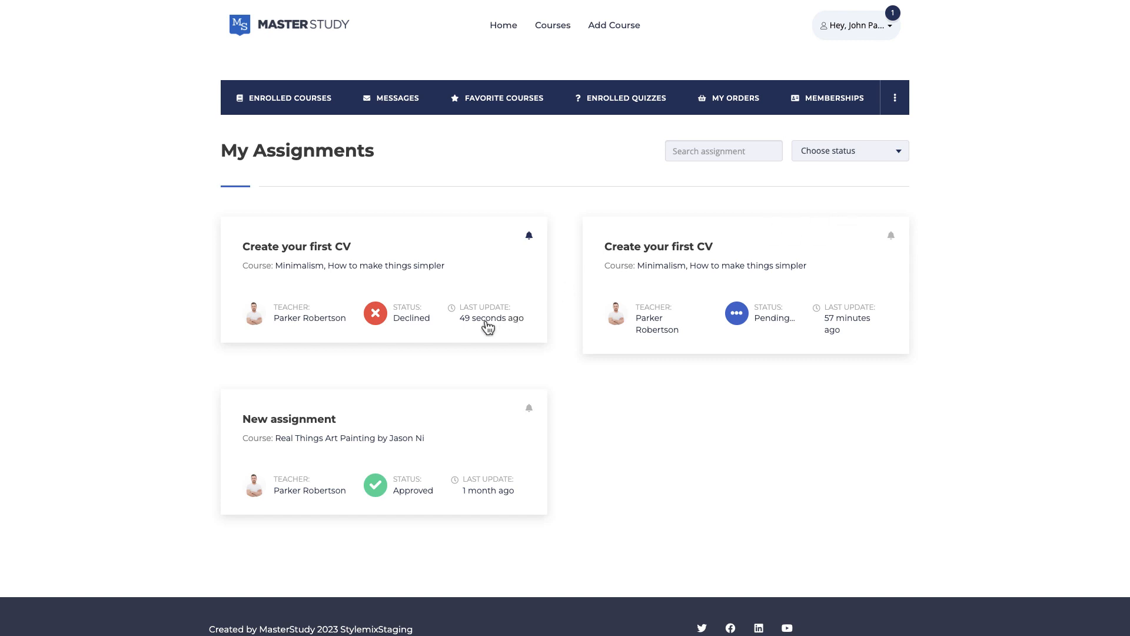
mouse_move(457, 323)
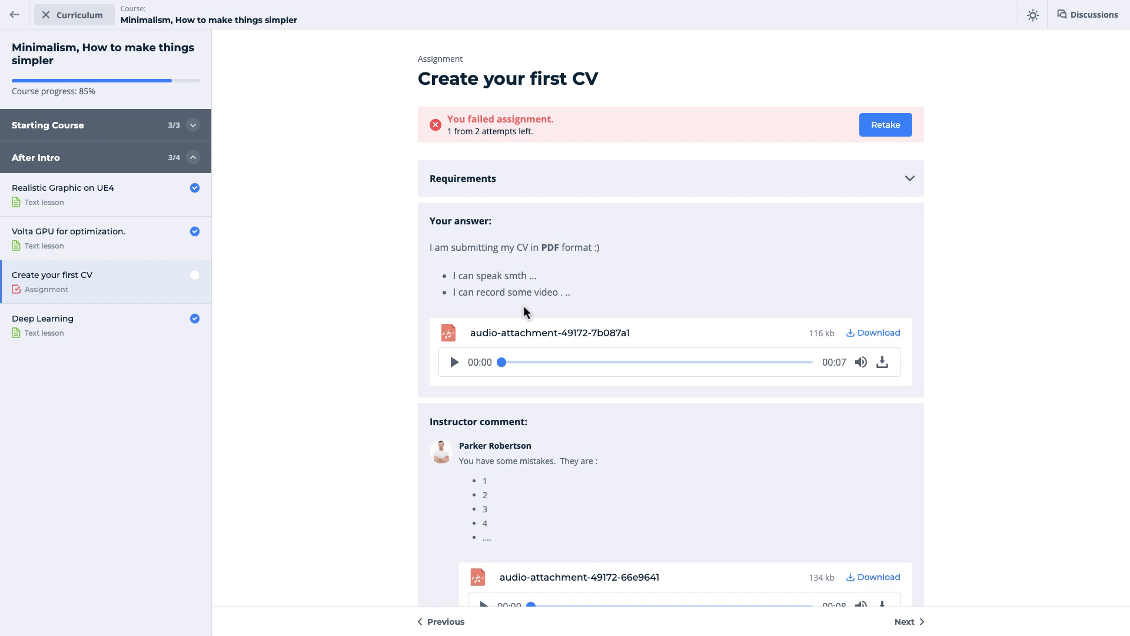
mouse_move(978, 202)
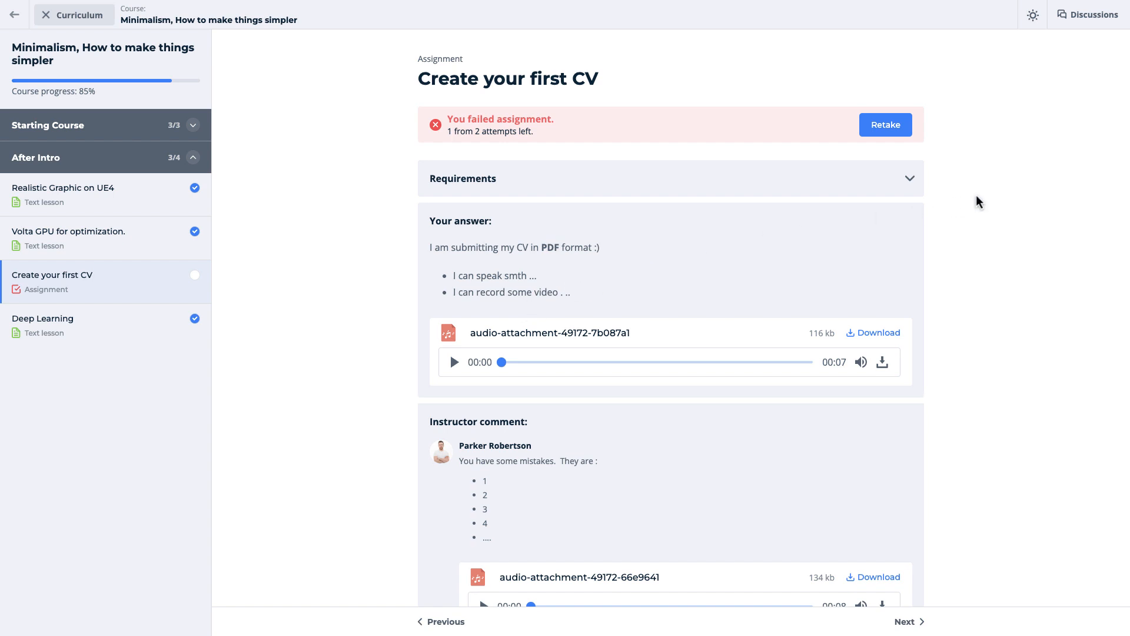
scroll(down, 3)
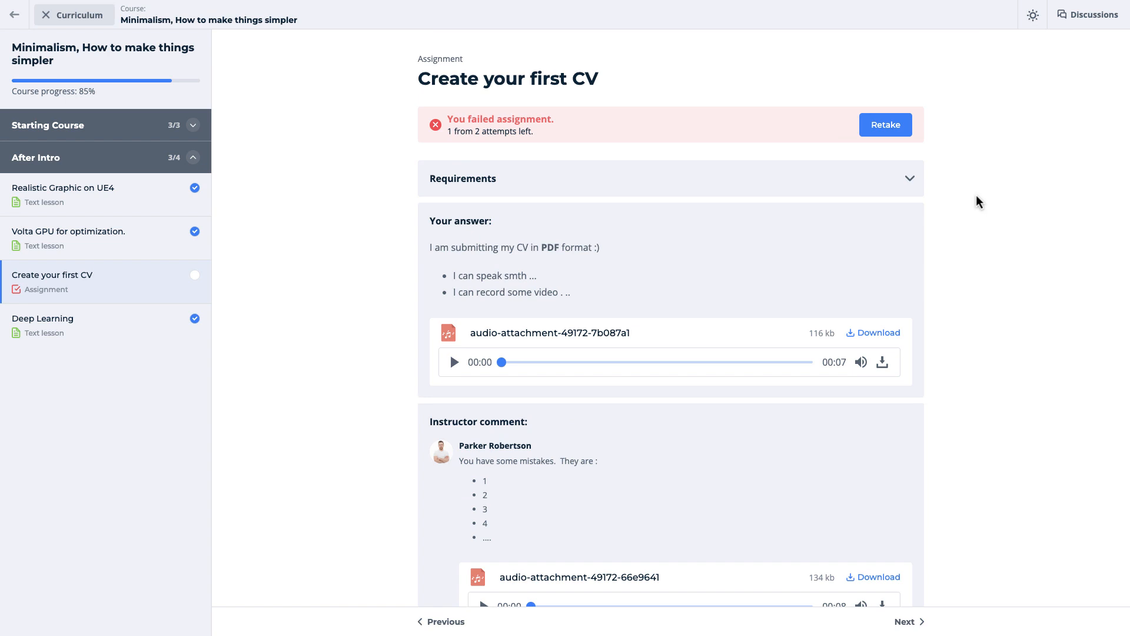
Retake the CV assignment, answering 'Sorry for the last time. I understand my mistake)' with My-latest-CV-2 attached.
click(886, 124)
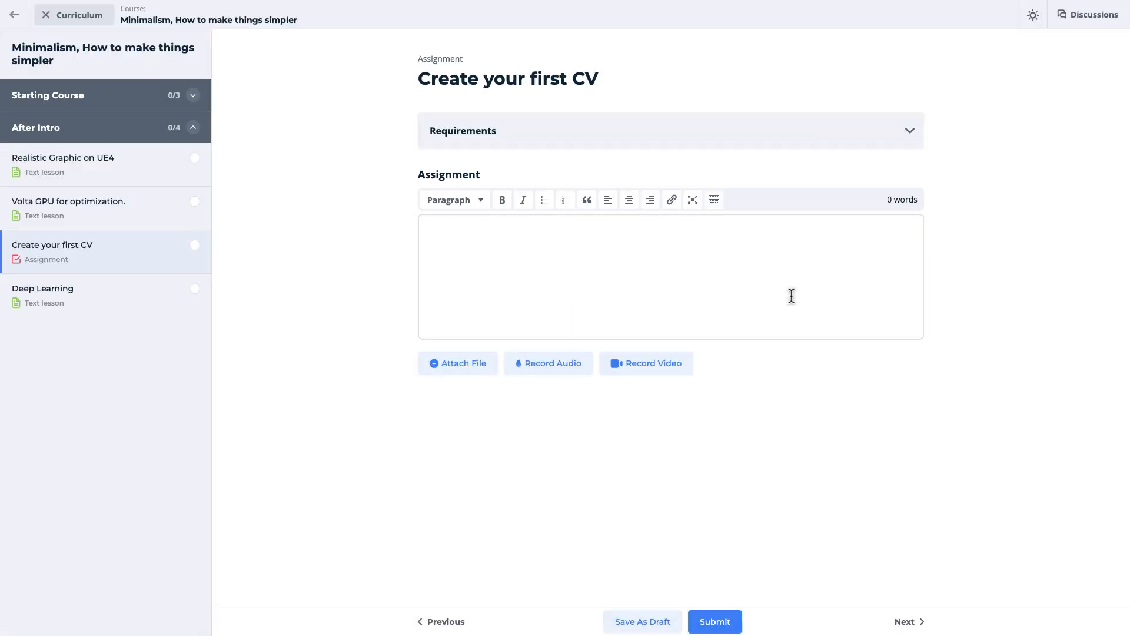
text(Sorry for the last time. I understand my mistake))
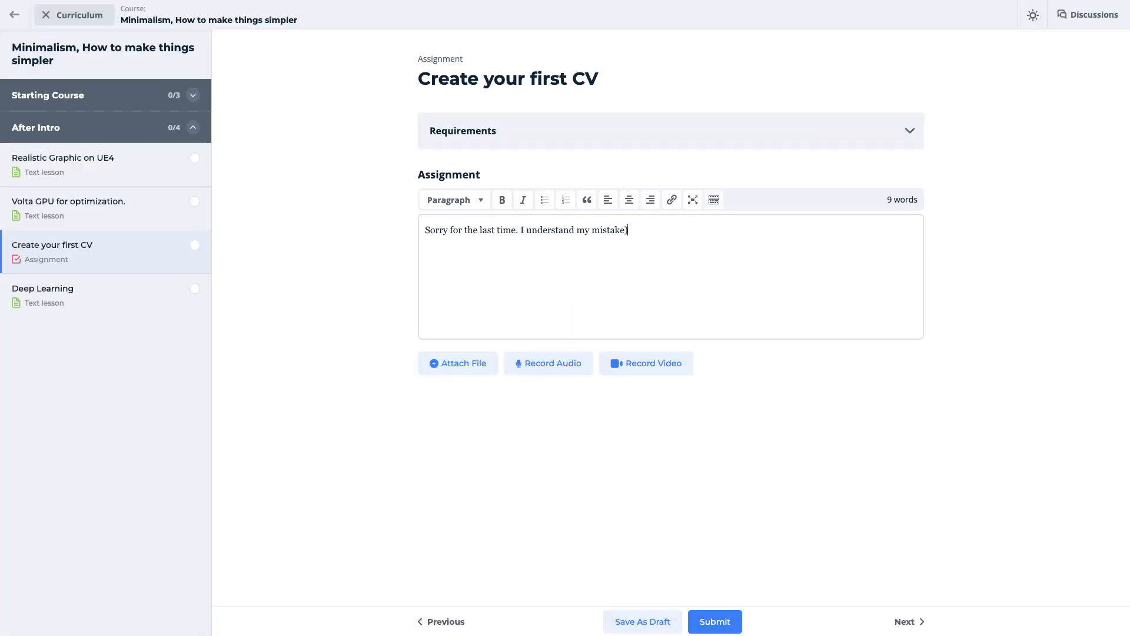
click(456, 363)
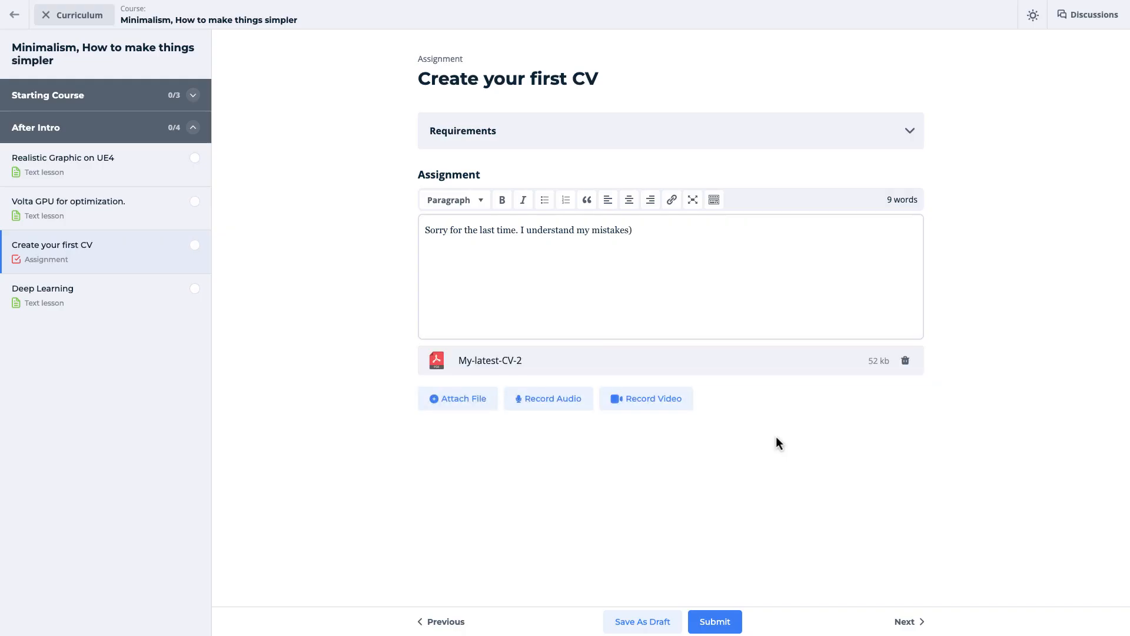
click(714, 621)
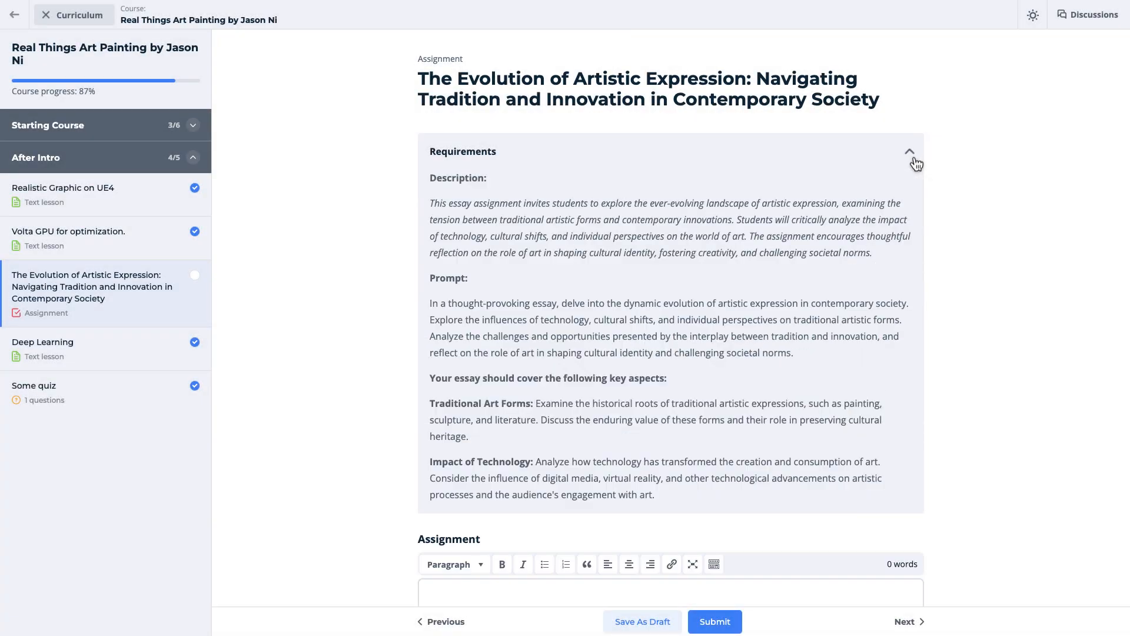
Type the essay intro on artistic expression and save it as a draft.
scroll(down, 3)
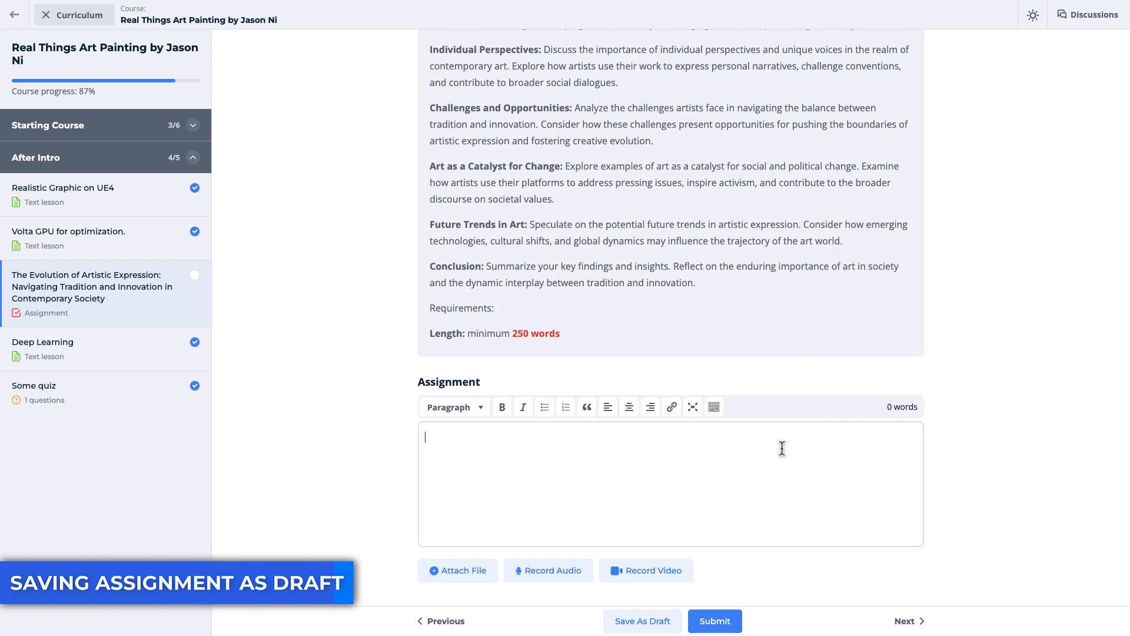
text(Artistic expression is a dynamic and ever-evolving phenomenon, reflecting the intricate interplay between tradition and innovation.)
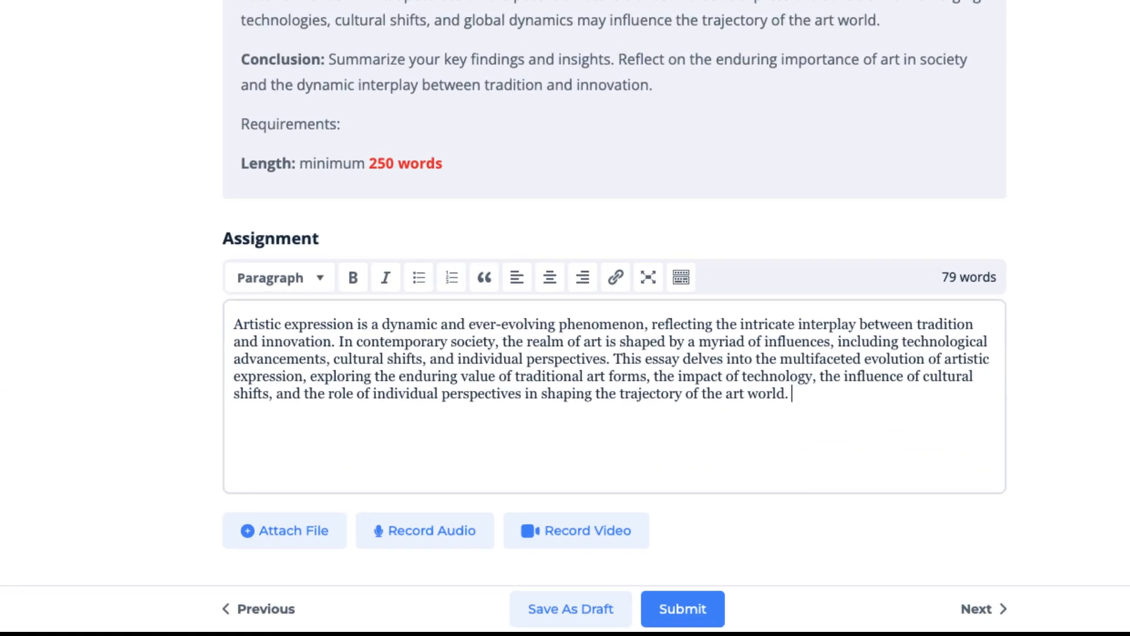
scroll(down, 3)
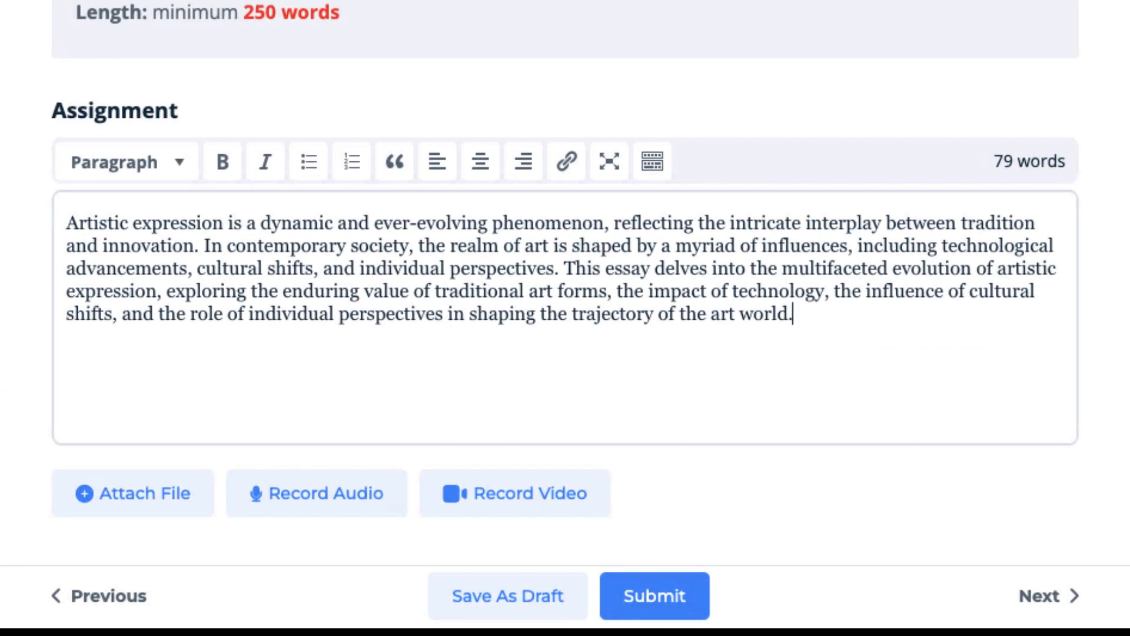
click(653, 595)
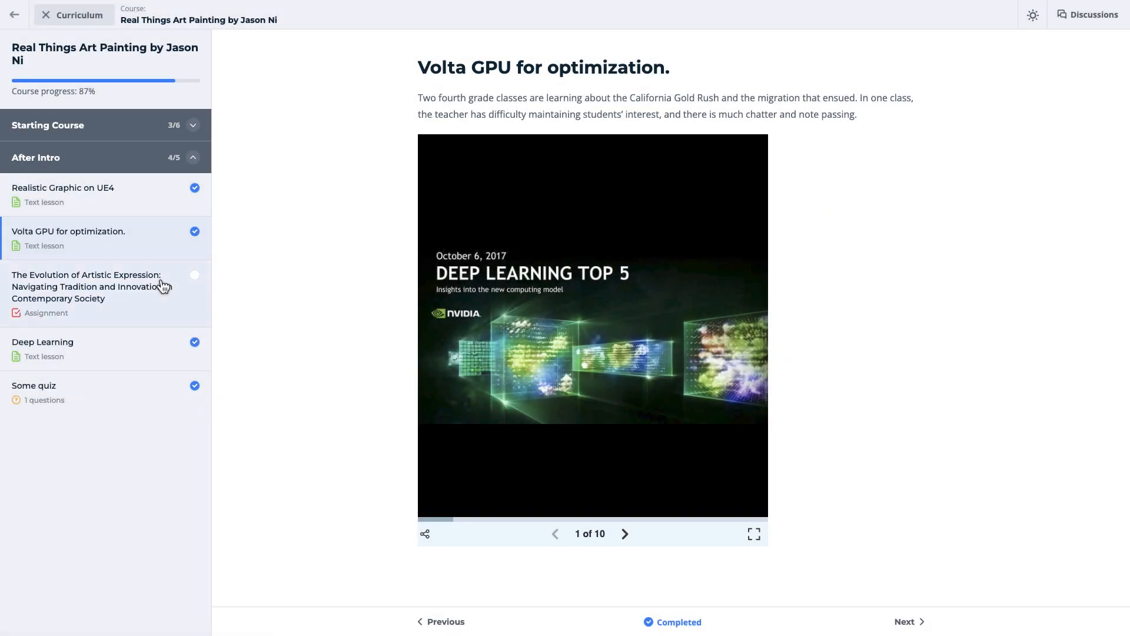
Reopen the assignment and fill the answer with the full 701-word essay.
click(92, 286)
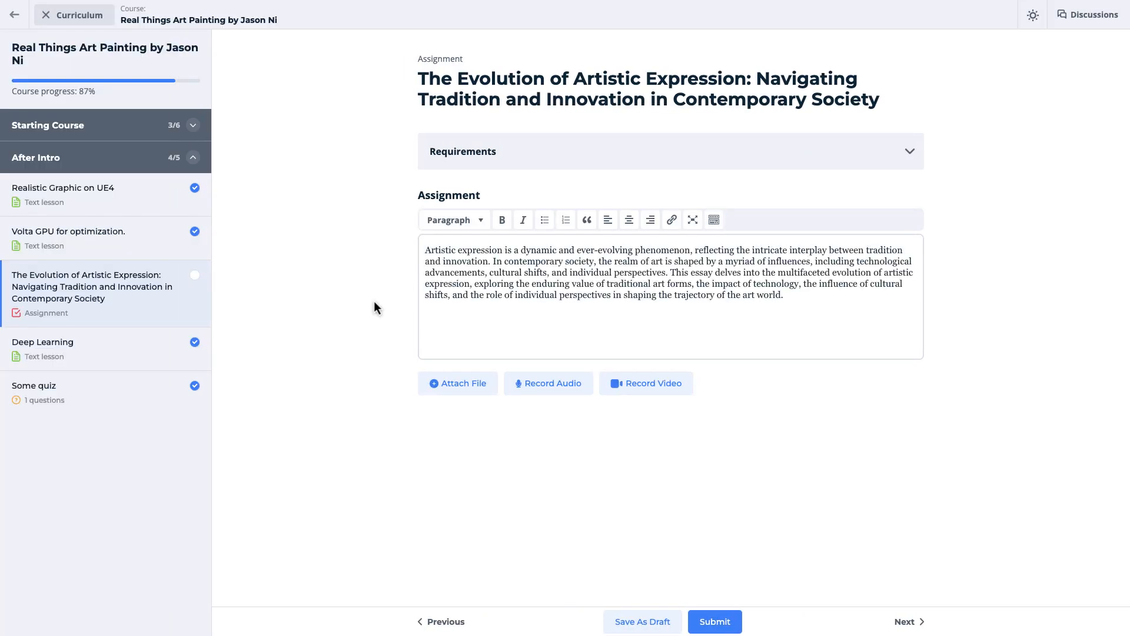
click(806, 313)
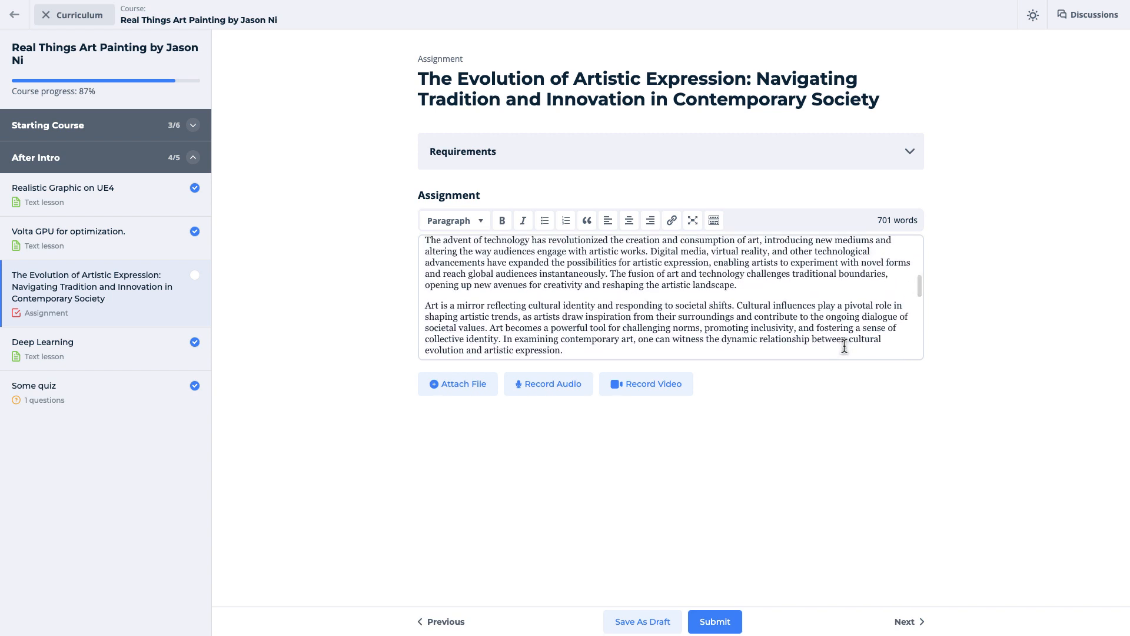
scroll(down, 3)
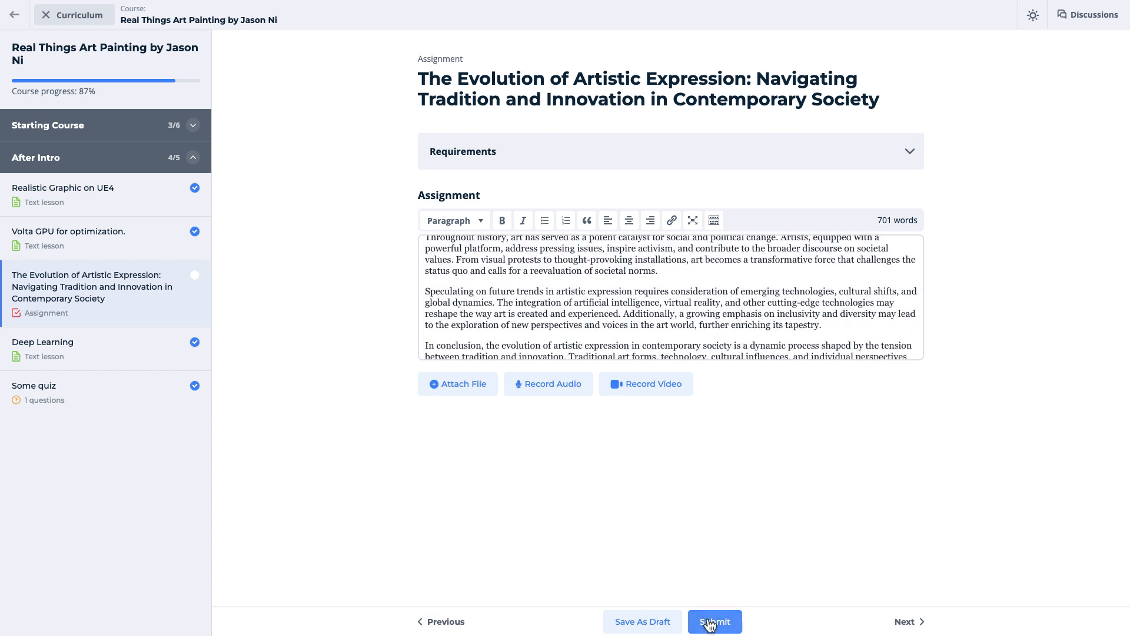
Submit the Evolution of Artistic Expression essay so it shows pending review at 63% progress.
click(714, 622)
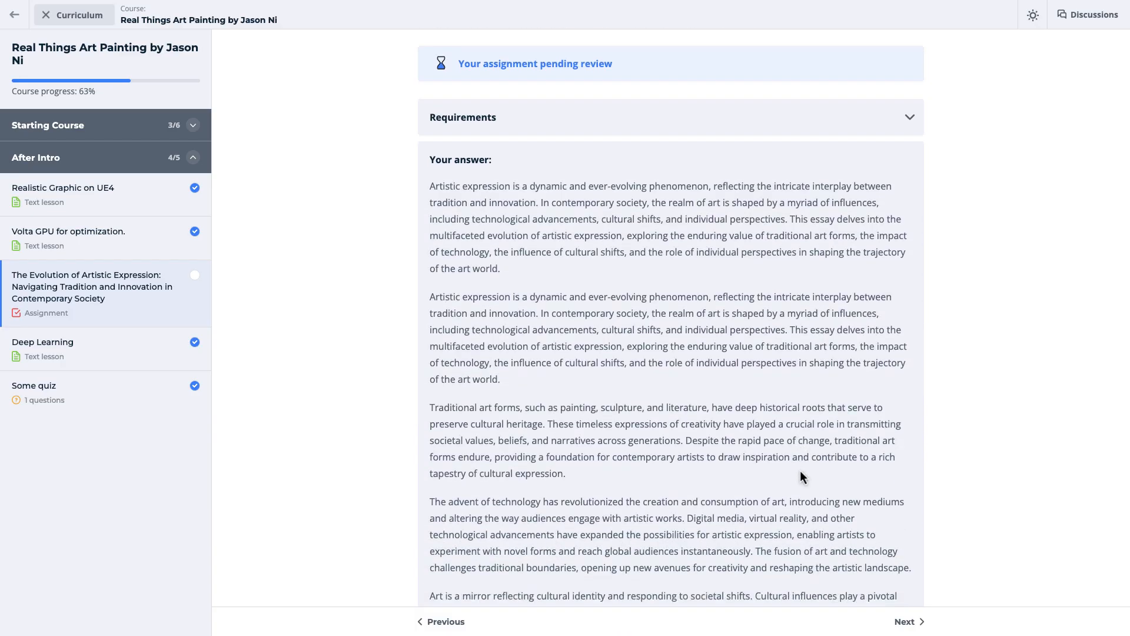
scroll(down, 3)
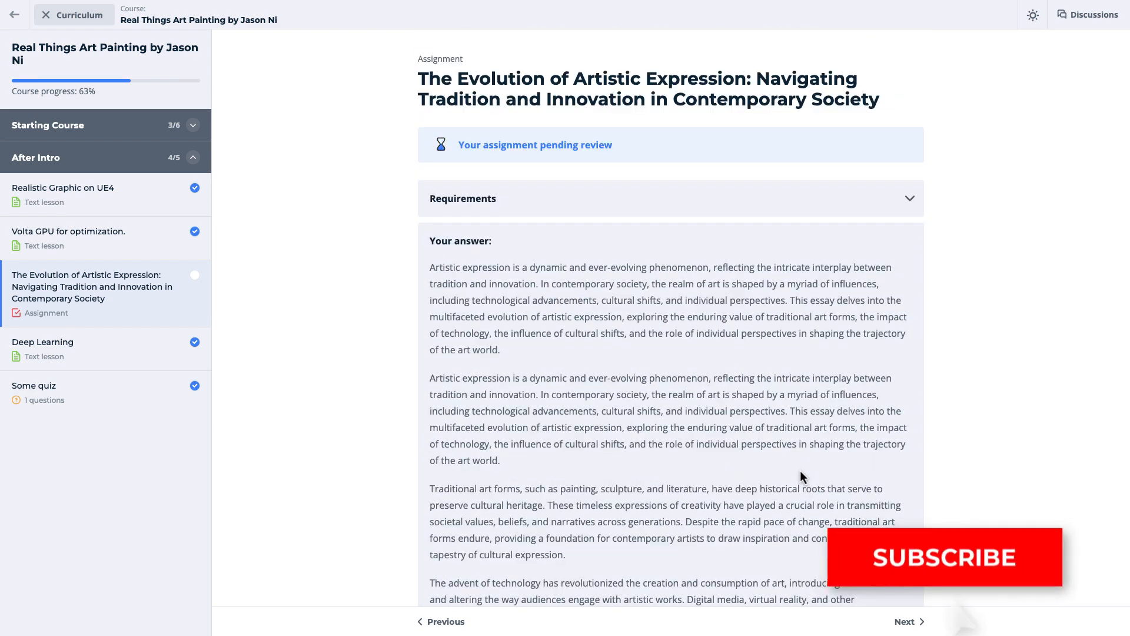
click(946, 557)
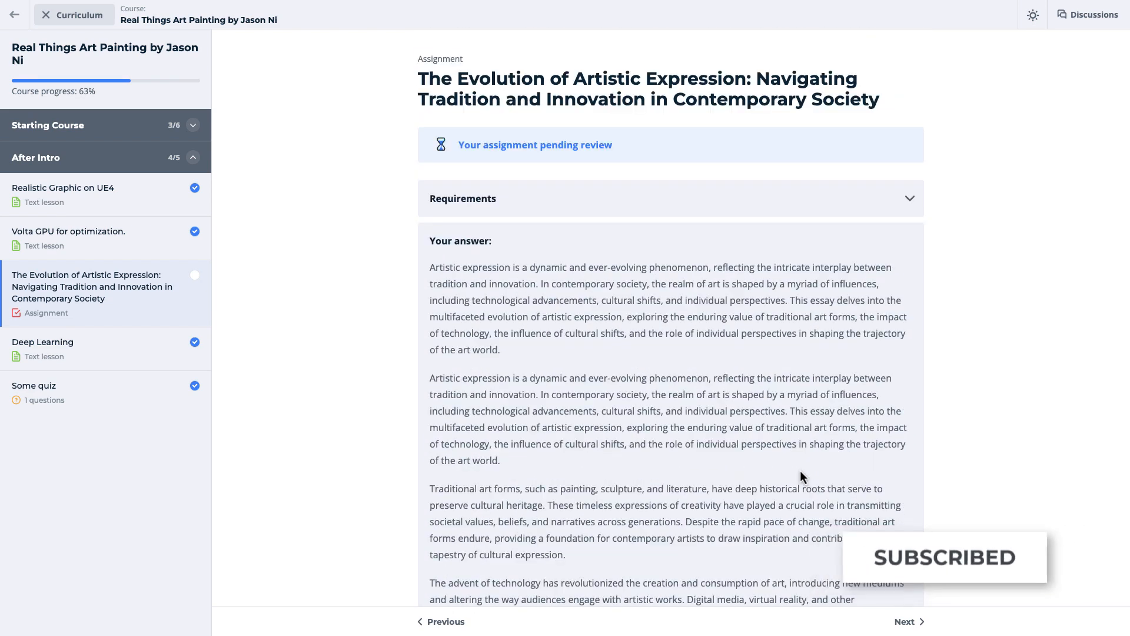